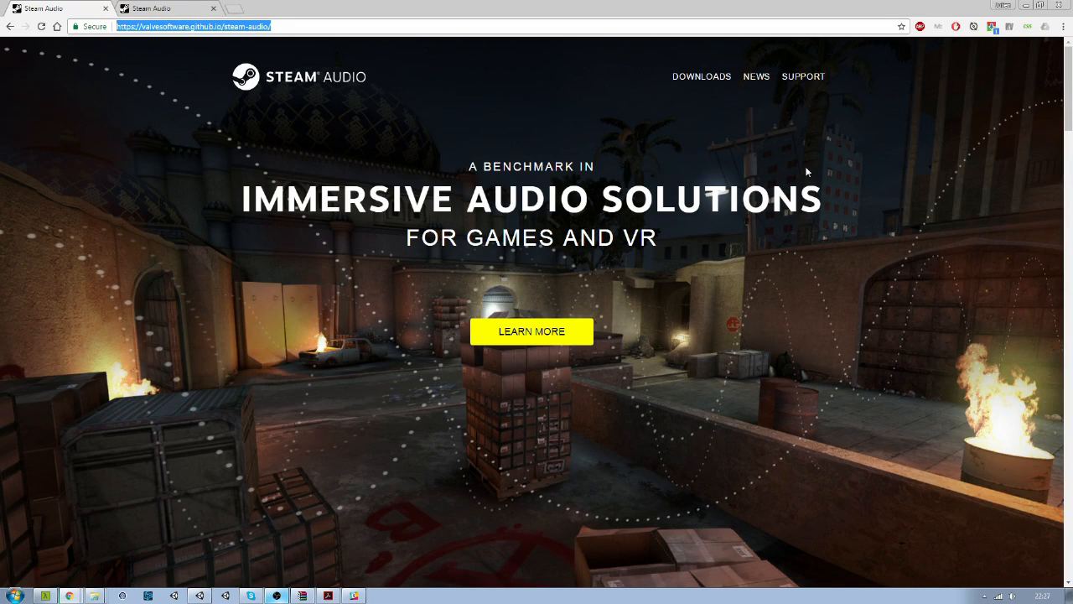
{"action": "mouse_move", "coordinate": [737, 164]}
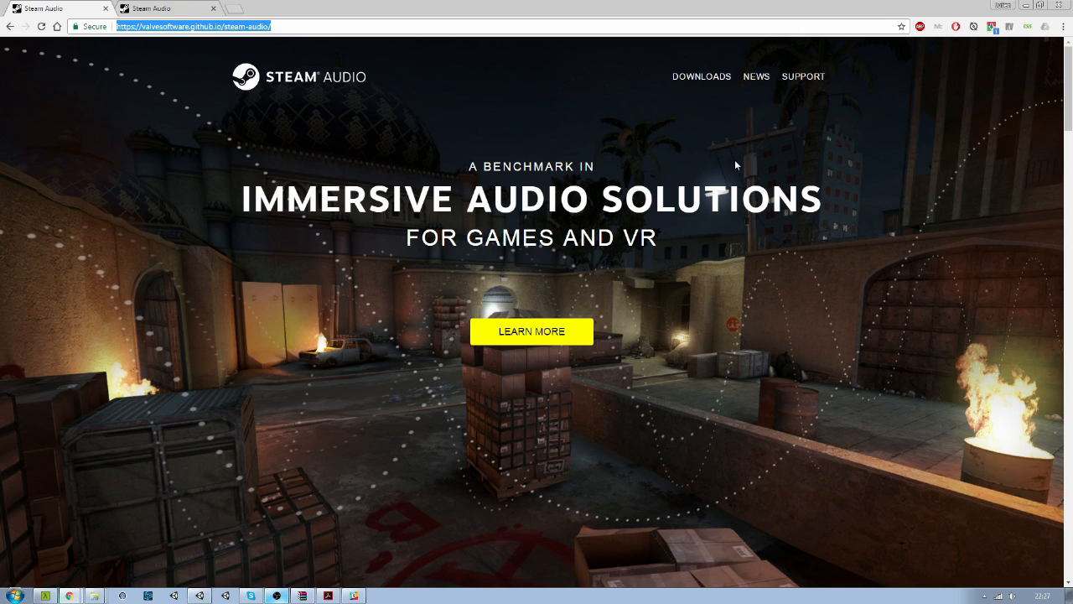
{"action": "mouse_move", "coordinate": [632, 140]}
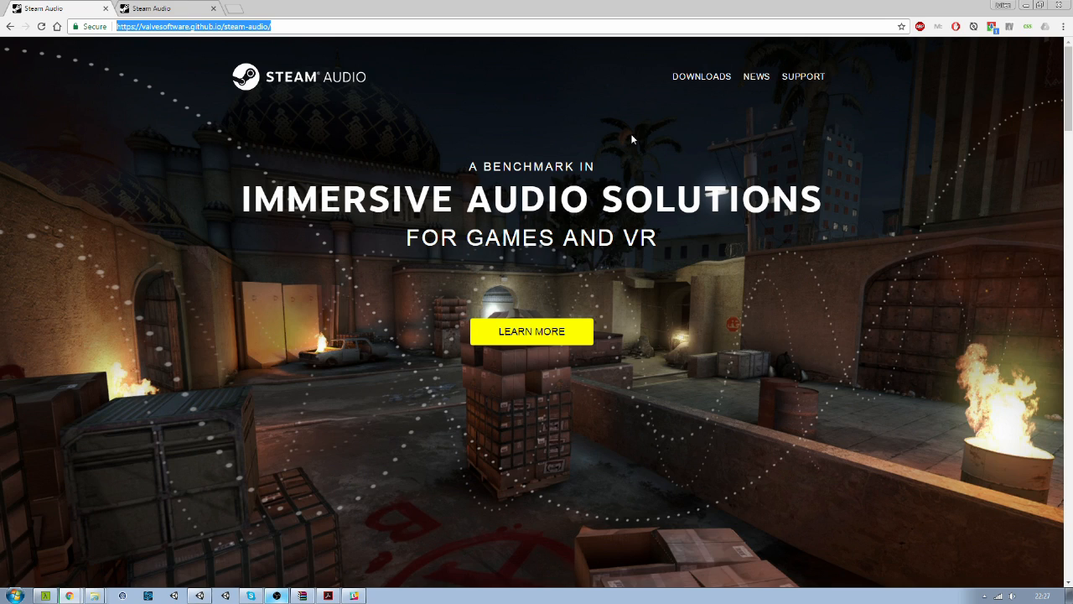
{"action": "mouse_move", "coordinate": [351, 502]}
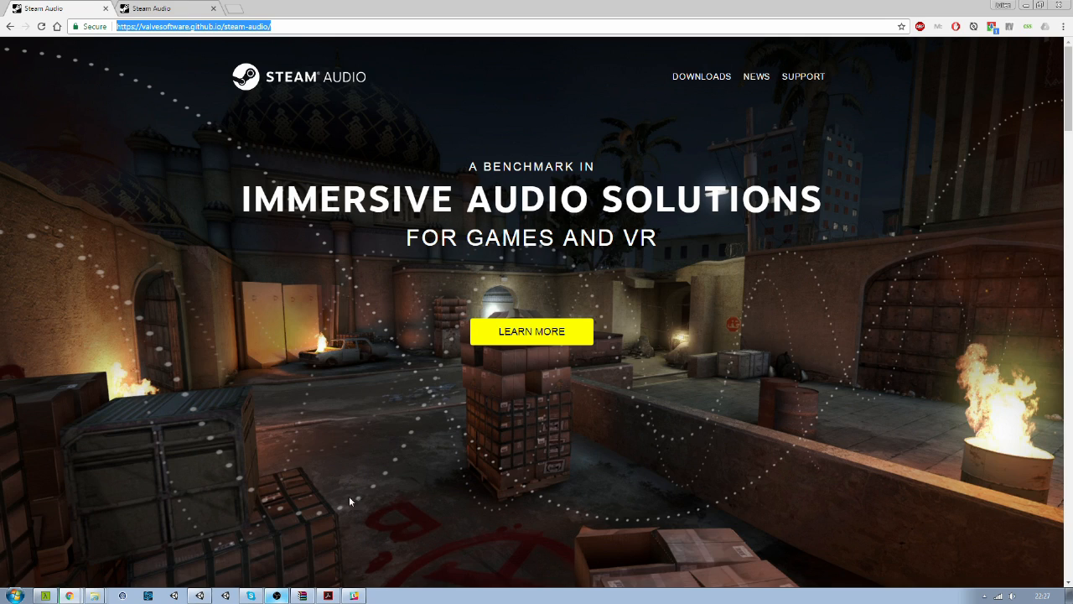
{"action": "mouse_move", "coordinate": [753, 232]}
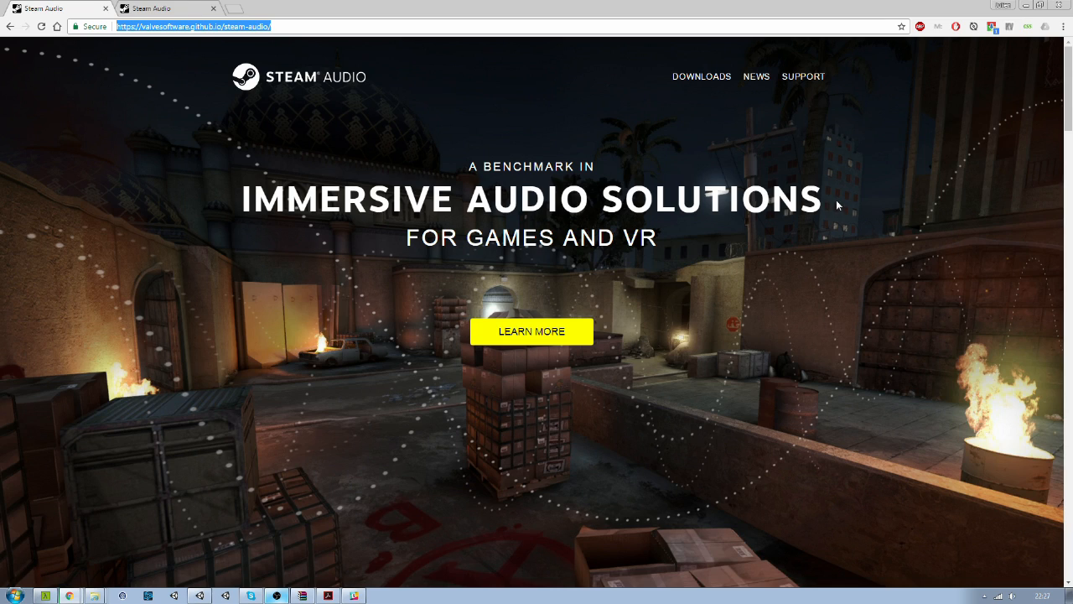
{"action": "mouse_move", "coordinate": [638, 100]}
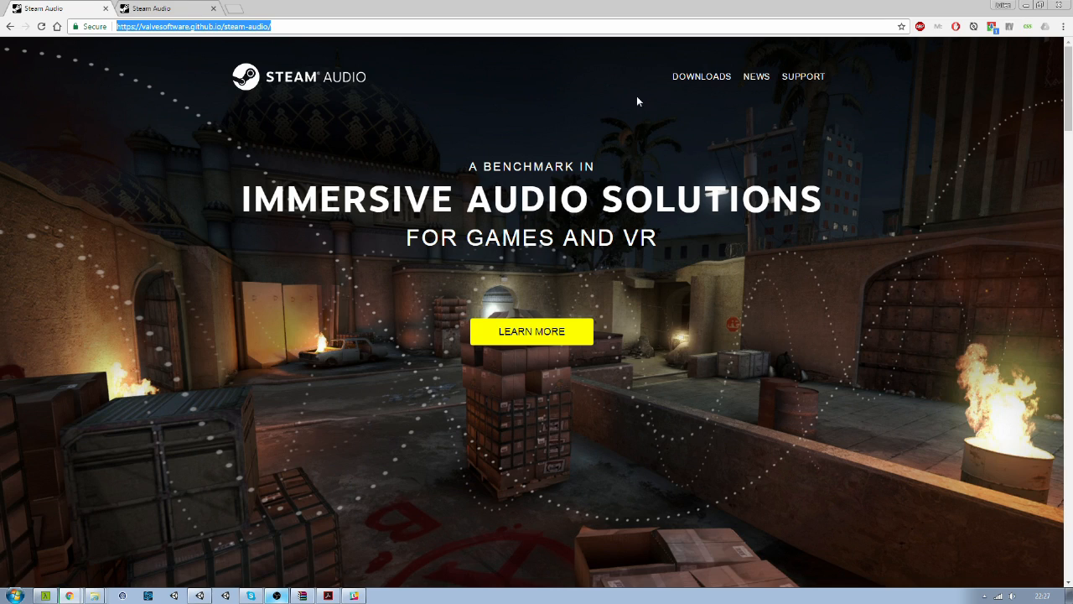
{"action": "mouse_move", "coordinate": [80, 6]}
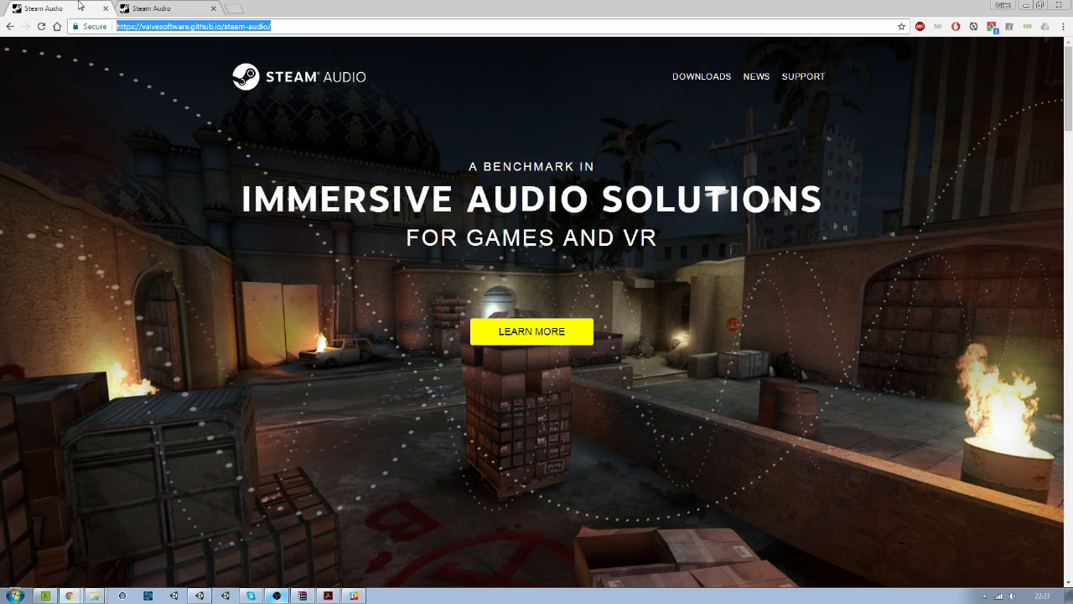
Switch to the Steam Audio downloads tab listing the Unity plugin package and manual.
{"action": "left_click", "coordinate": [701, 76]}
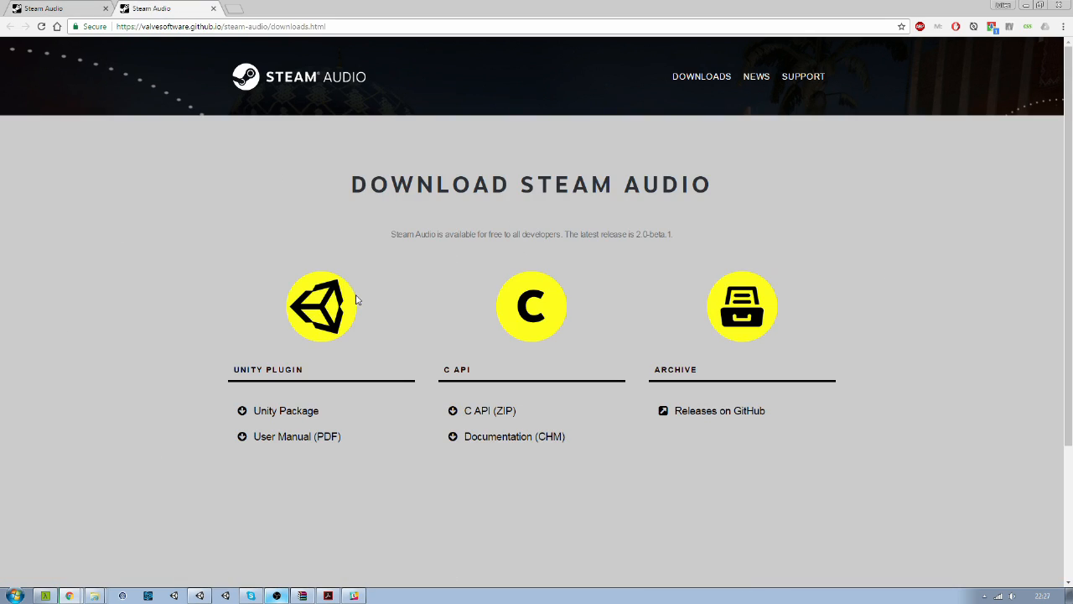
{"action": "mouse_move", "coordinate": [285, 411]}
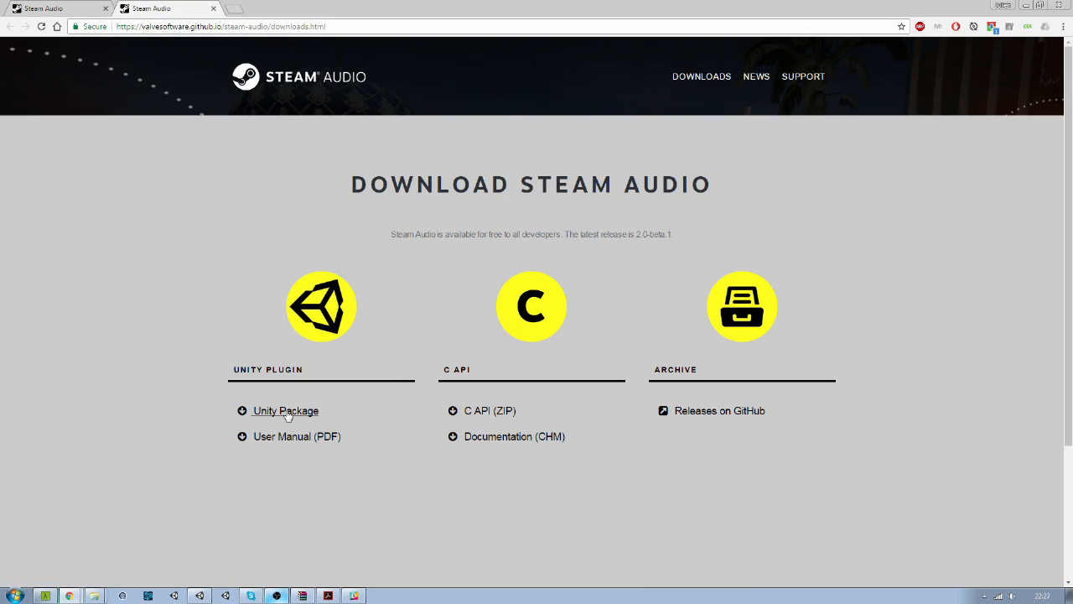
{"action": "mouse_move", "coordinate": [98, 240]}
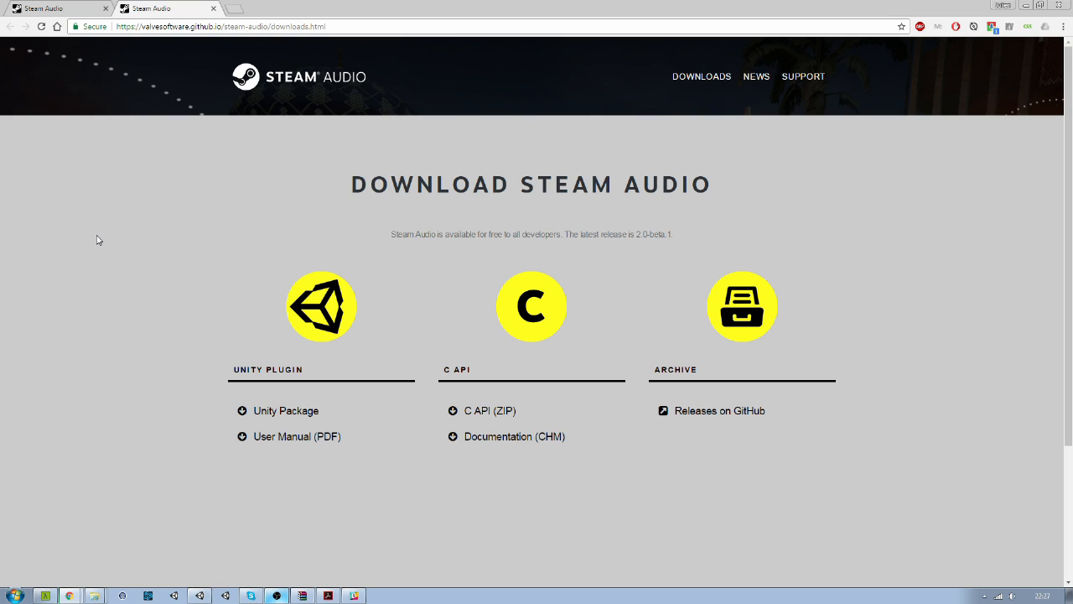
{"action": "mouse_move", "coordinate": [188, 445]}
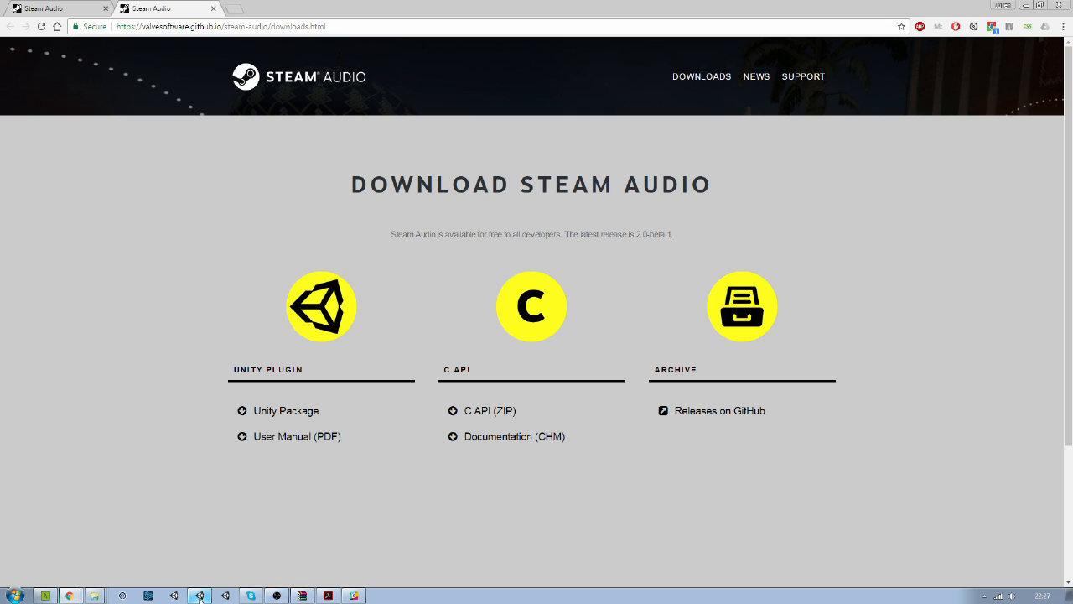
Bring the Unity editor with the untitled Phonon project to the front.
{"action": "left_click", "coordinate": [200, 595]}
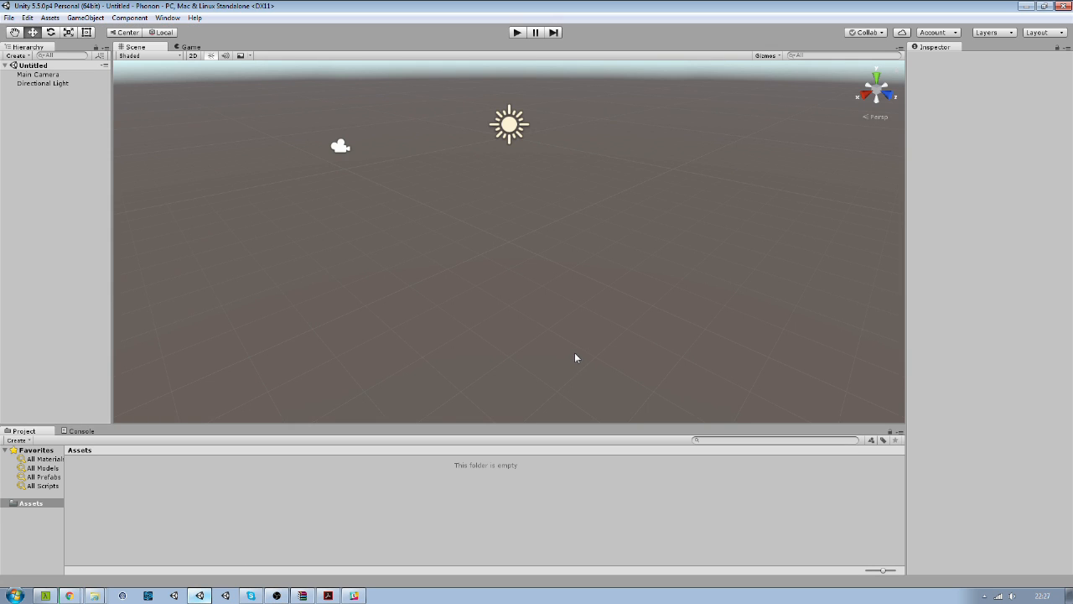
{"action": "mouse_move", "coordinate": [493, 334]}
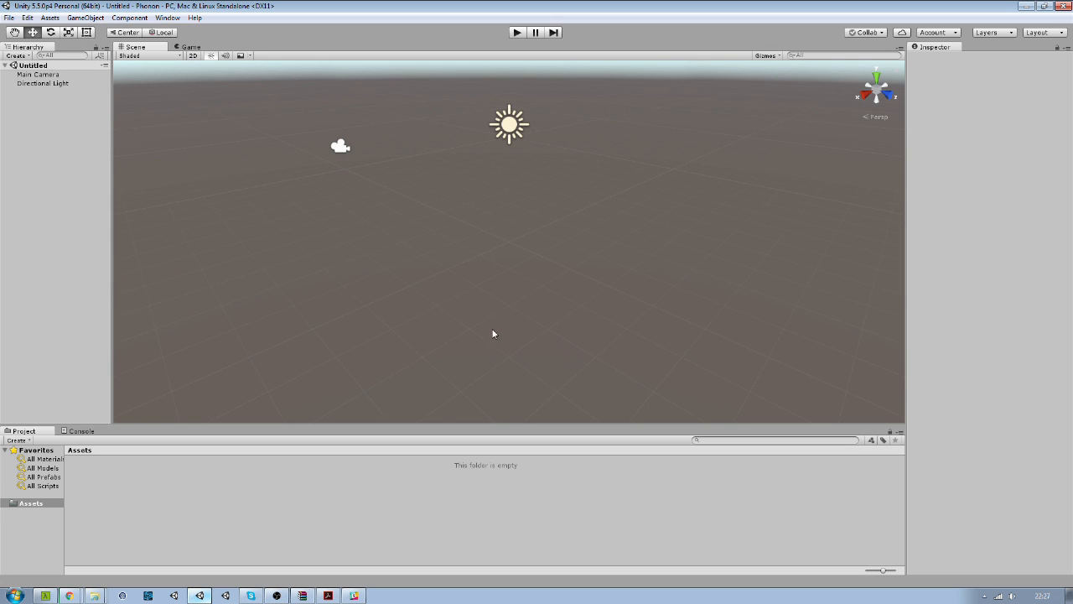
{"action": "mouse_move", "coordinate": [316, 129]}
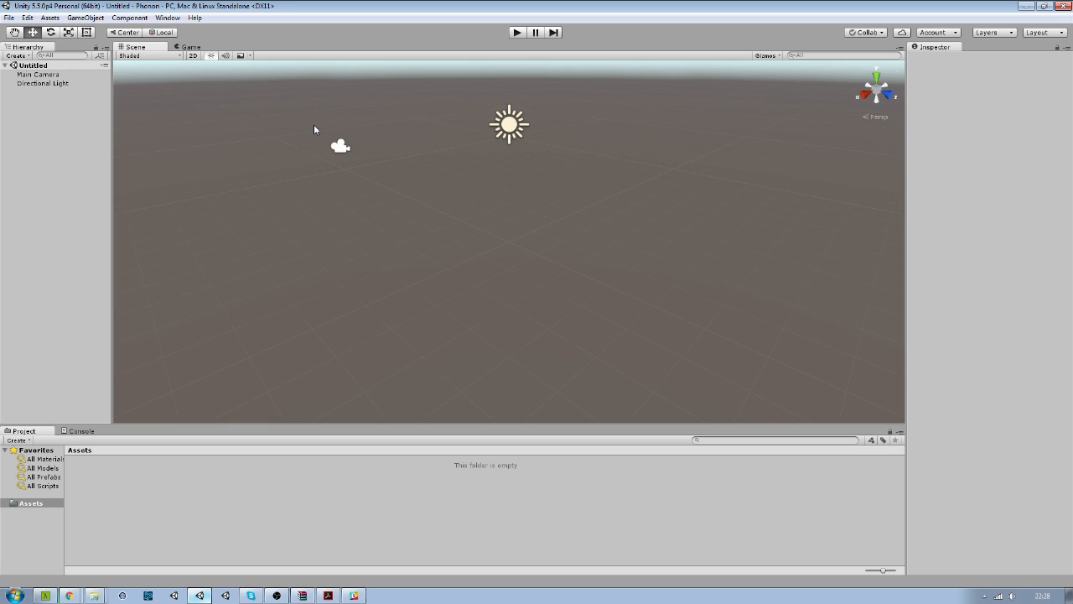
{"action": "mouse_move", "coordinate": [173, 431]}
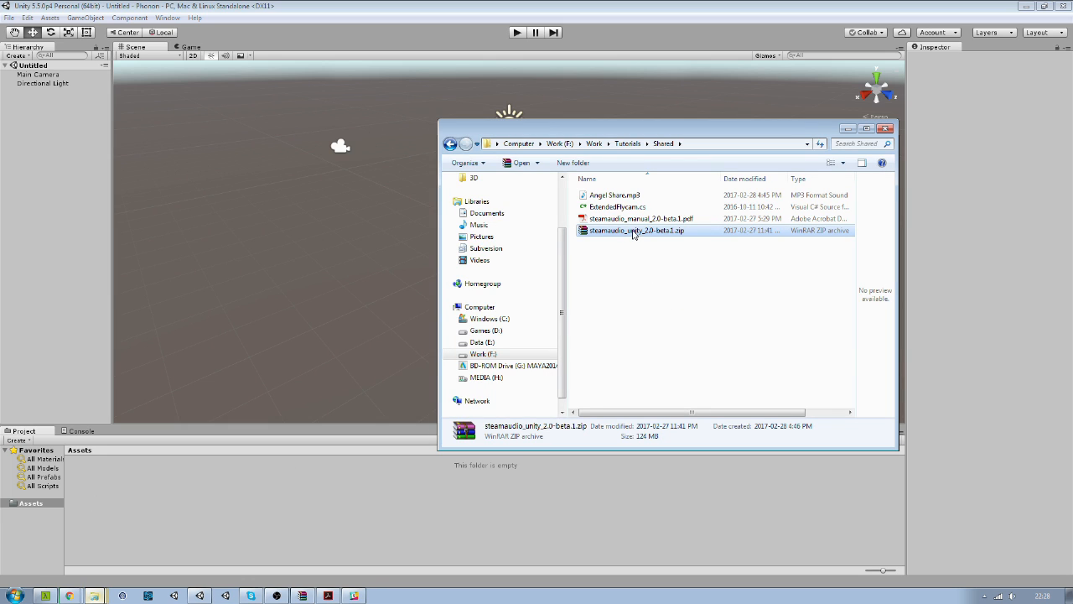
Open steamaudio_unity_2.0-beta.1.zip in WinRAR, dismiss the nag, and launch Phonon.unitypackage.
{"action": "double_click", "coordinate": [637, 229]}
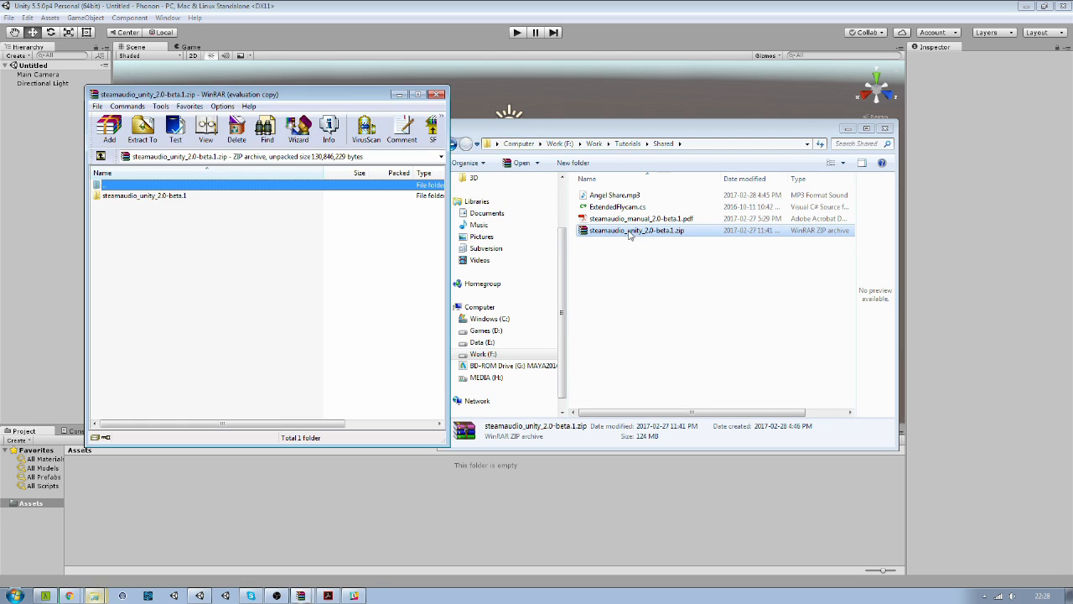
{"action": "double_click", "coordinate": [143, 185]}
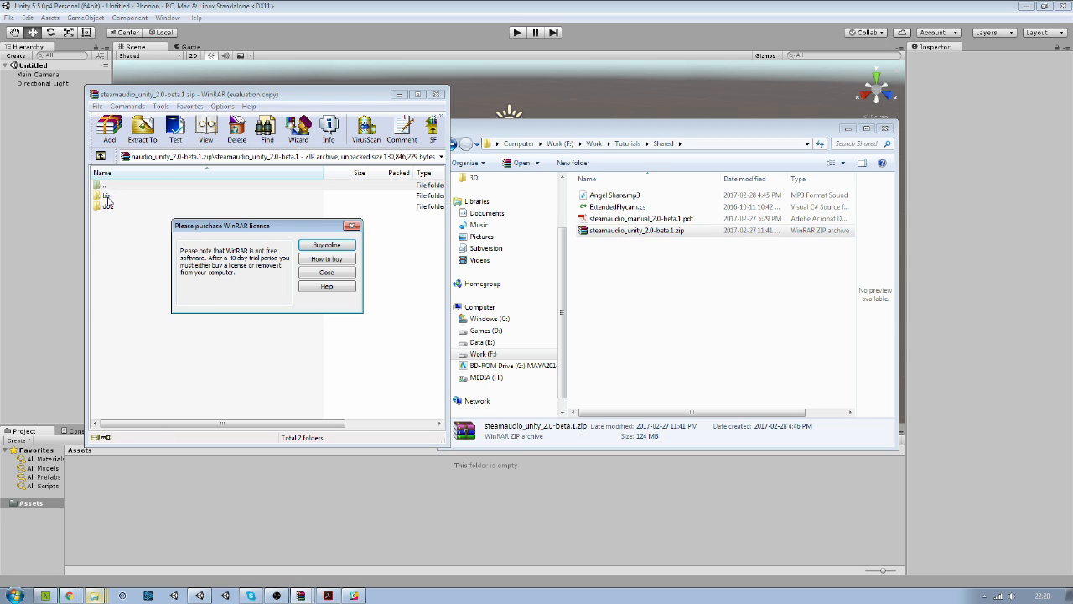
{"action": "left_click", "coordinate": [326, 272]}
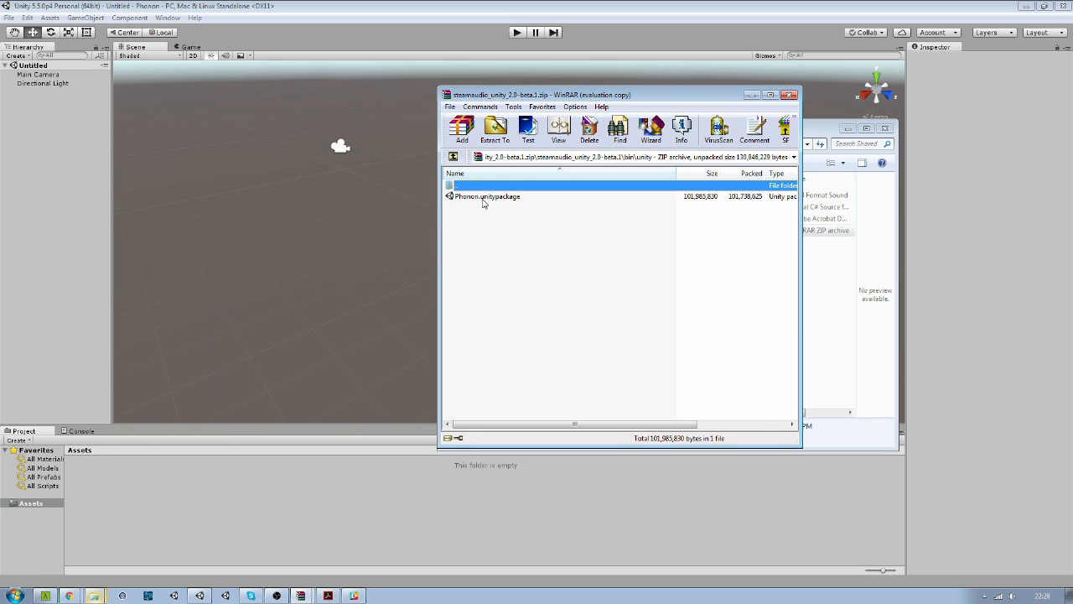
{"action": "left_click", "coordinate": [487, 195]}
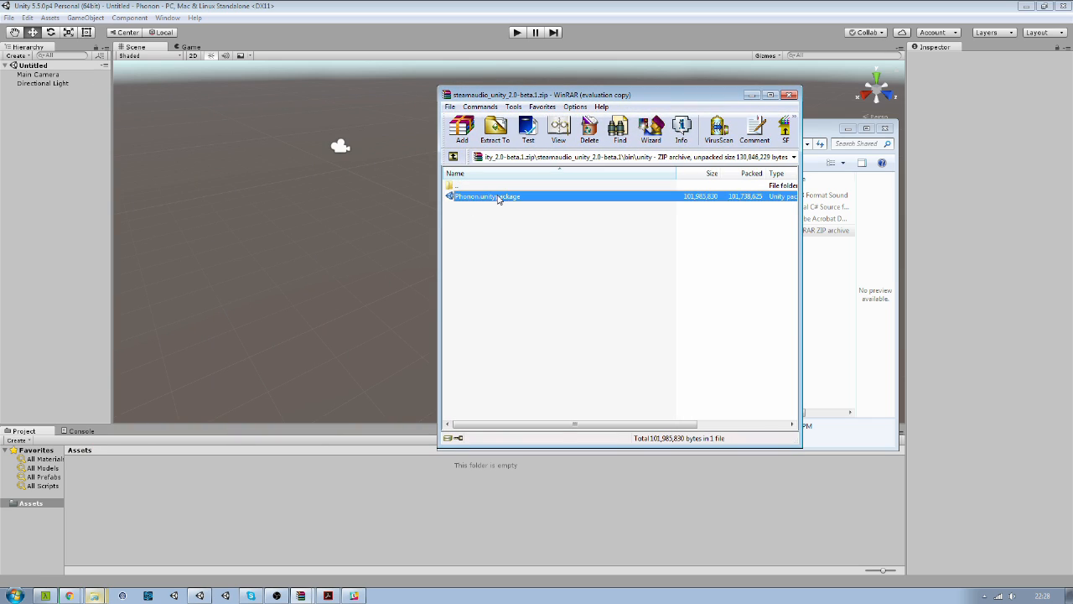
{"action": "left_click", "coordinate": [486, 195]}
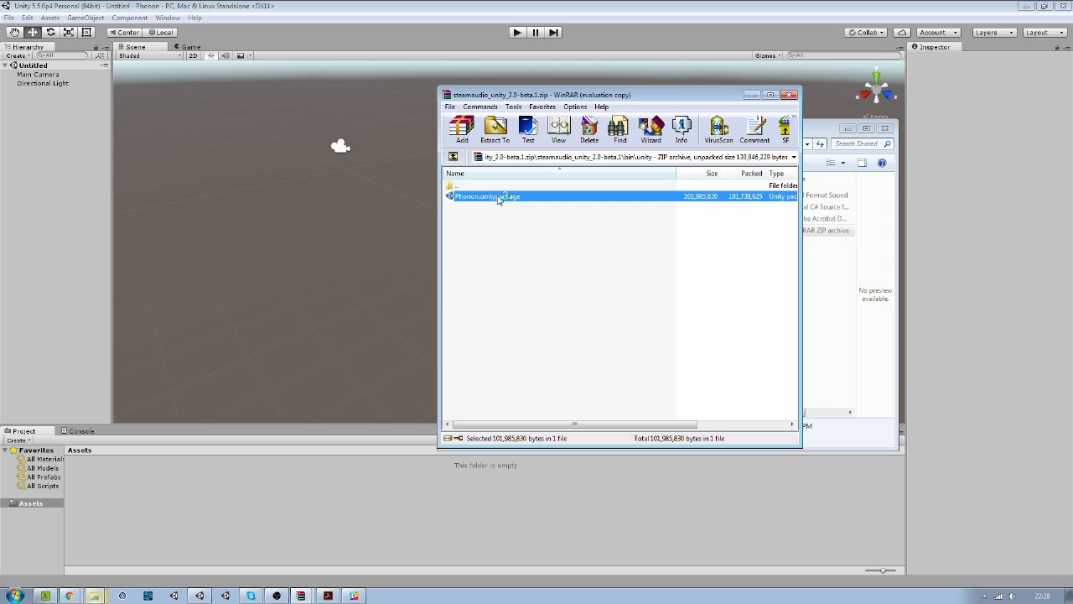
{"action": "double_click", "coordinate": [486, 196]}
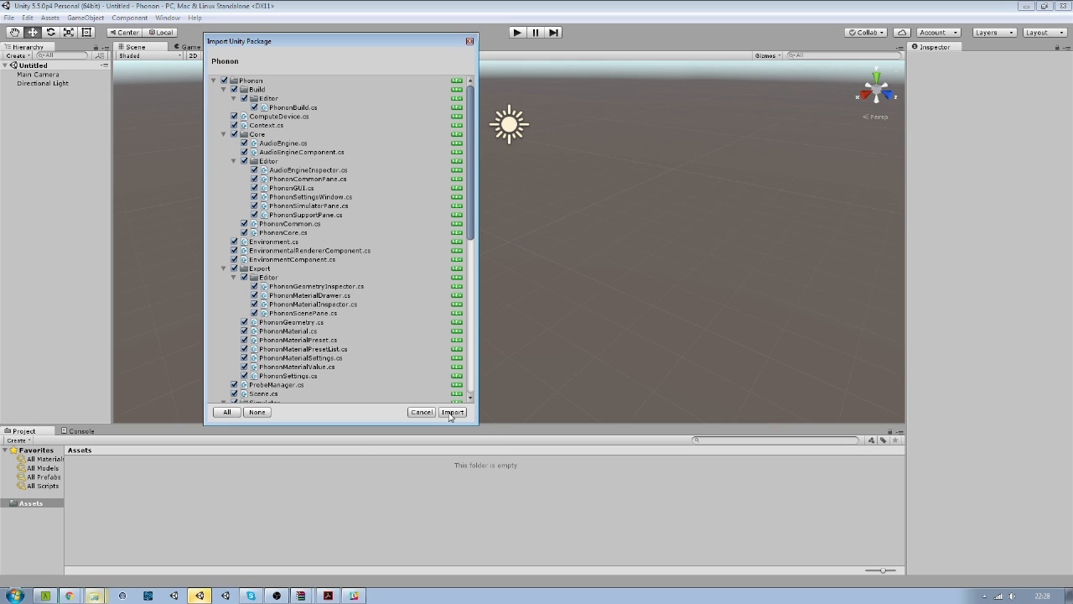
Import all Phonon package files, adding Phonon and Plugins folders to Assets.
{"action": "left_click", "coordinate": [452, 412]}
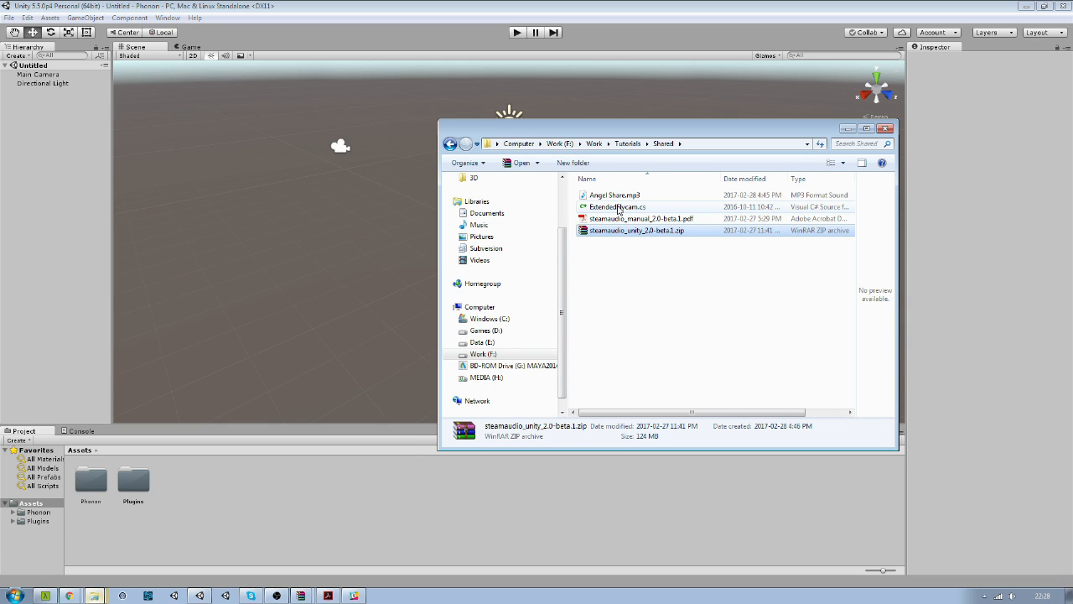
Add Angel Share.mp3 and ExtendedFlycam.cs from the Shared folder to the project Assets.
{"action": "left_click", "coordinate": [617, 207]}
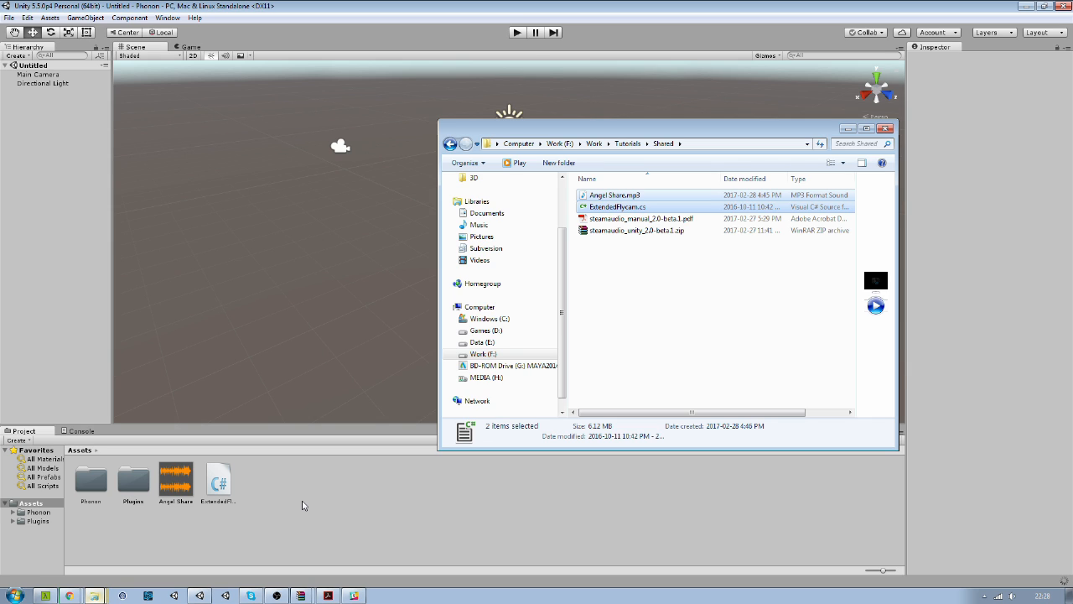
{"action": "left_click", "coordinate": [886, 127]}
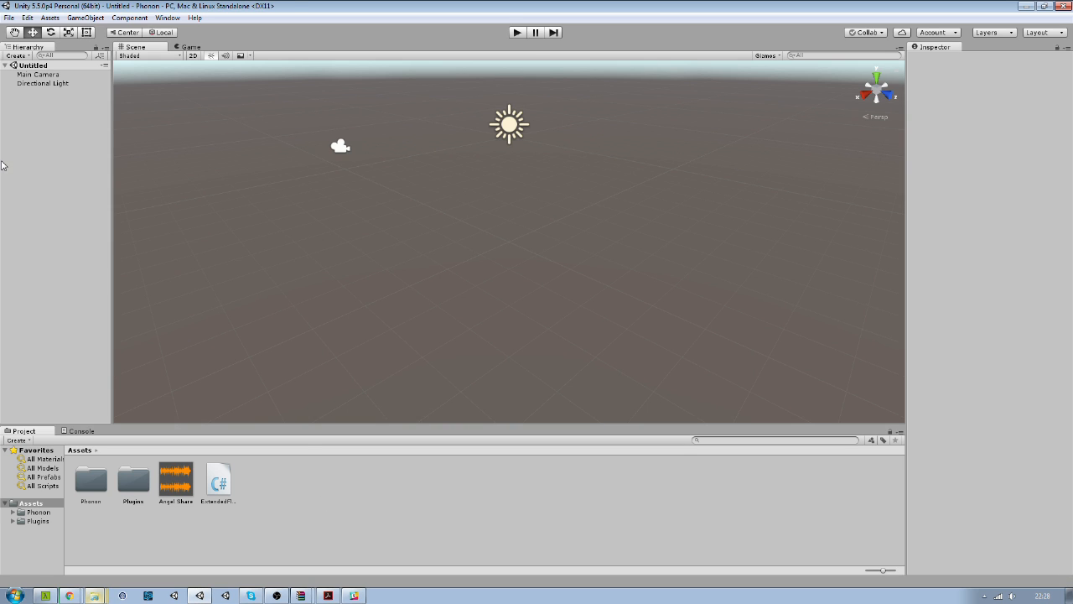
{"action": "mouse_move", "coordinate": [37, 114]}
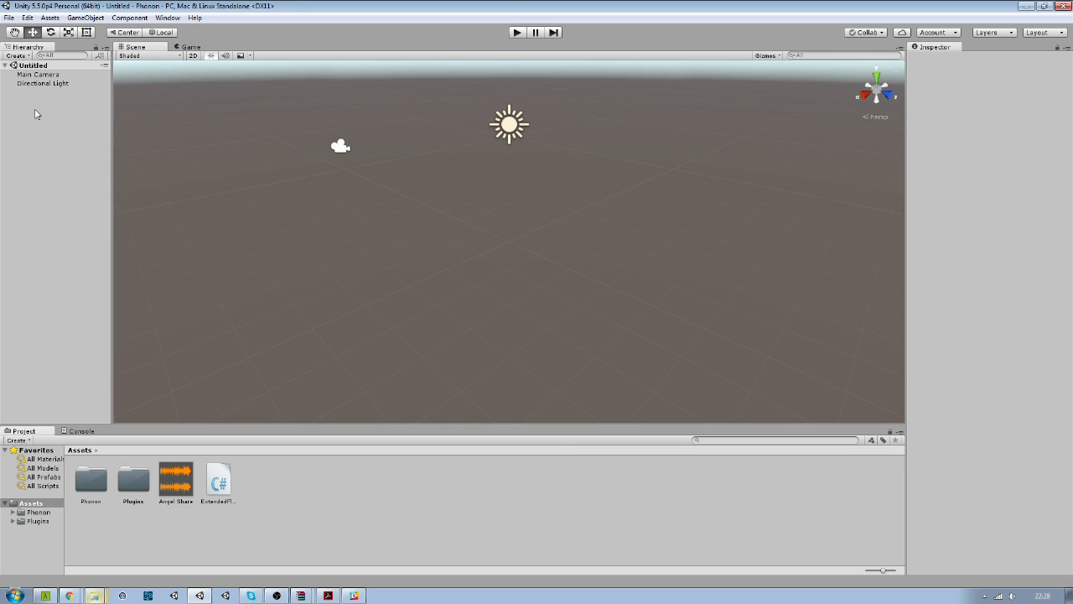
{"action": "mouse_move", "coordinate": [52, 144]}
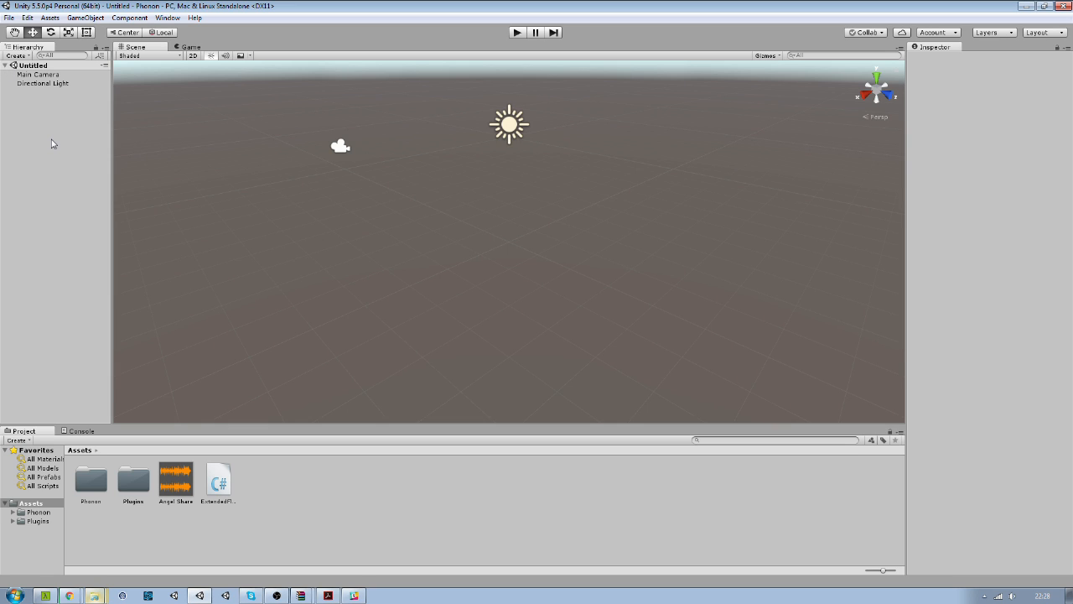
{"action": "mouse_move", "coordinate": [66, 154]}
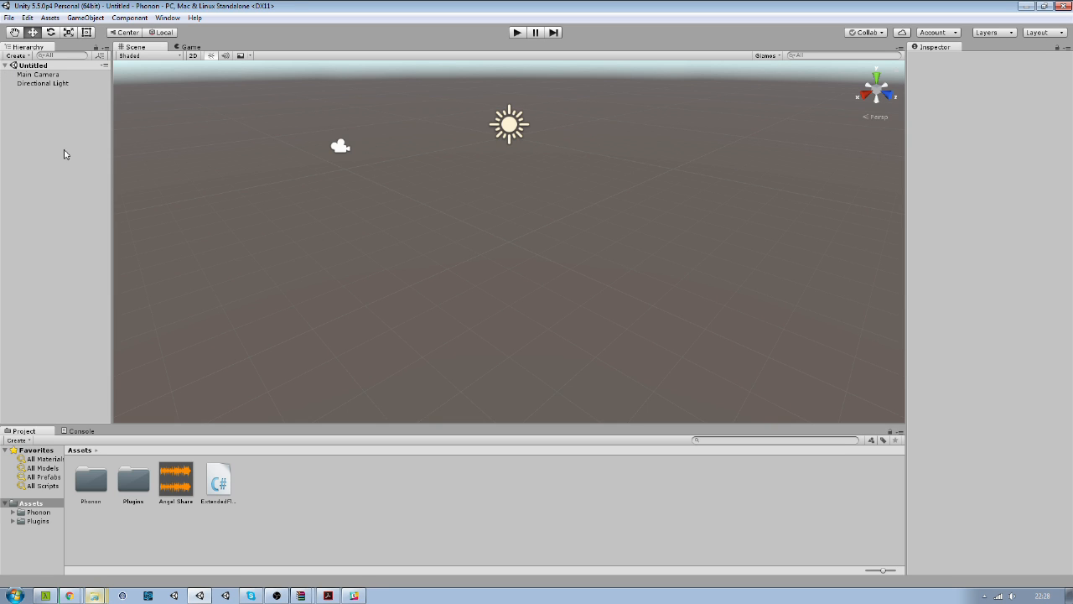
{"action": "mouse_move", "coordinate": [54, 132]}
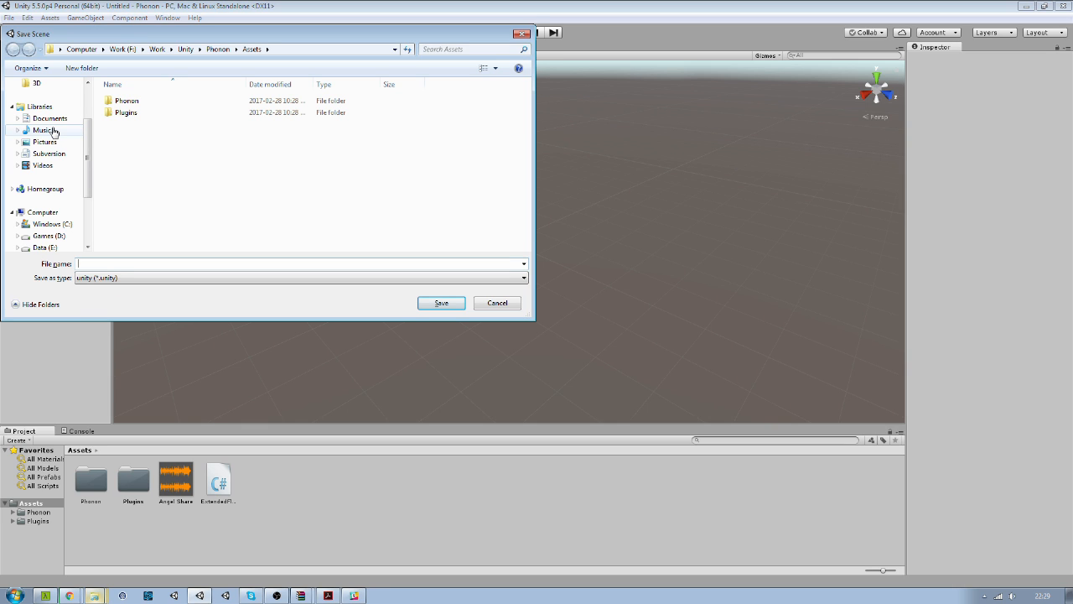
{"action": "mouse_move", "coordinate": [122, 236]}
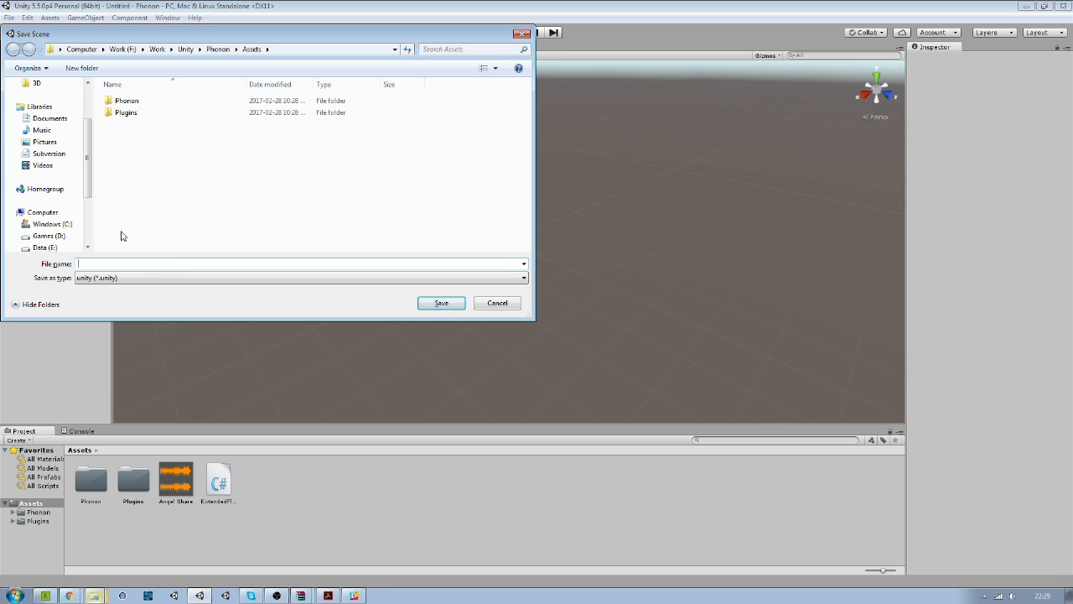
Save the scene as 'tutorial' in the Assets folder.
{"action": "type", "text": "tutorial"}
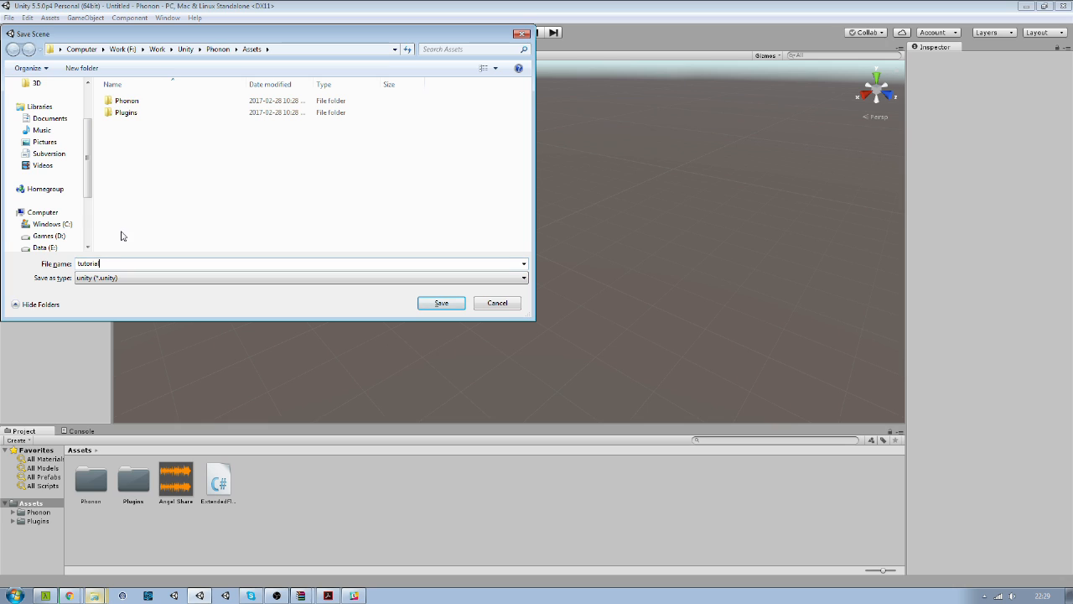
{"action": "left_click", "coordinate": [441, 303]}
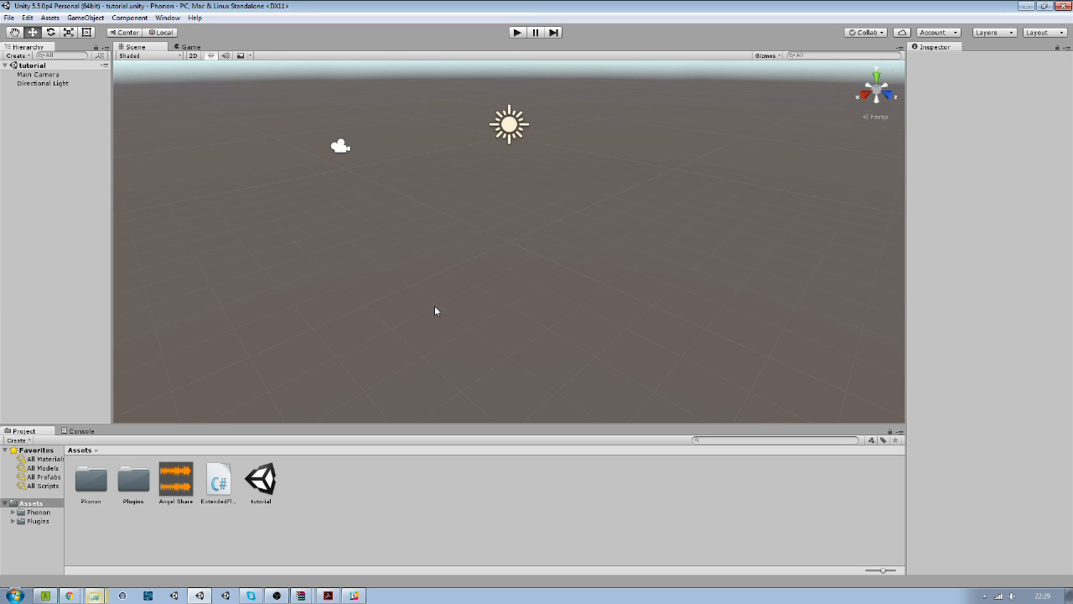
{"action": "mouse_move", "coordinate": [93, 96]}
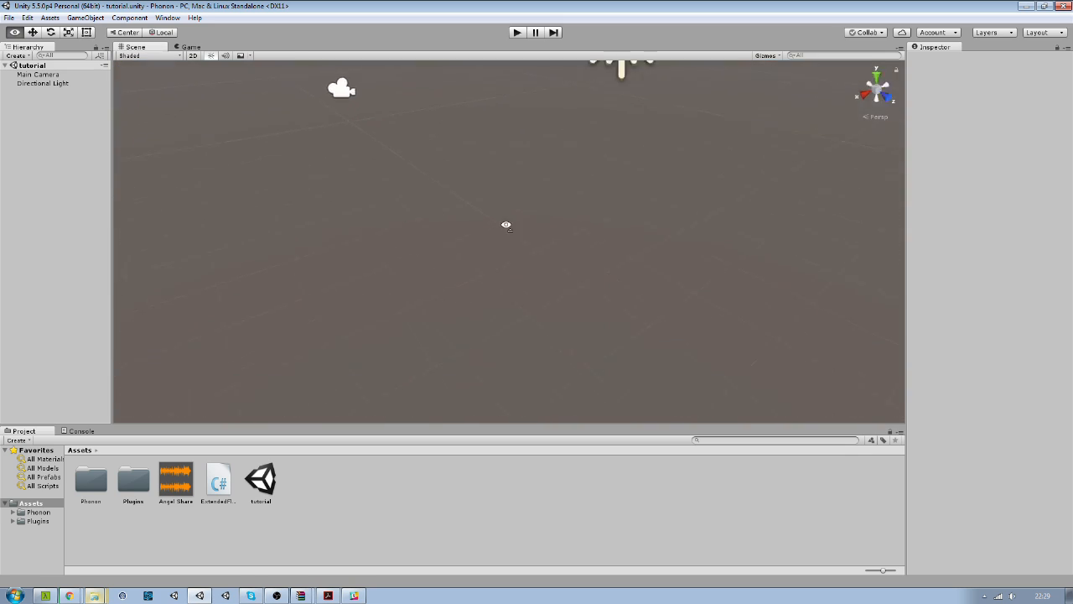
Add a floor plane and a ceiling plane at Y 4.71, rotation Z -180, scale about 3.85.
{"action": "left_click", "coordinate": [28, 18]}
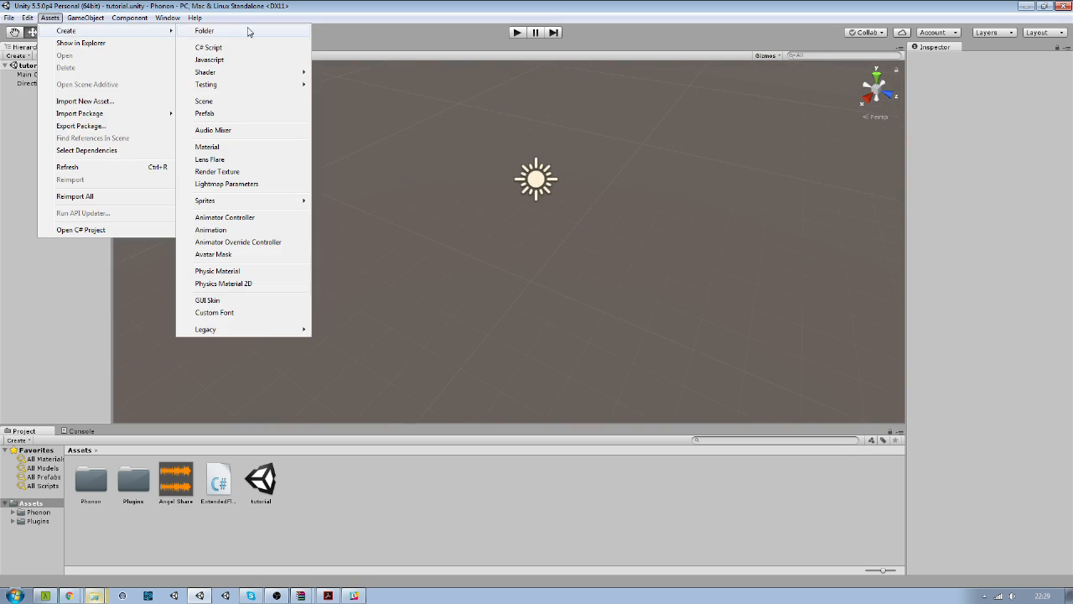
{"action": "mouse_move", "coordinate": [94, 84]}
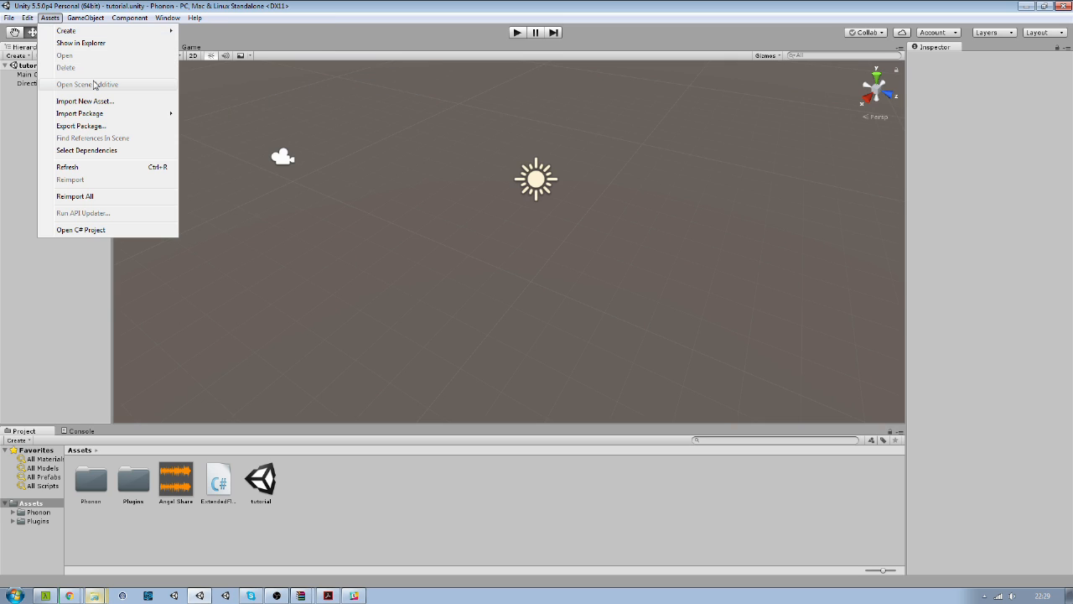
{"action": "left_click", "coordinate": [85, 18]}
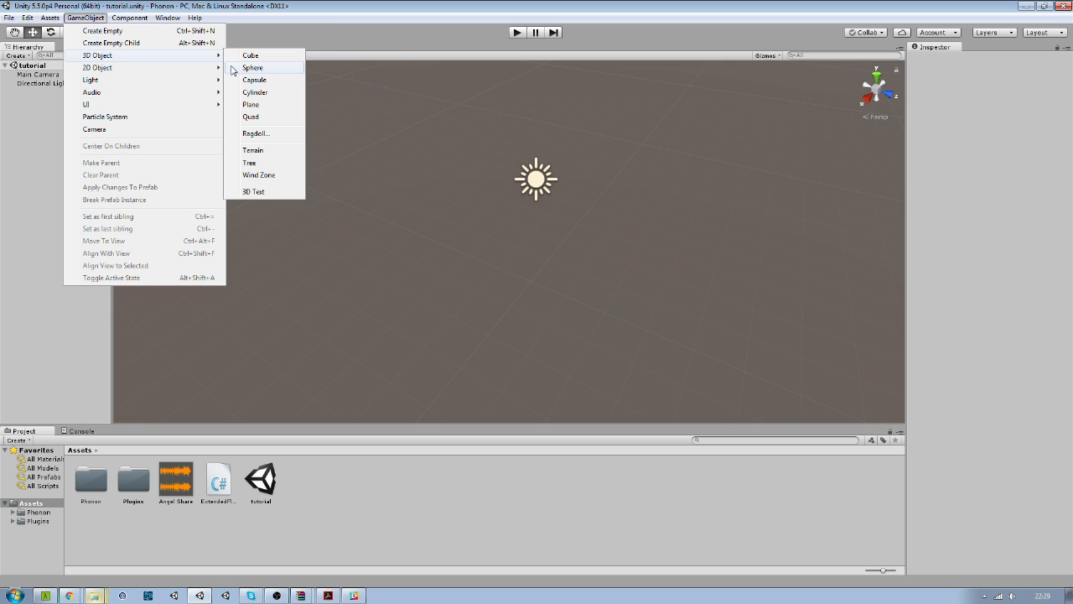
{"action": "mouse_move", "coordinate": [263, 104]}
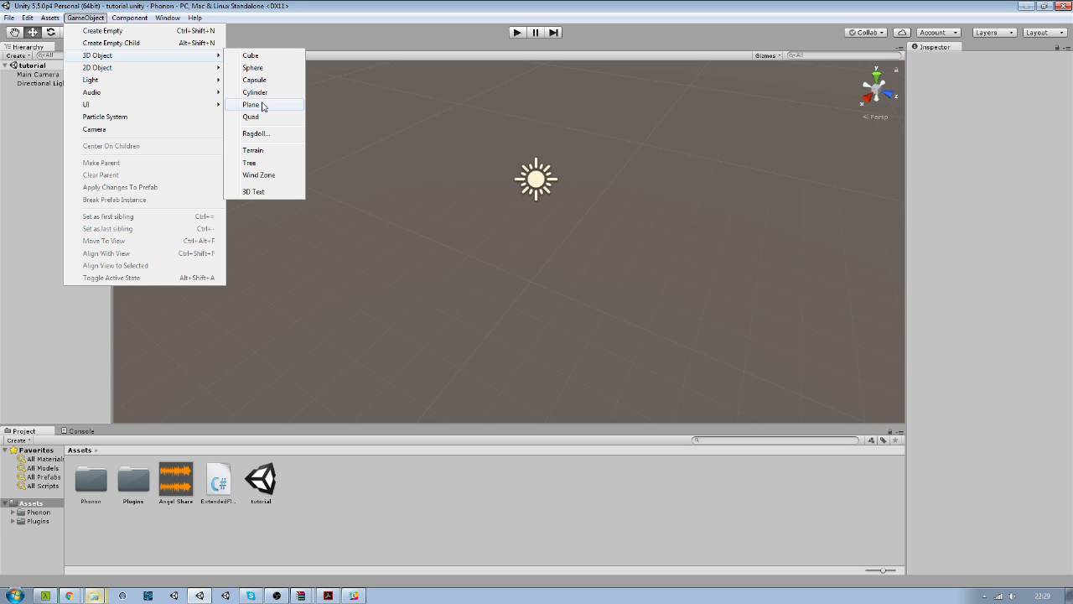
{"action": "left_click", "coordinate": [252, 105]}
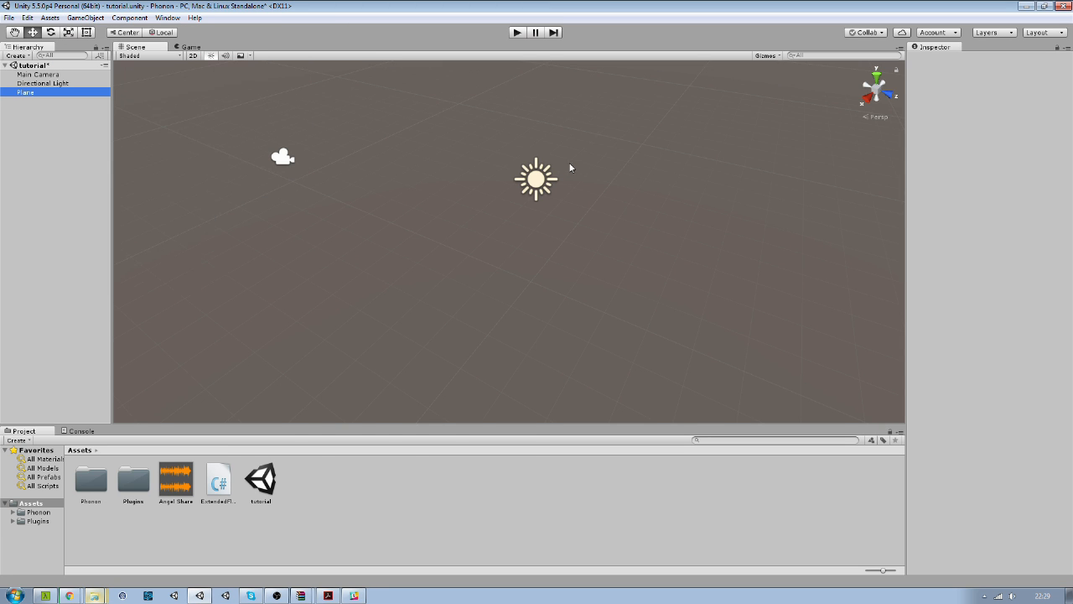
{"action": "left_click", "coordinate": [26, 92]}
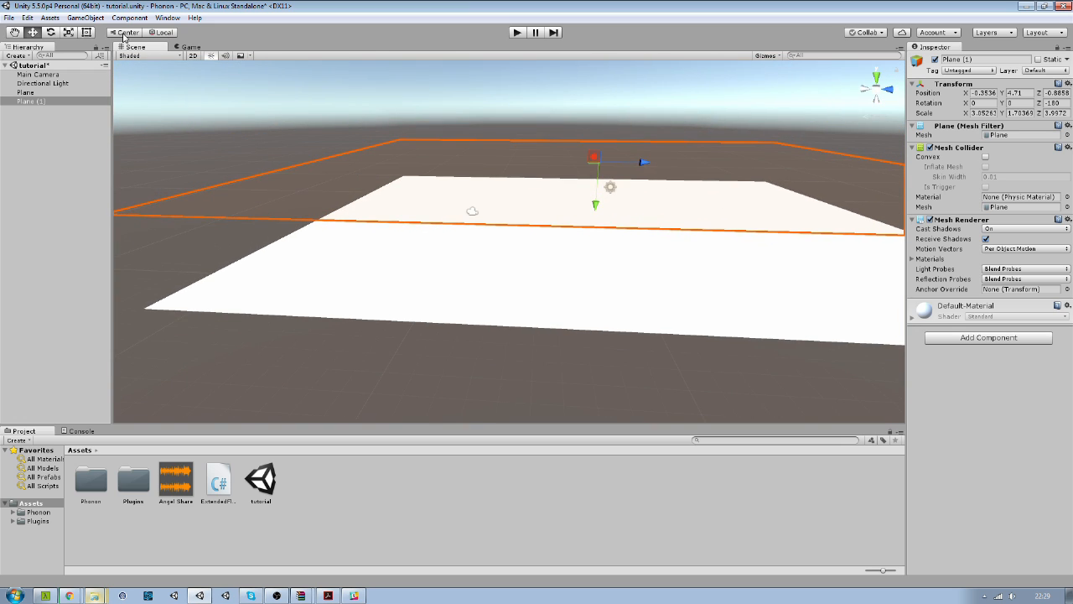
{"action": "left_click", "coordinate": [85, 18]}
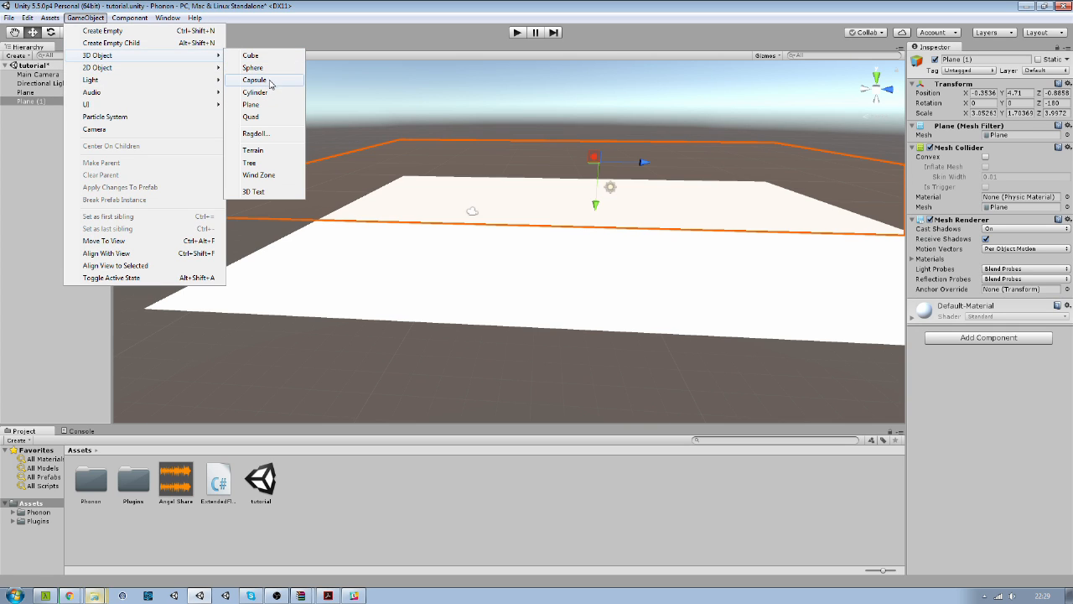
Add upright wall planes and drag them to the floor's edges to enclose the room.
{"action": "left_click", "coordinate": [251, 104]}
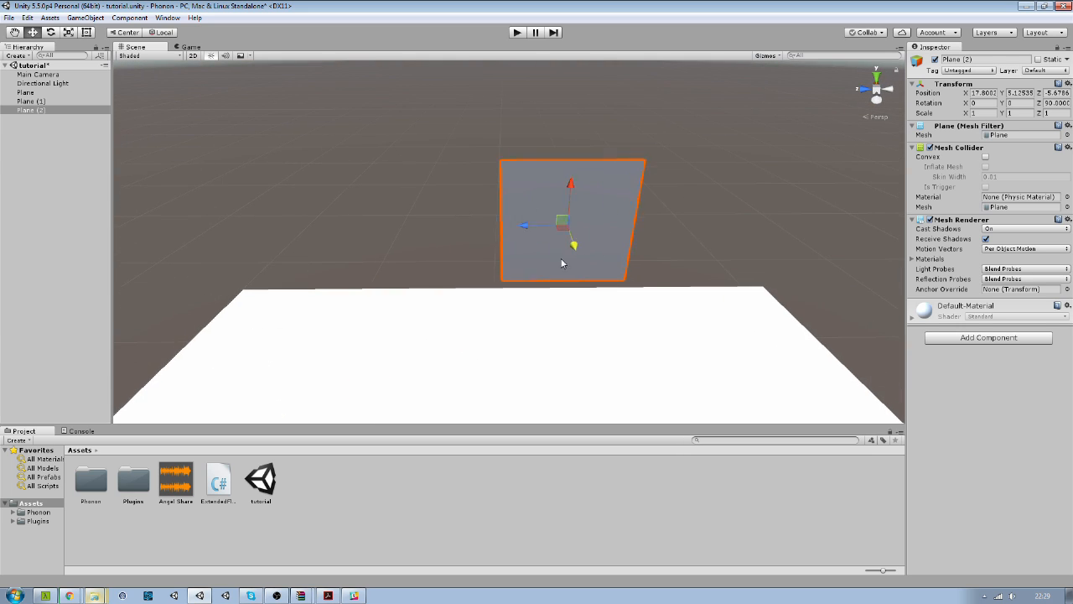
{"action": "left_click_drag", "start_coordinate": [562, 263], "coordinate": [512, 164]}
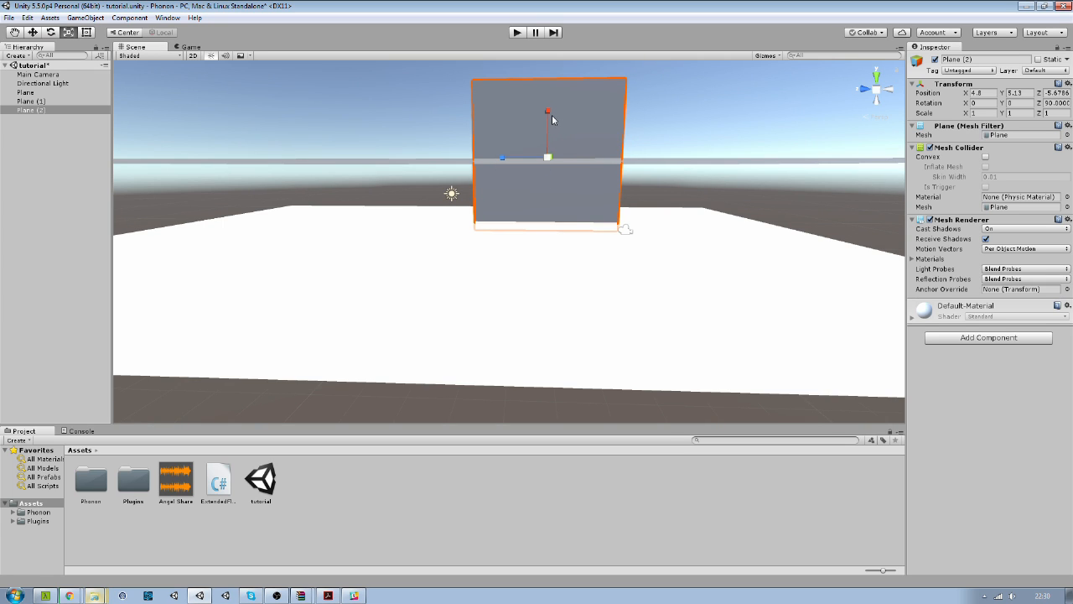
{"action": "left_click_drag", "start_coordinate": [547, 110], "coordinate": [547, 143]}
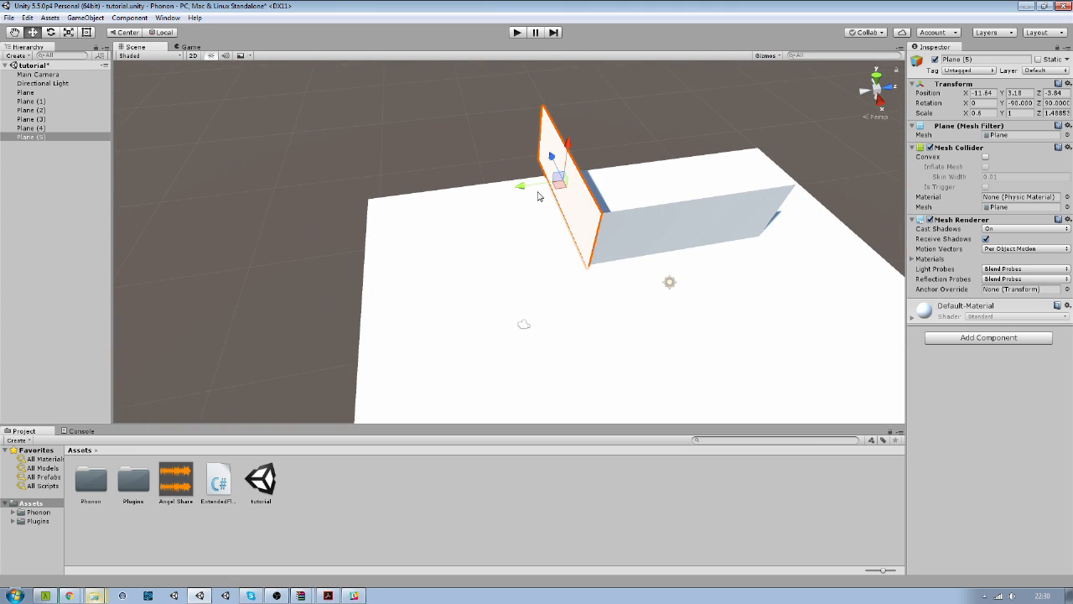
{"action": "left_click_drag", "start_coordinate": [557, 180], "coordinate": [470, 209]}
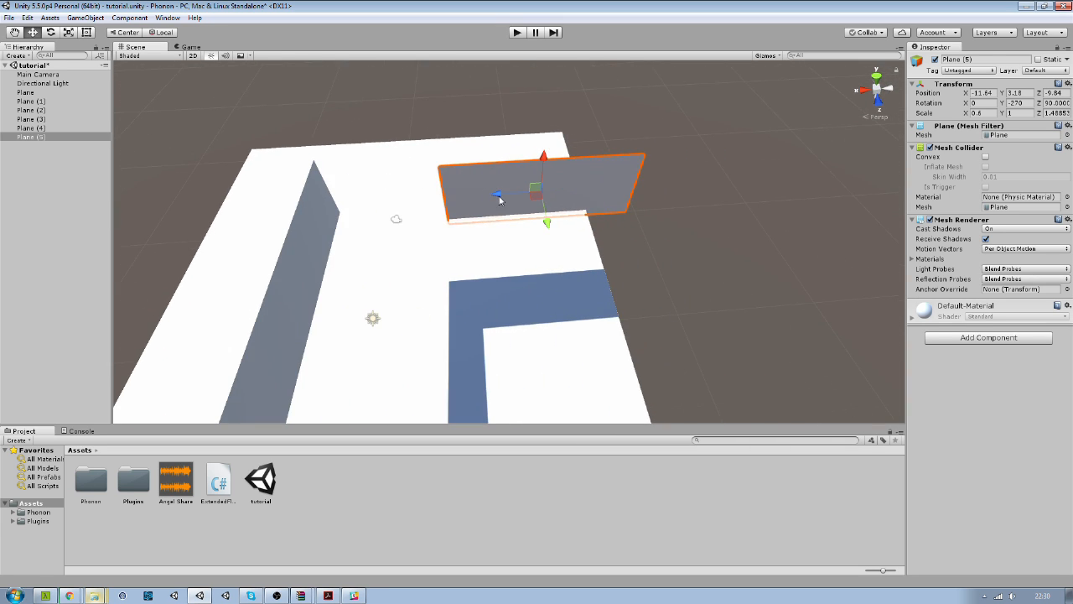
{"action": "left_click_drag", "start_coordinate": [499, 195], "coordinate": [344, 207]}
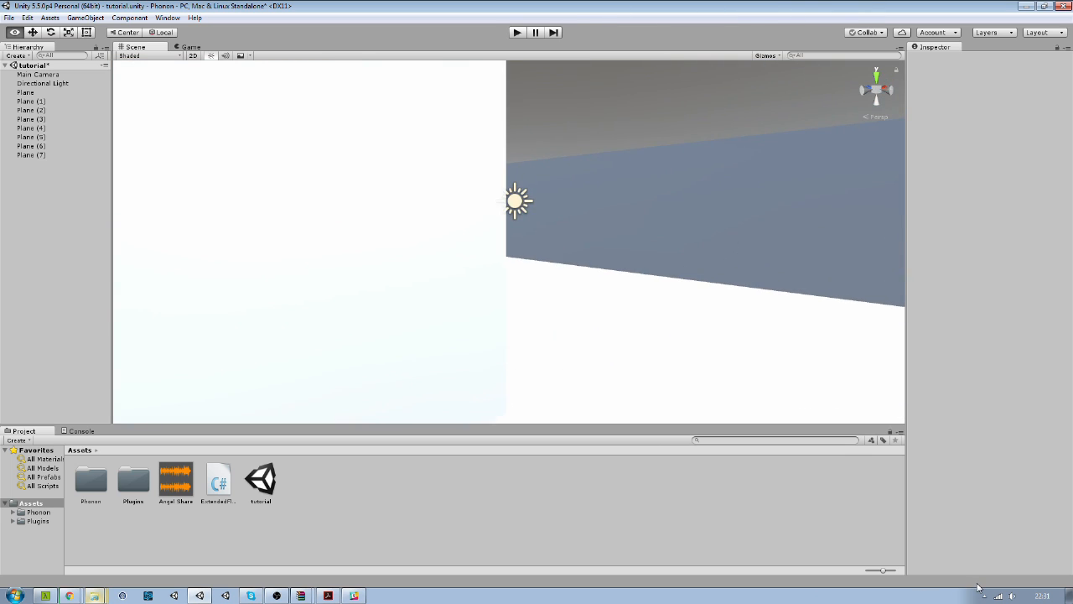
Raise the directional light above the room and add a cube scaled to 0.4 inside.
{"action": "left_click", "coordinate": [43, 83]}
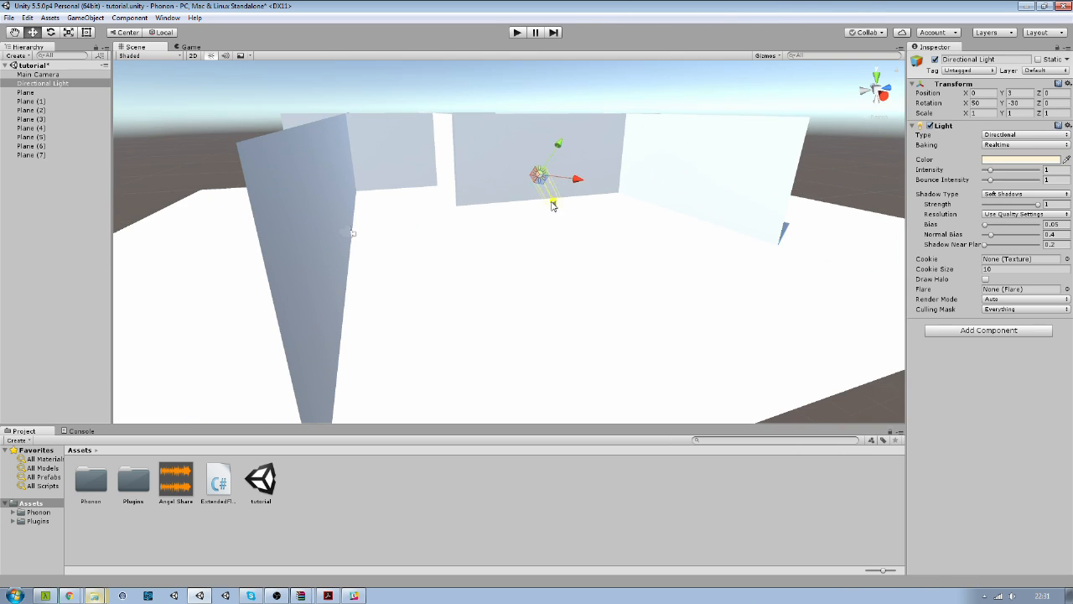
{"action": "left_click_drag", "start_coordinate": [554, 205], "coordinate": [482, 146]}
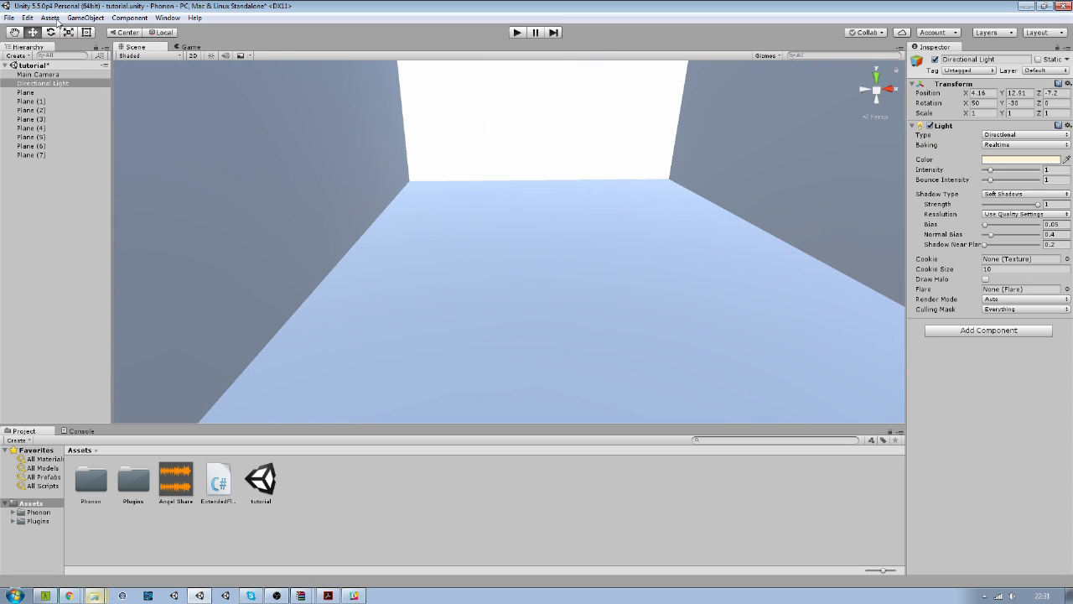
{"action": "left_click", "coordinate": [50, 18]}
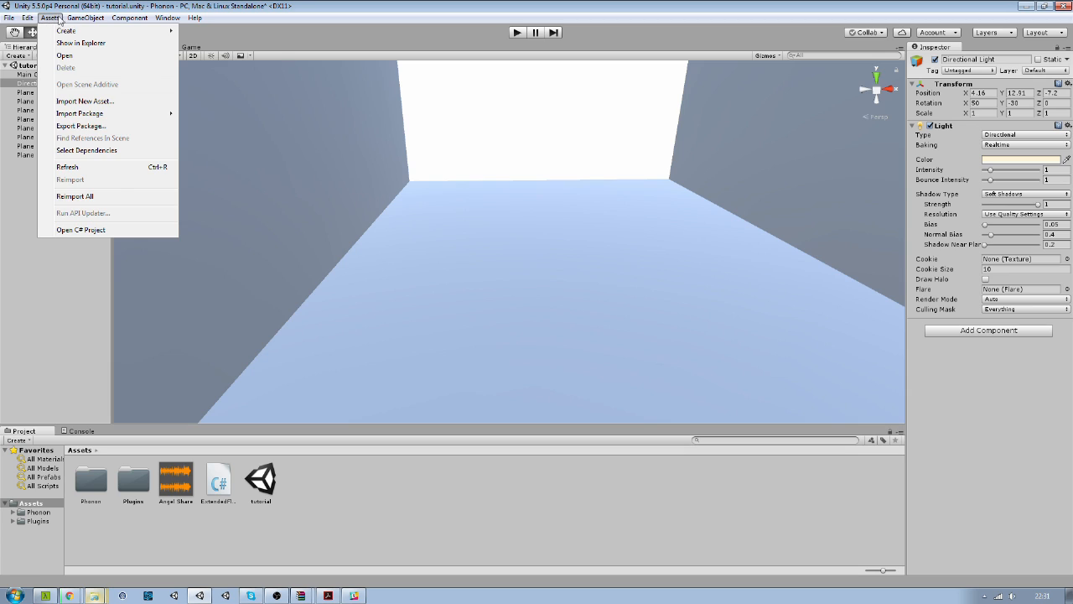
{"action": "left_click", "coordinate": [85, 18]}
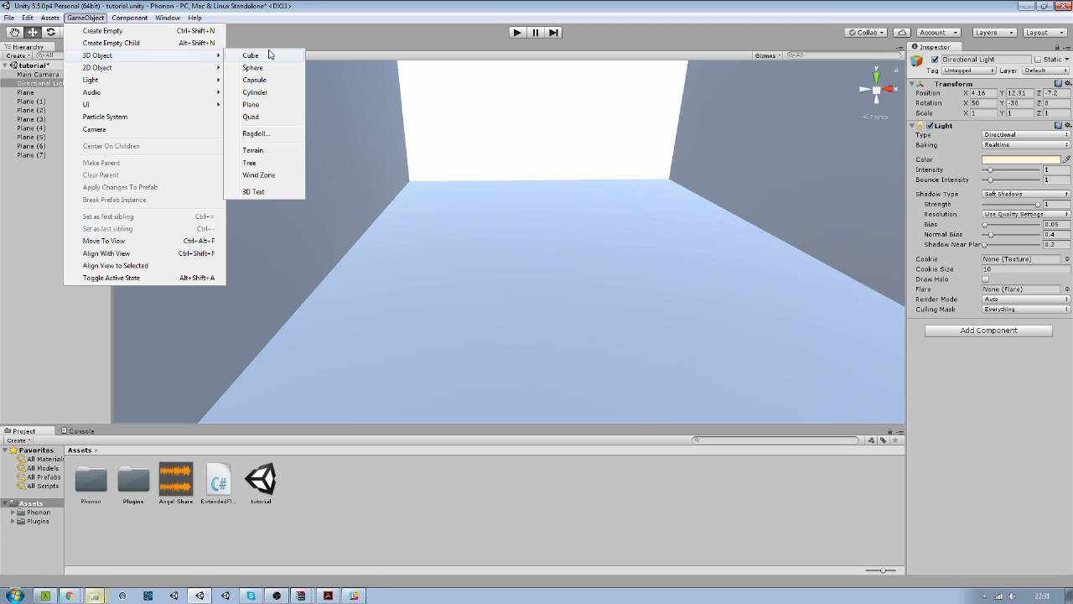
{"action": "mouse_move", "coordinate": [264, 61]}
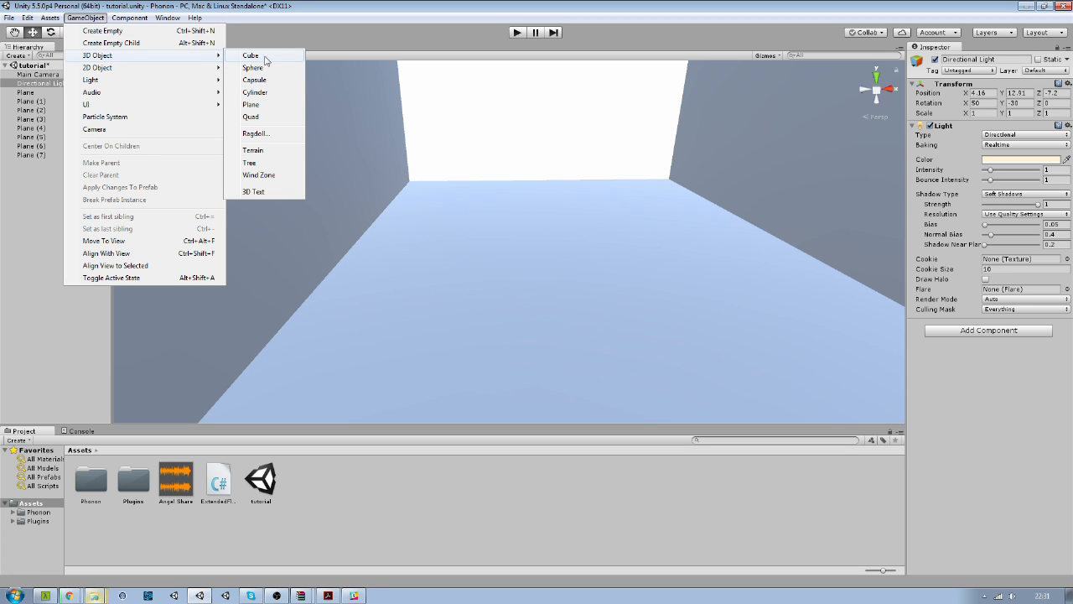
{"action": "left_click", "coordinate": [250, 55]}
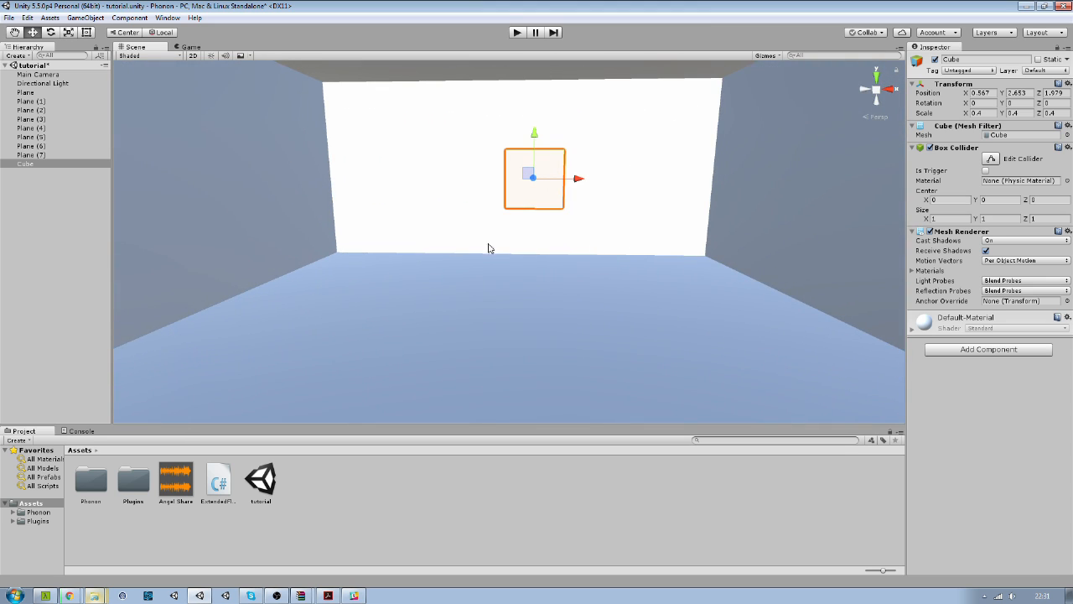
{"action": "mouse_move", "coordinate": [168, 487]}
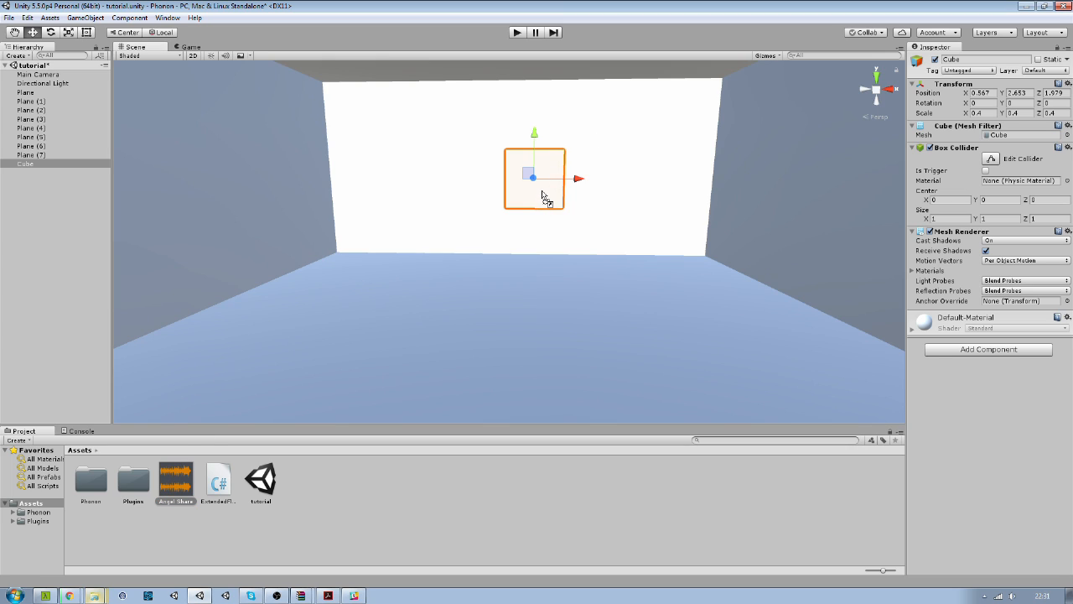
Attach the Angel Share clip to the cube as an Audio Source and save the scene.
{"action": "left_click", "coordinate": [988, 349]}
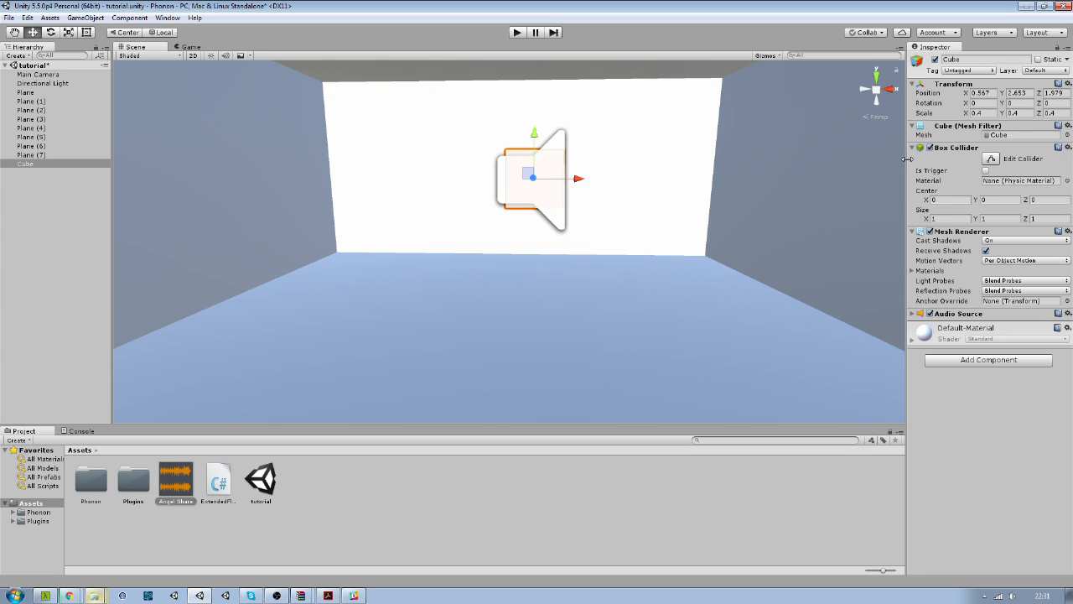
{"action": "left_click", "coordinate": [913, 146]}
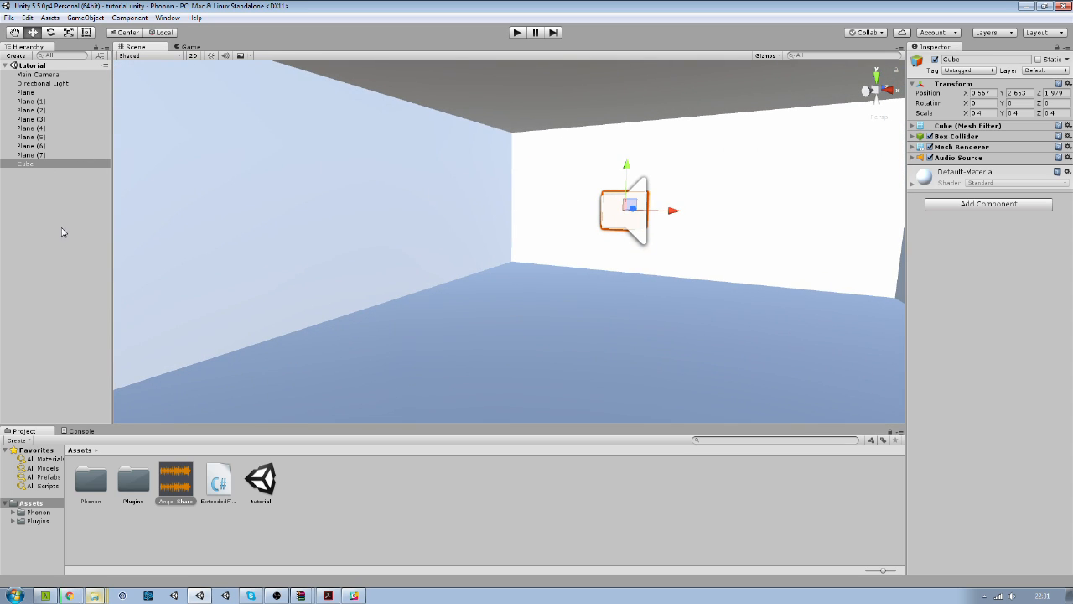
Create an empty object named Parent, make the planes its children, and select Cube.
{"action": "right_click", "coordinate": [33, 66]}
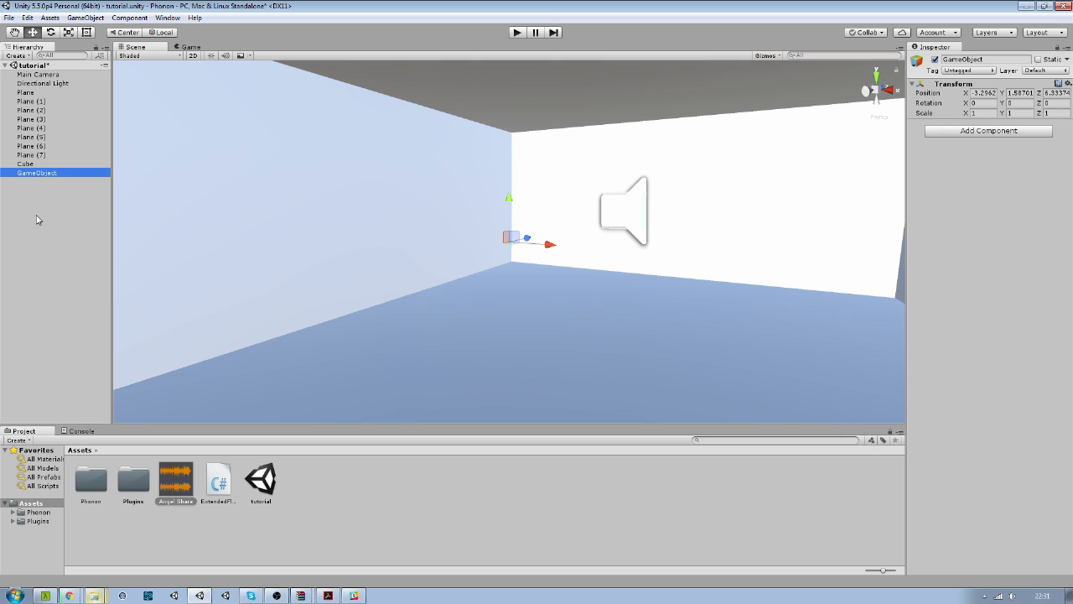
{"action": "double_click", "coordinate": [964, 59]}
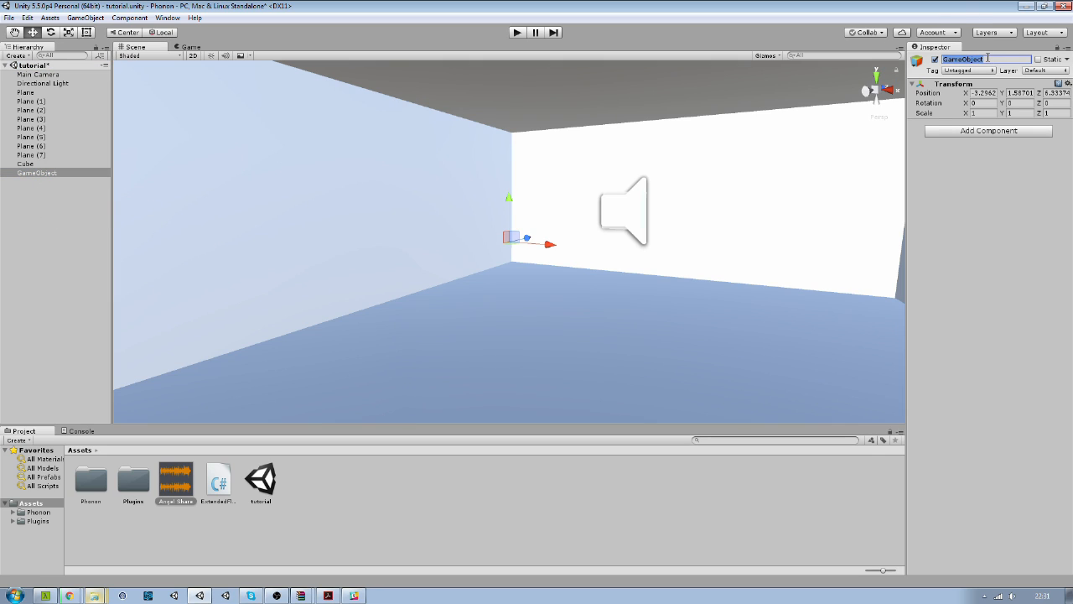
{"action": "type", "text": "Parent"}
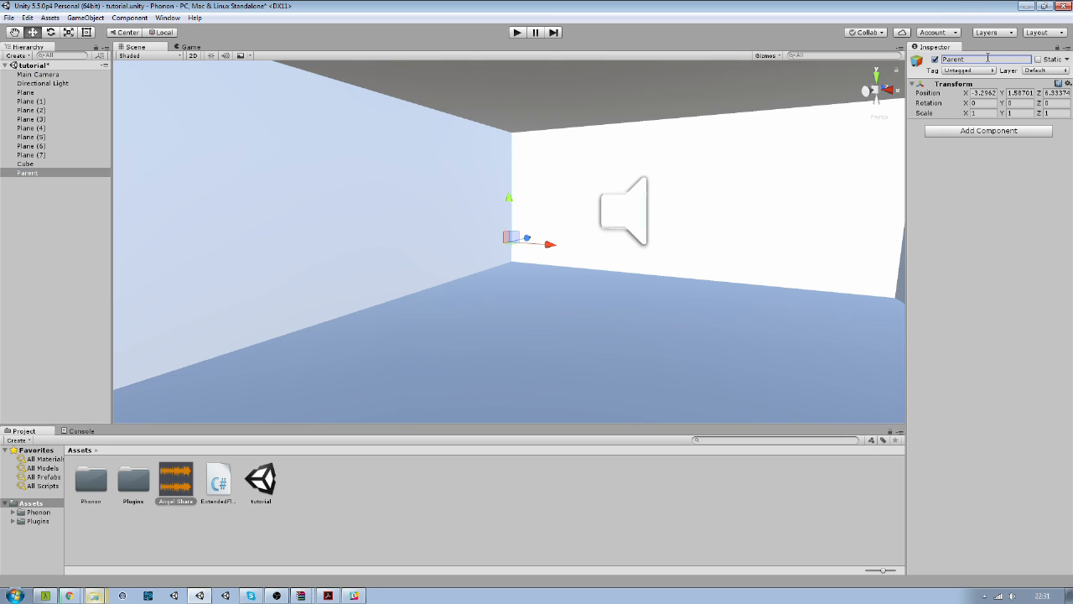
{"action": "left_click", "coordinate": [31, 154]}
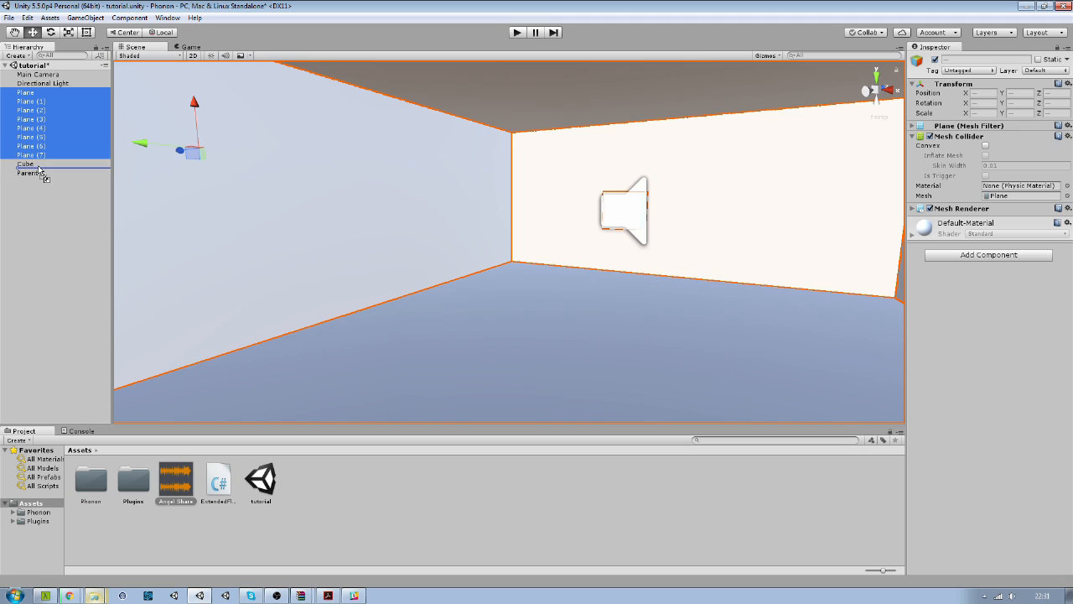
{"action": "left_click", "coordinate": [11, 101]}
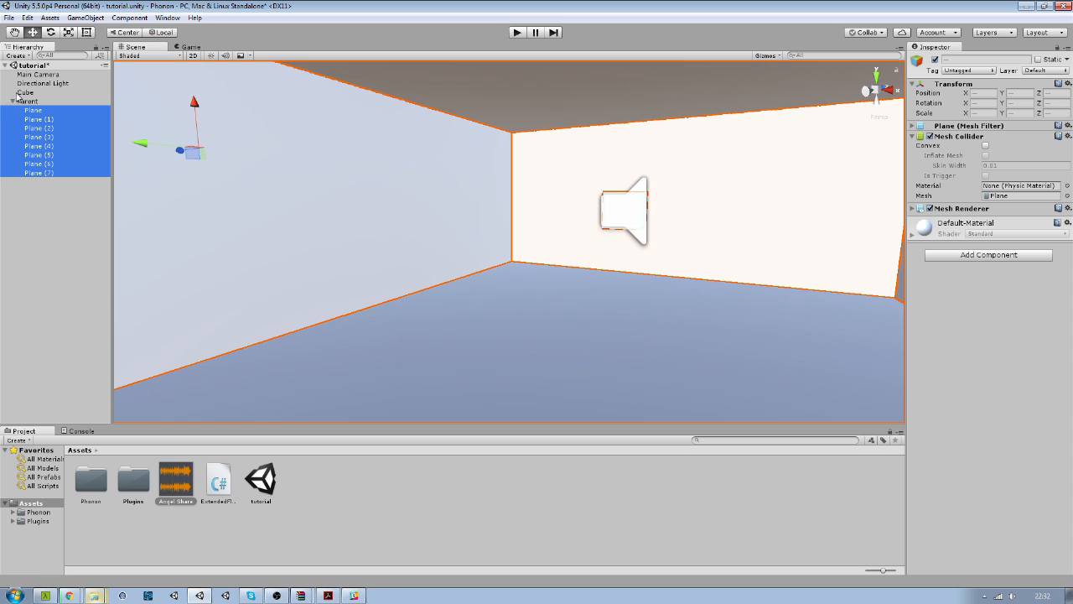
{"action": "left_click", "coordinate": [25, 92]}
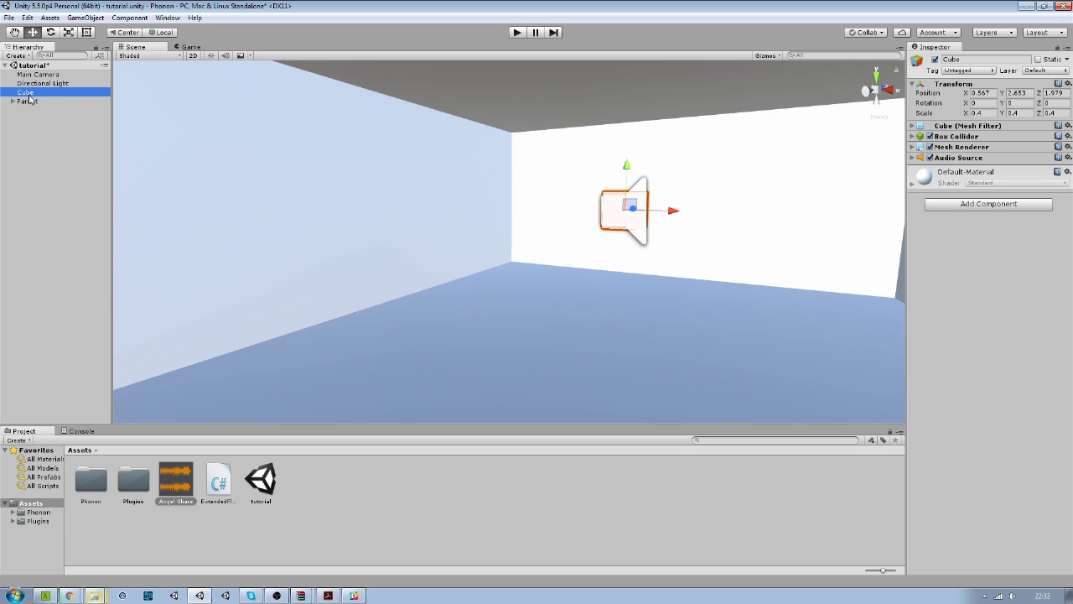
{"action": "mouse_move", "coordinate": [94, 100]}
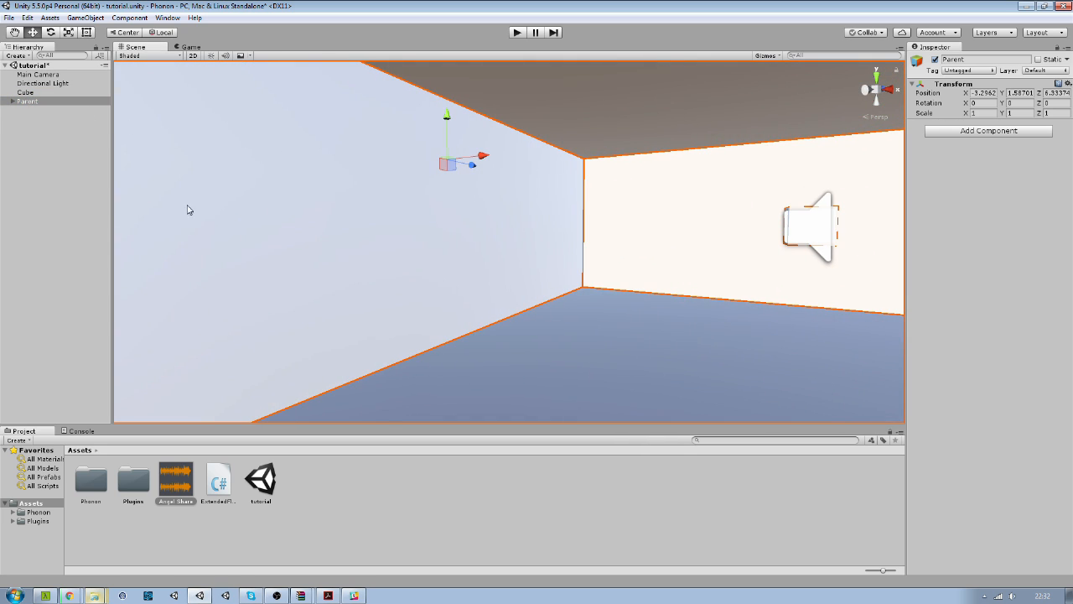
{"action": "mouse_move", "coordinate": [201, 21]}
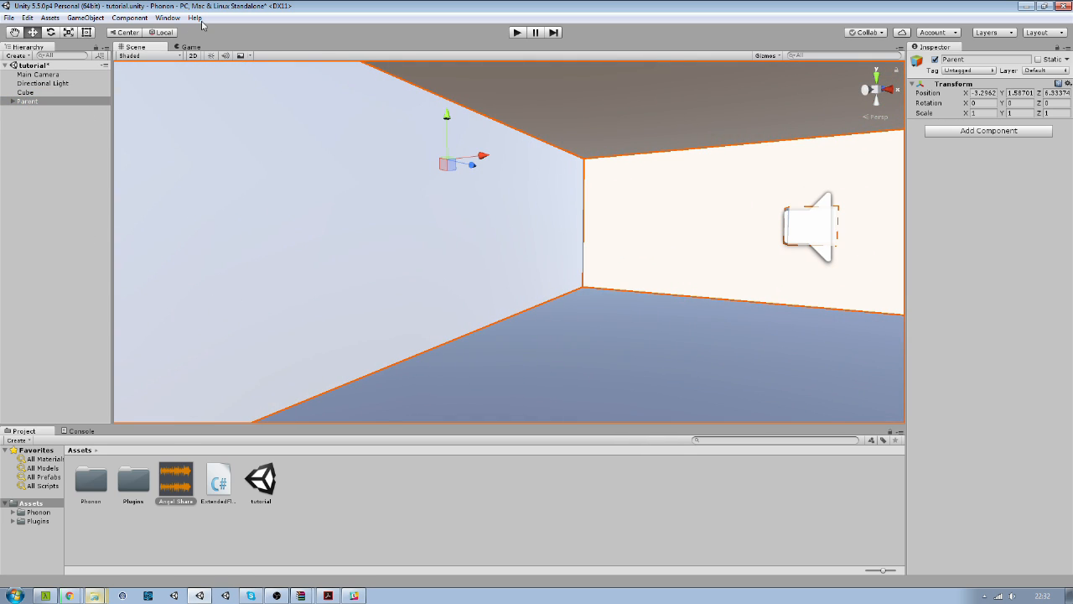
Open the Phonon window via Window > Phonon and view its Scene settings.
{"action": "left_click", "coordinate": [168, 18]}
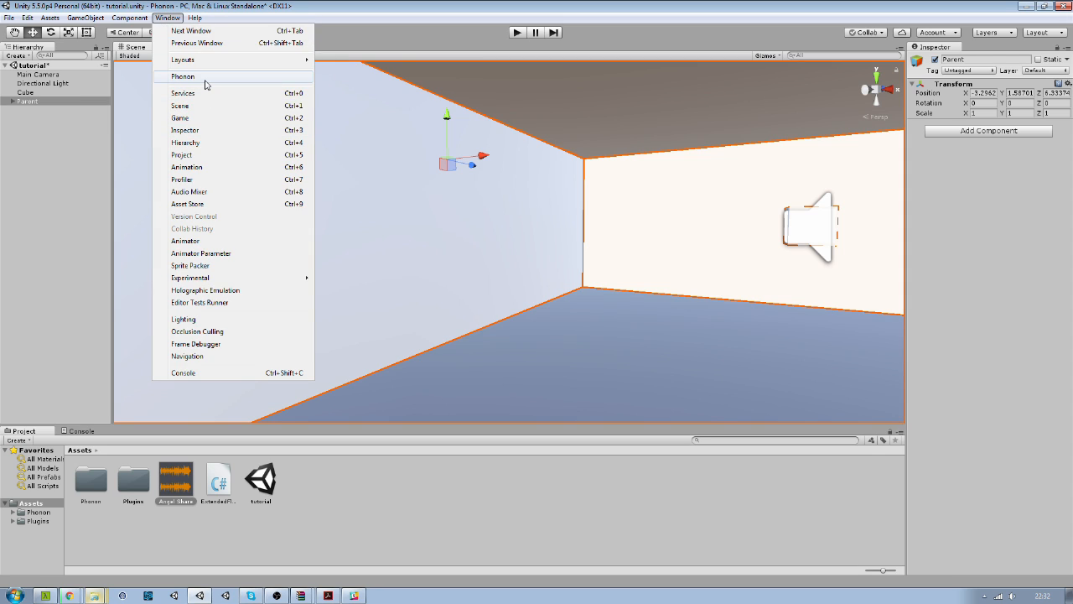
{"action": "left_click", "coordinate": [183, 77]}
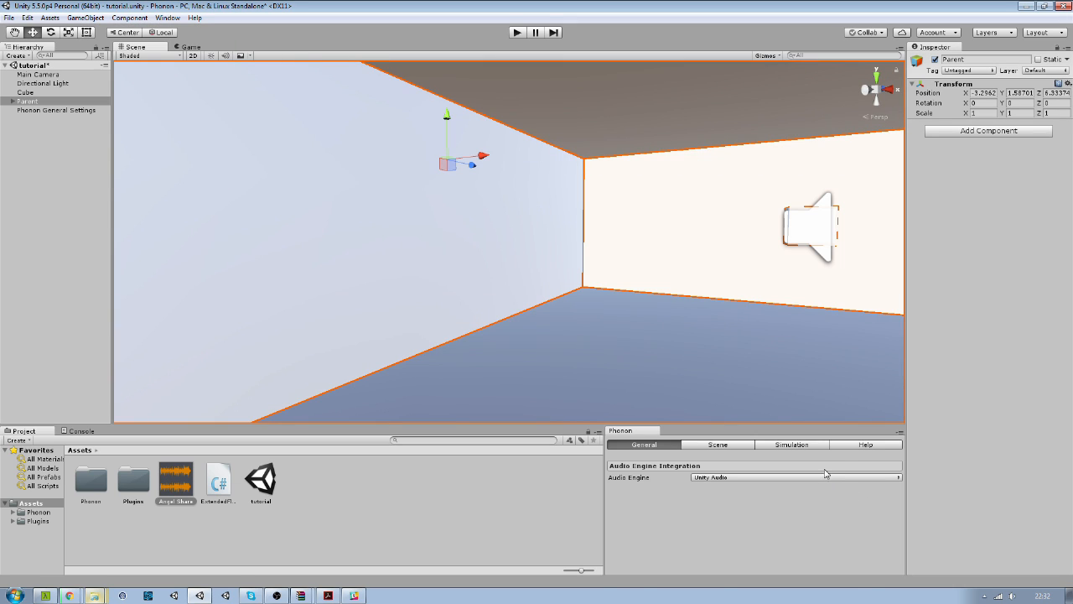
{"action": "mouse_move", "coordinate": [48, 92]}
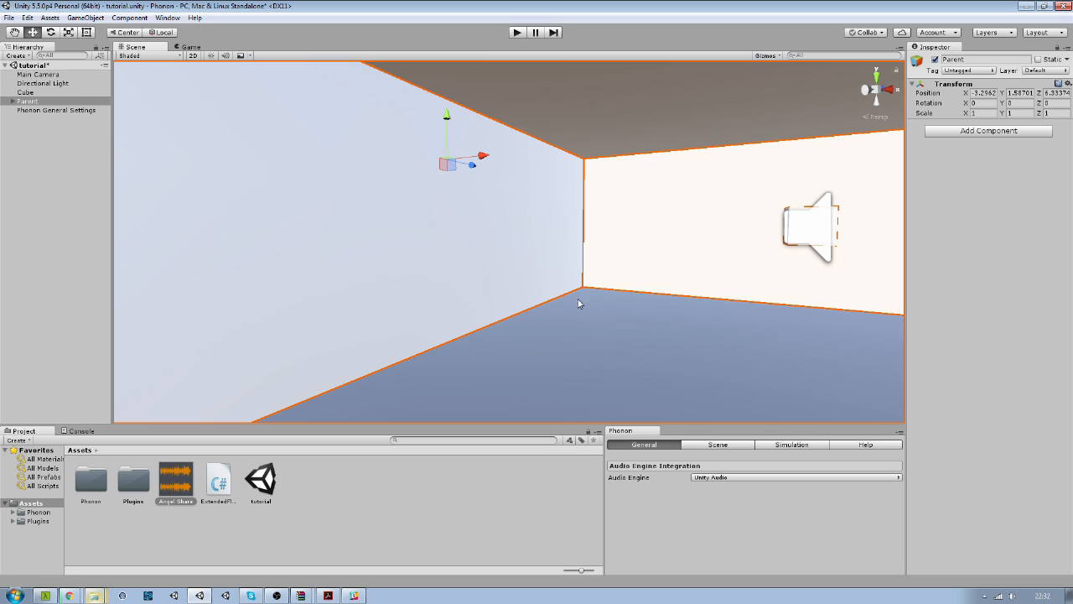
{"action": "left_click", "coordinate": [717, 445]}
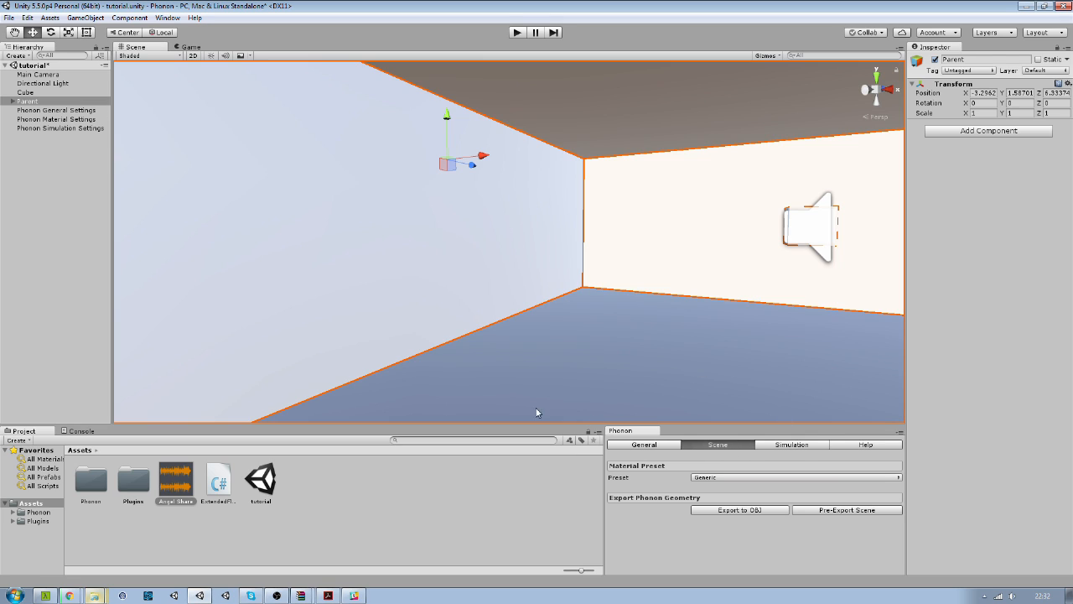
{"action": "mouse_move", "coordinate": [46, 149]}
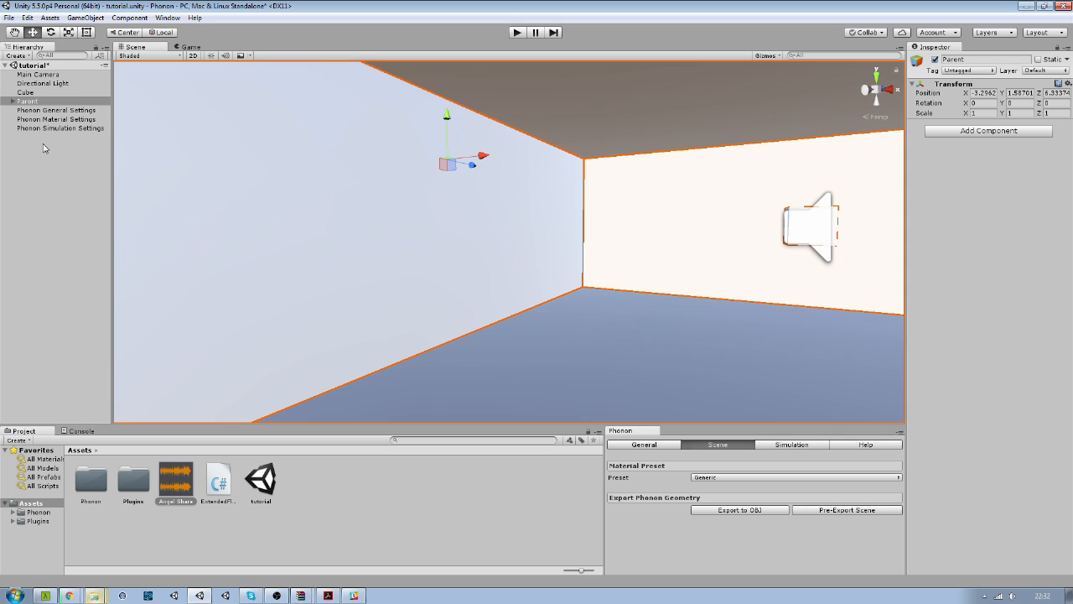
Inspect the Phonon Material, General and Simulation Settings objects and simulation tab, then select Parent.
{"action": "left_click", "coordinate": [60, 119]}
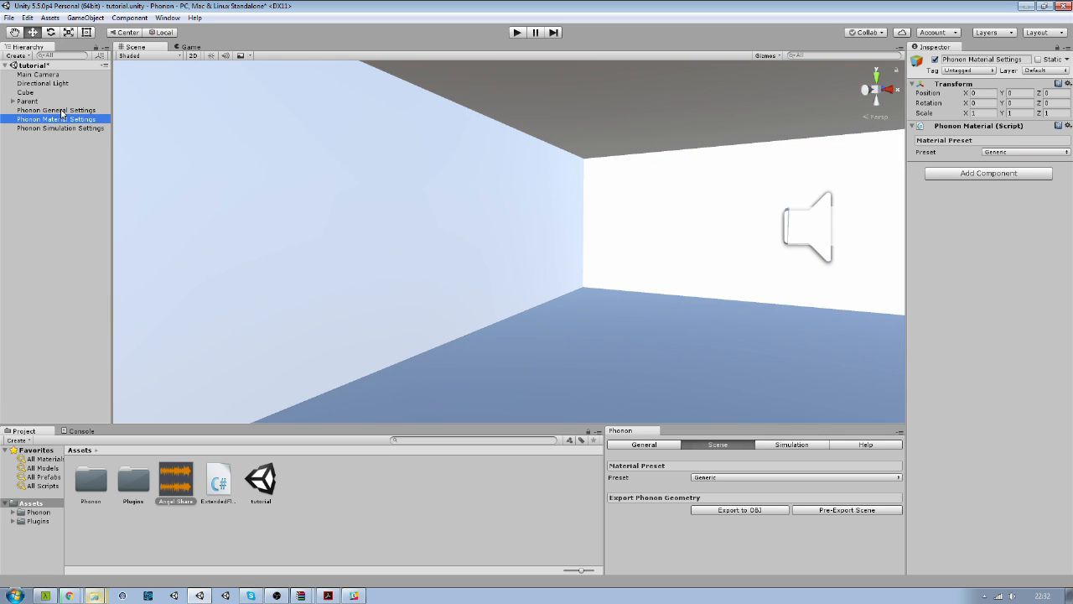
{"action": "left_click", "coordinate": [57, 110]}
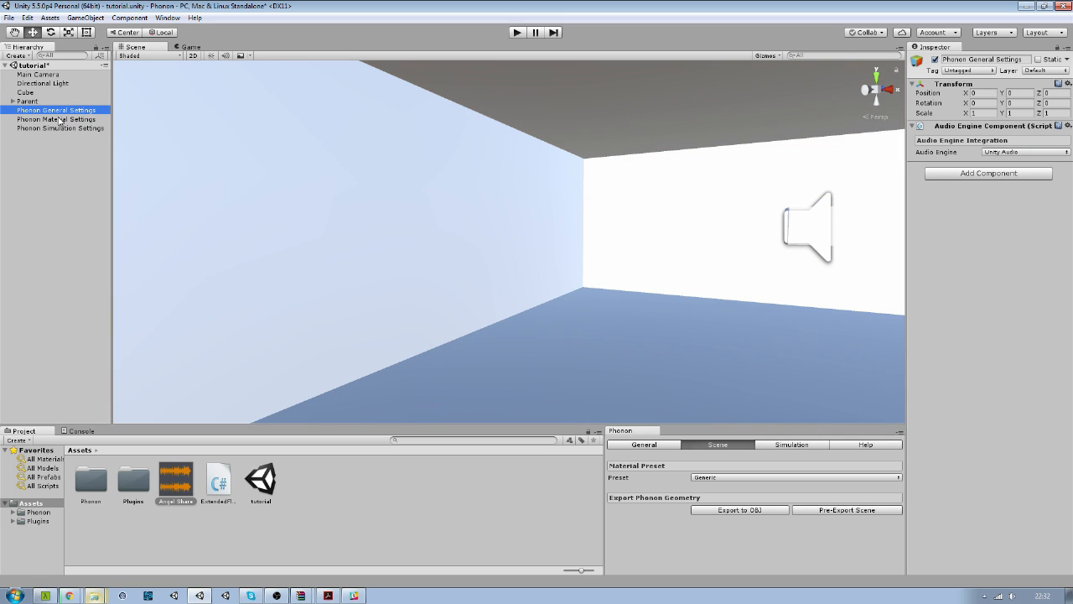
{"action": "left_click", "coordinate": [61, 127]}
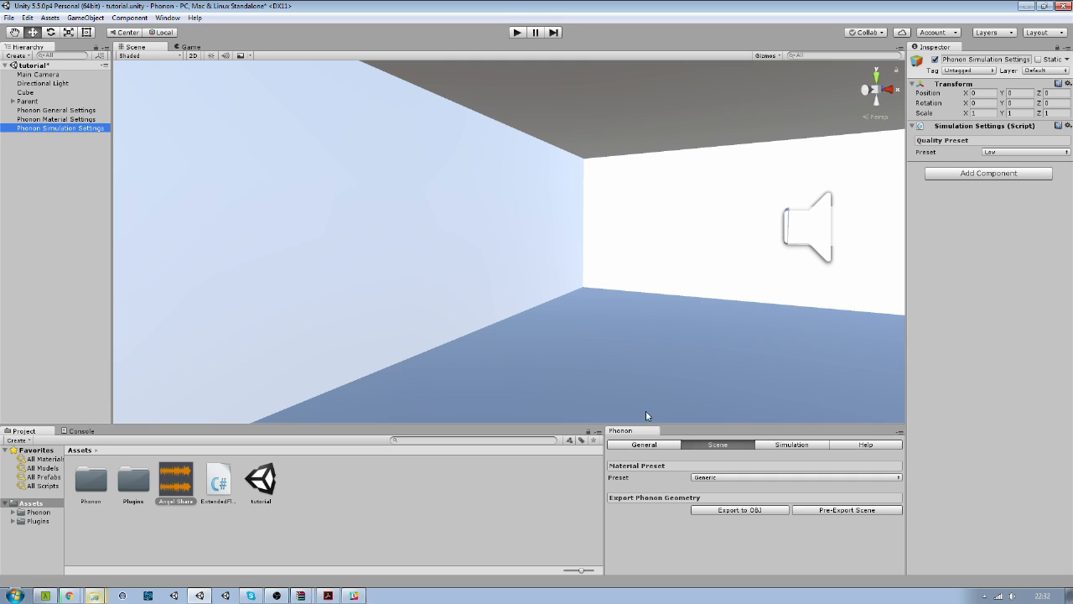
{"action": "mouse_move", "coordinate": [50, 104]}
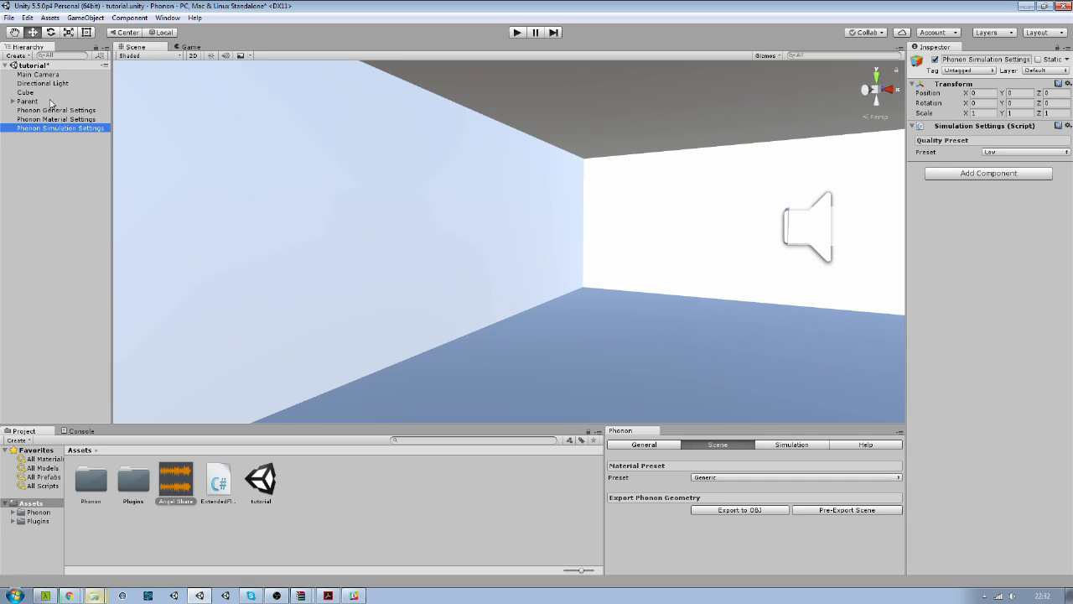
{"action": "mouse_move", "coordinate": [52, 141]}
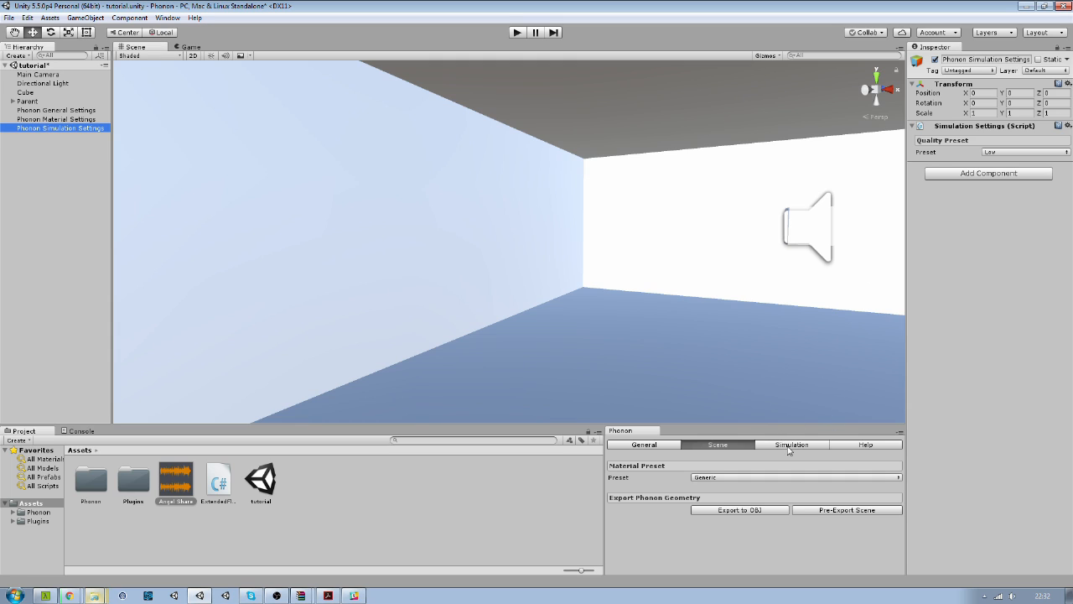
{"action": "left_click", "coordinate": [790, 445]}
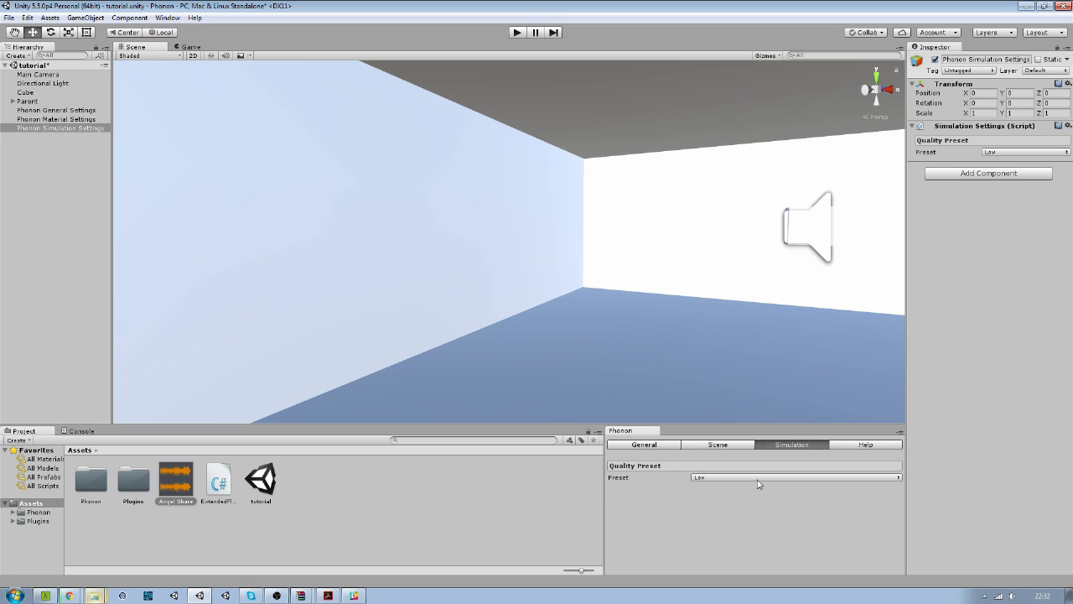
{"action": "left_click", "coordinate": [717, 445]}
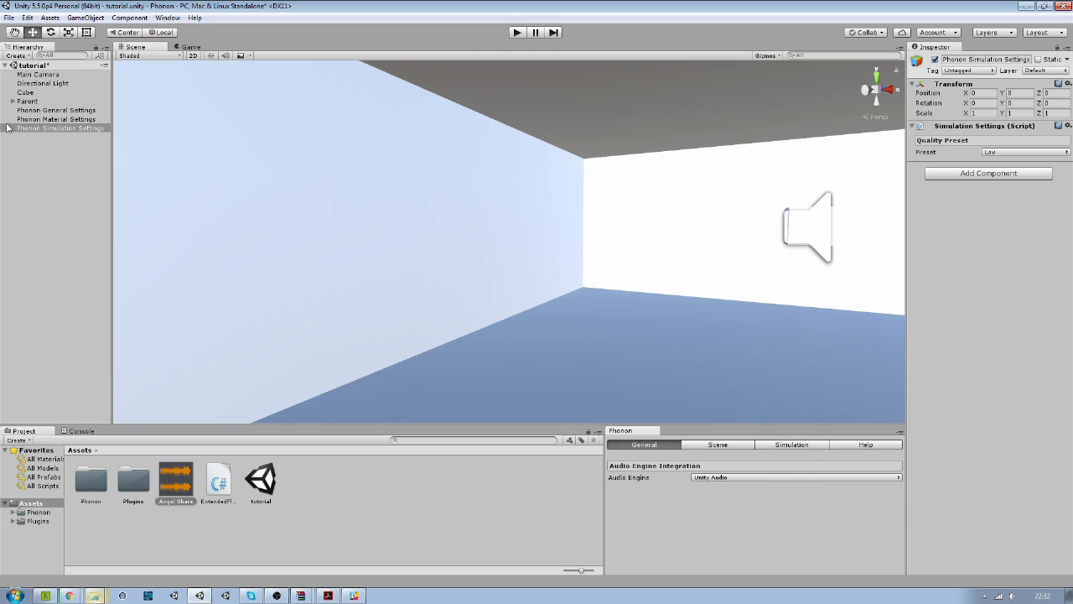
{"action": "mouse_move", "coordinate": [27, 107]}
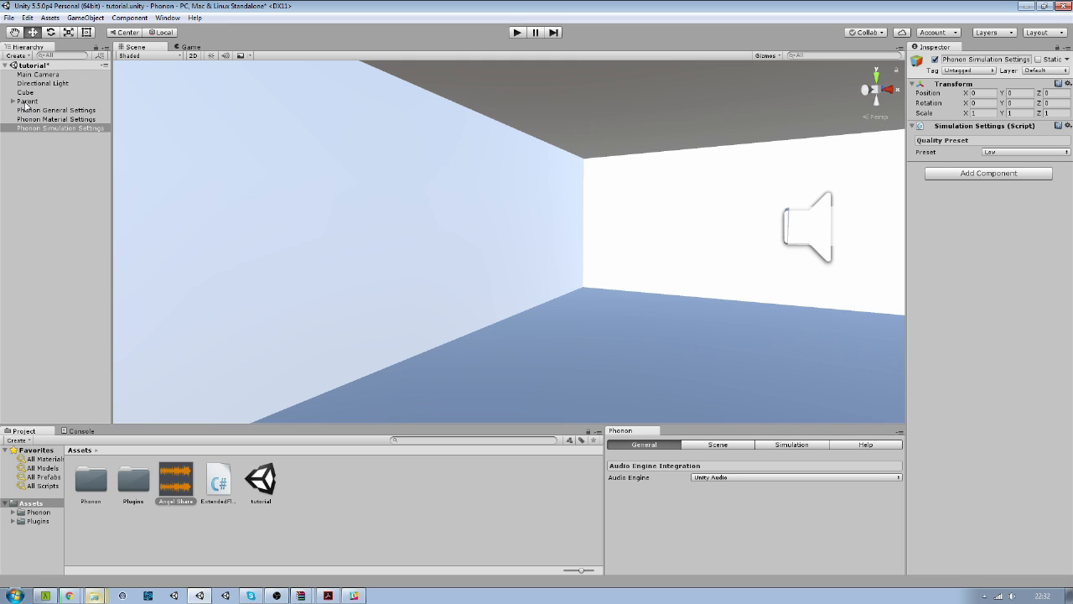
{"action": "left_click", "coordinate": [27, 100]}
{"action": "type", "text": "pho"}
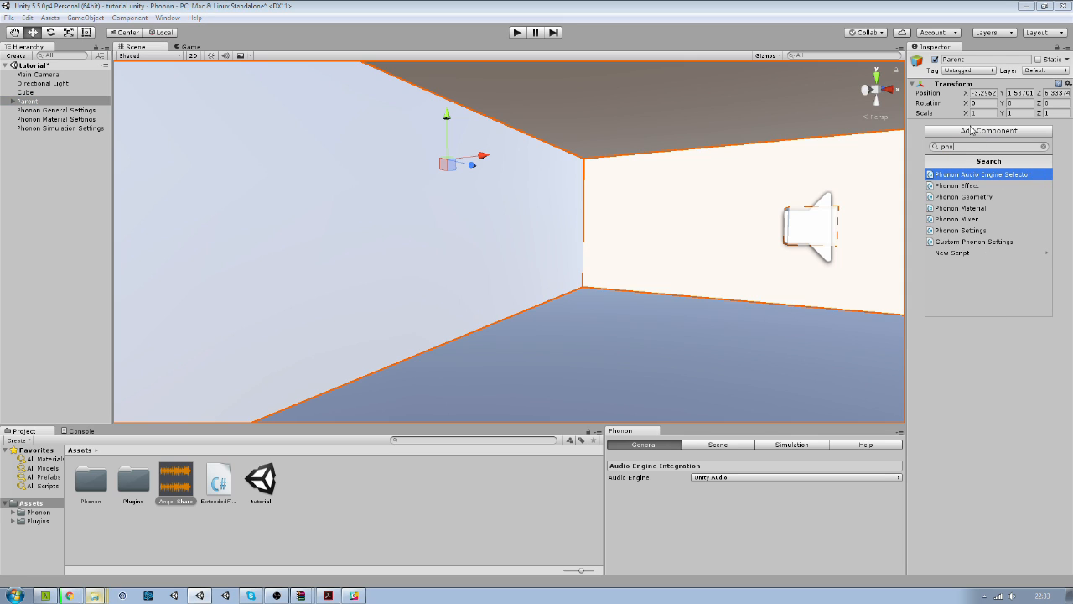
Add Phonon Geometry with Export All Children and a Brick Phonon Material to Parent.
{"action": "left_click", "coordinate": [963, 197]}
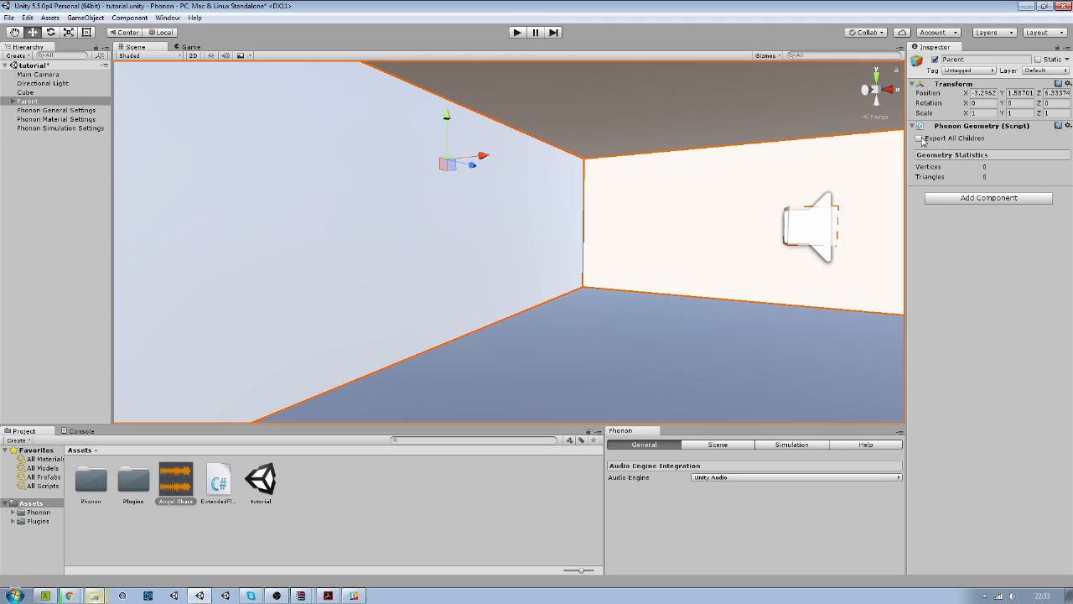
{"action": "left_click", "coordinate": [920, 139]}
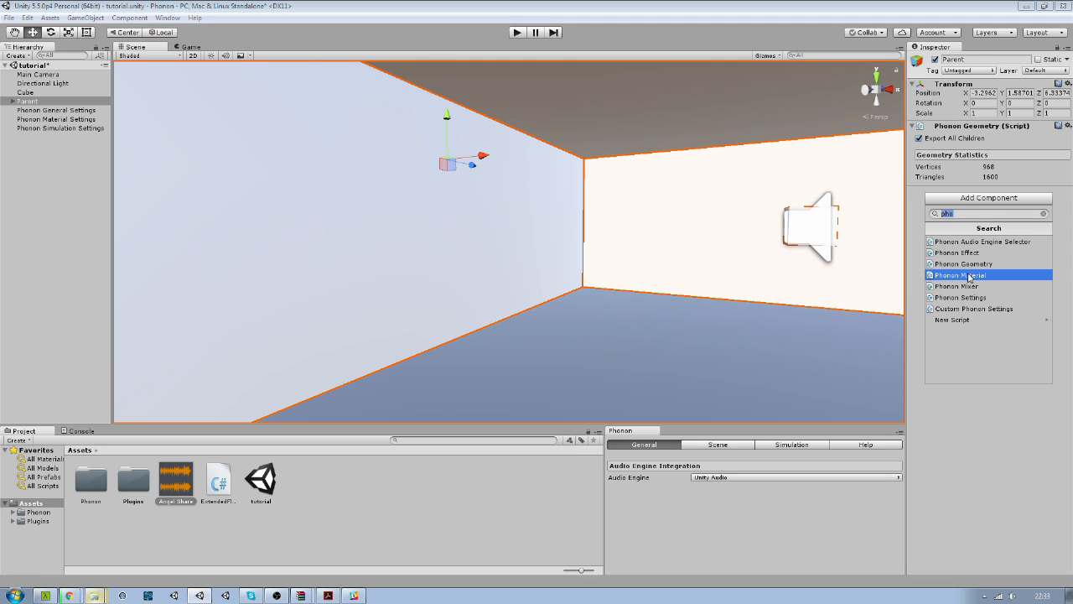
{"action": "left_click", "coordinate": [959, 275]}
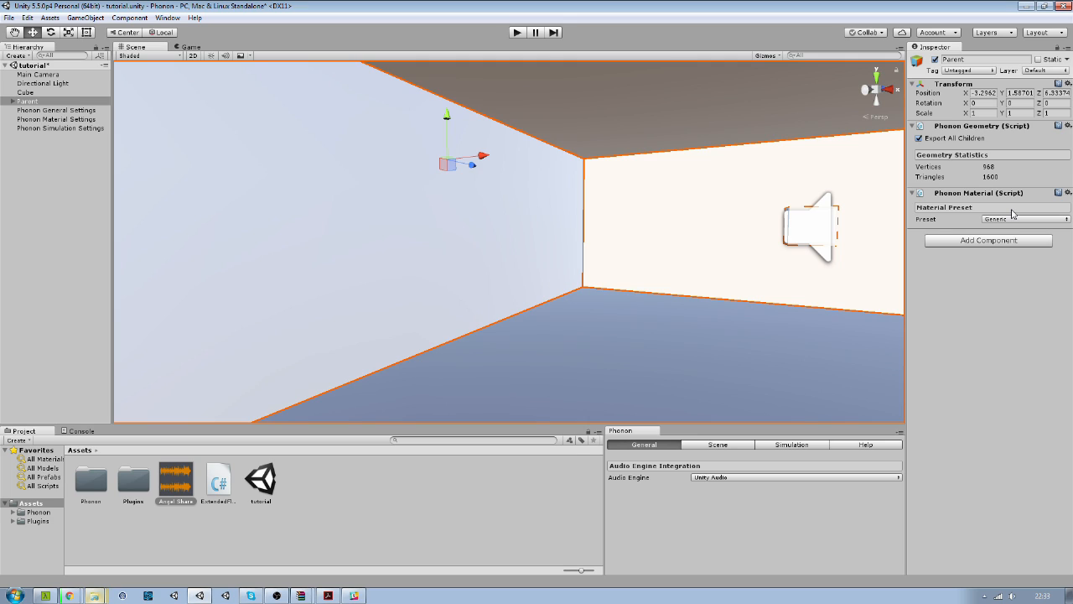
{"action": "mouse_move", "coordinate": [1011, 220]}
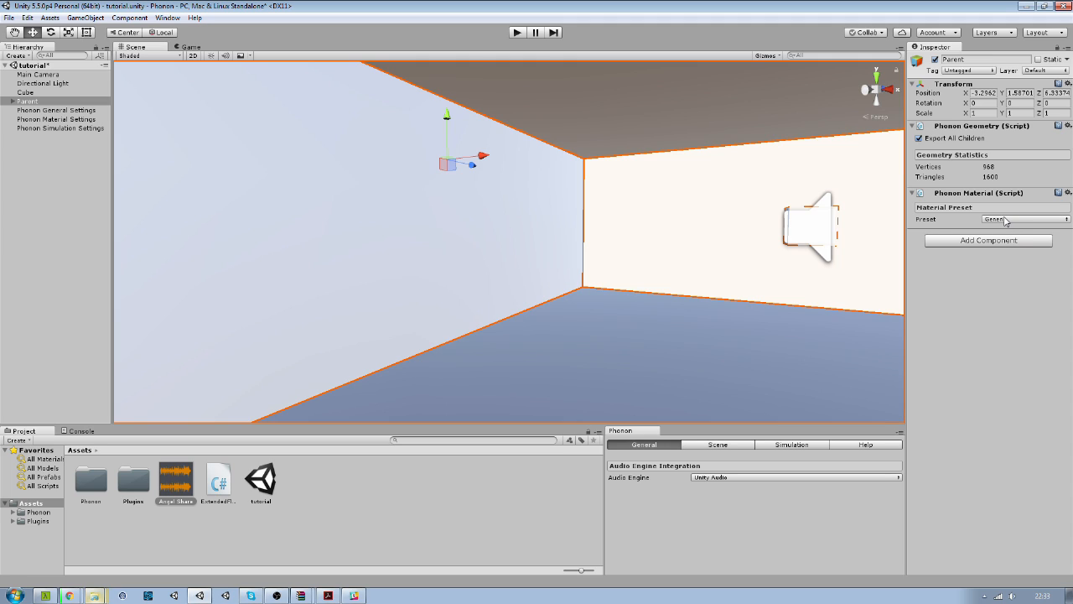
{"action": "left_click", "coordinate": [1027, 218]}
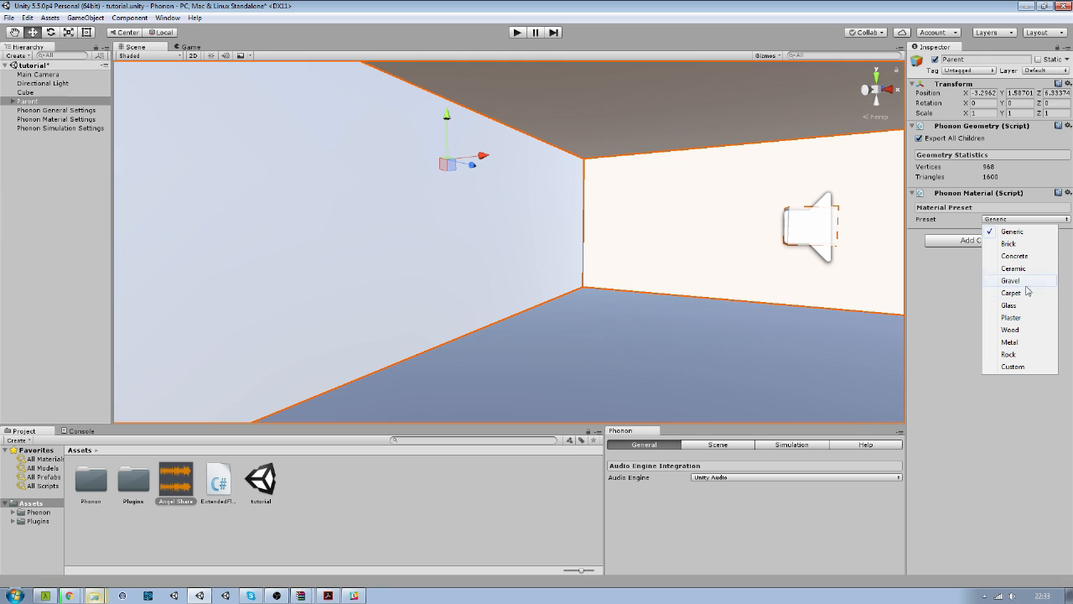
{"action": "left_click", "coordinate": [1009, 243]}
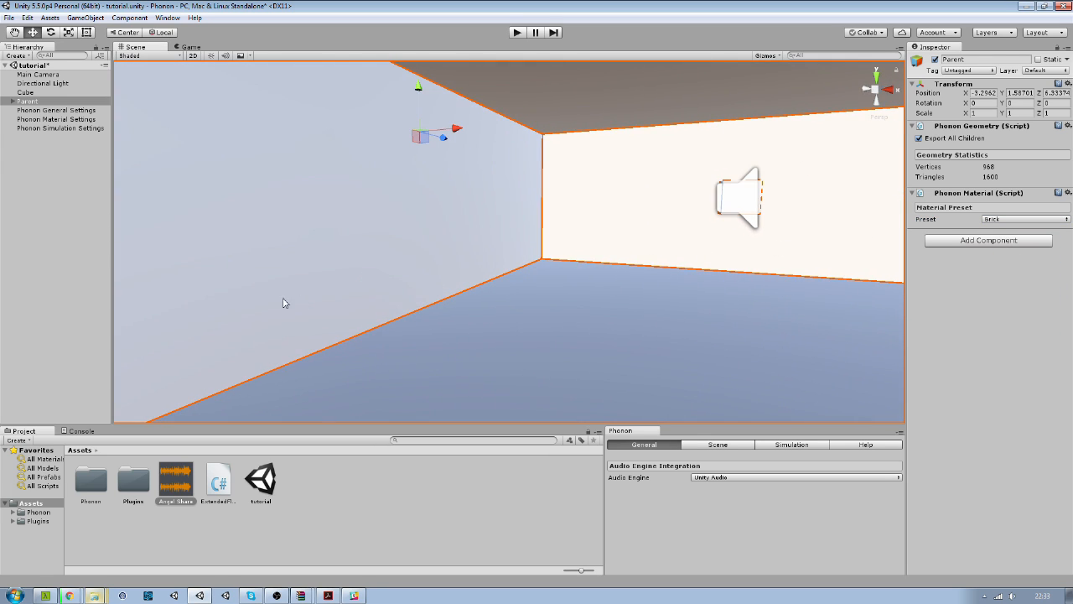
Select the first child Plane under Parent and give it a Wood Phonon Material.
{"action": "left_click", "coordinate": [8, 100]}
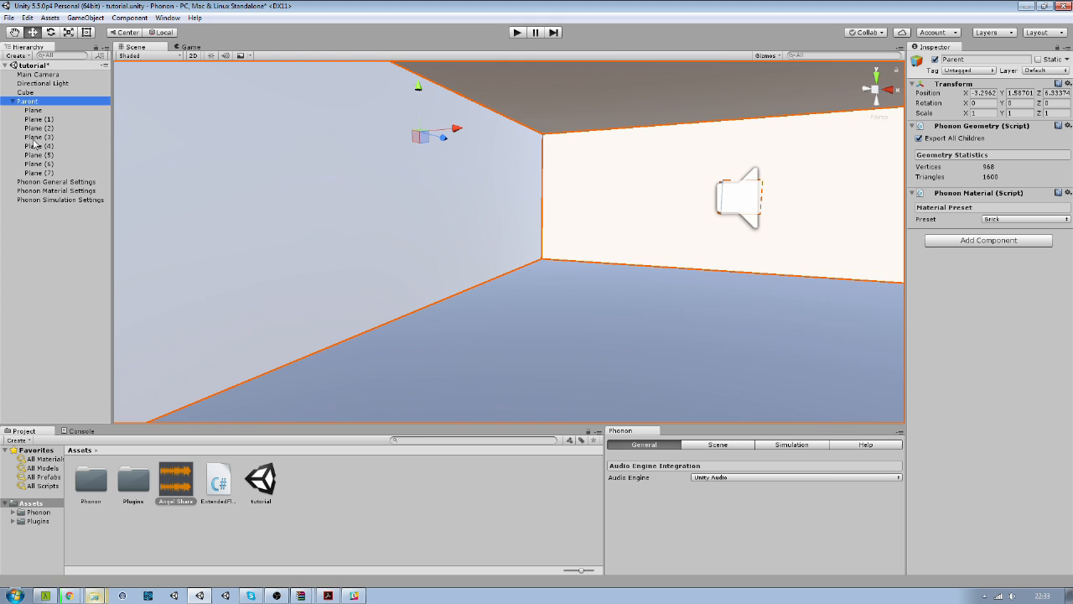
{"action": "left_click", "coordinate": [33, 110]}
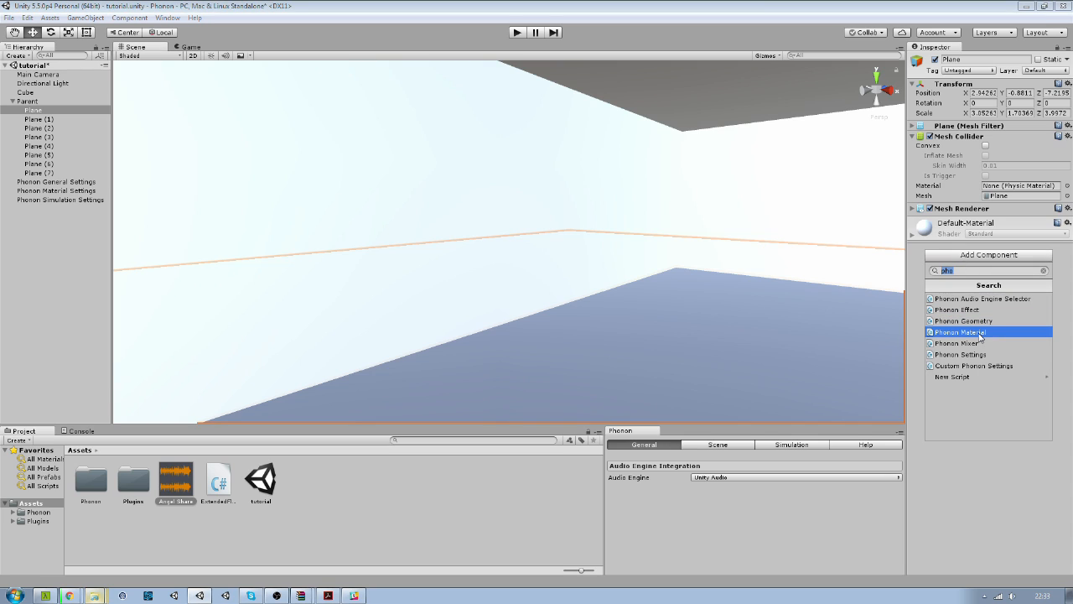
{"action": "left_click", "coordinate": [959, 332]}
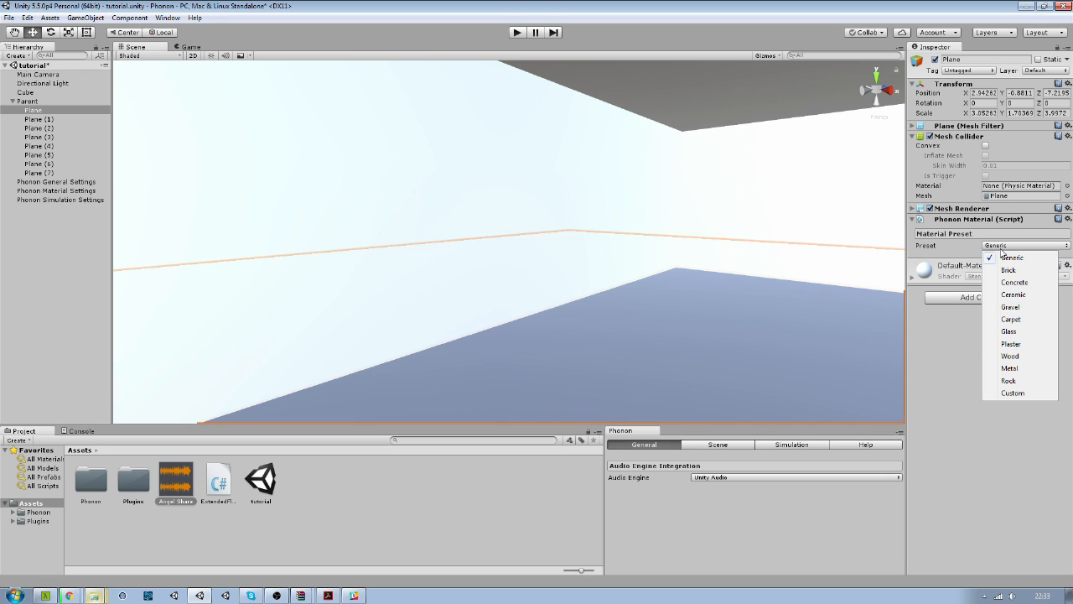
{"action": "left_click", "coordinate": [1011, 355]}
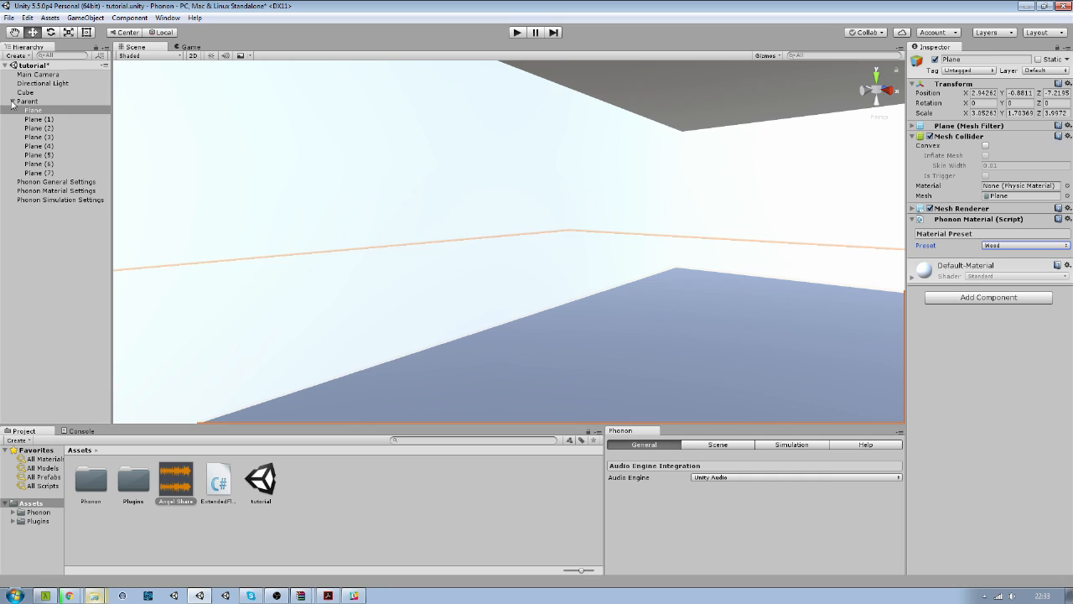
Add the Environment component to Main Camera and pre-export the Phonon scene to StreamingAssets.
{"action": "left_click", "coordinate": [13, 101]}
{"action": "type", "text": "envi"}
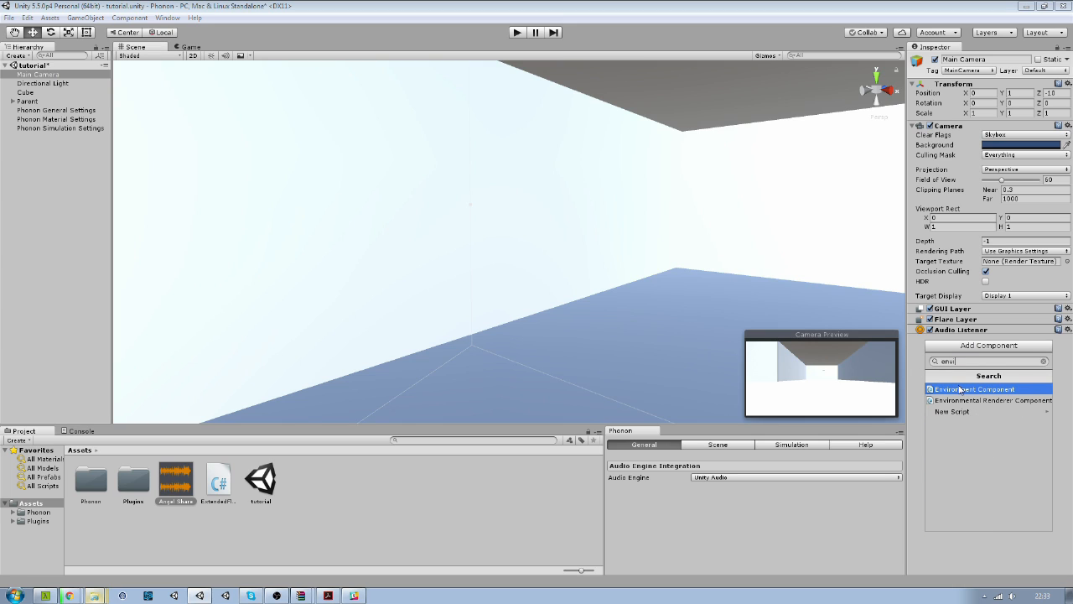
{"action": "left_click", "coordinate": [973, 389]}
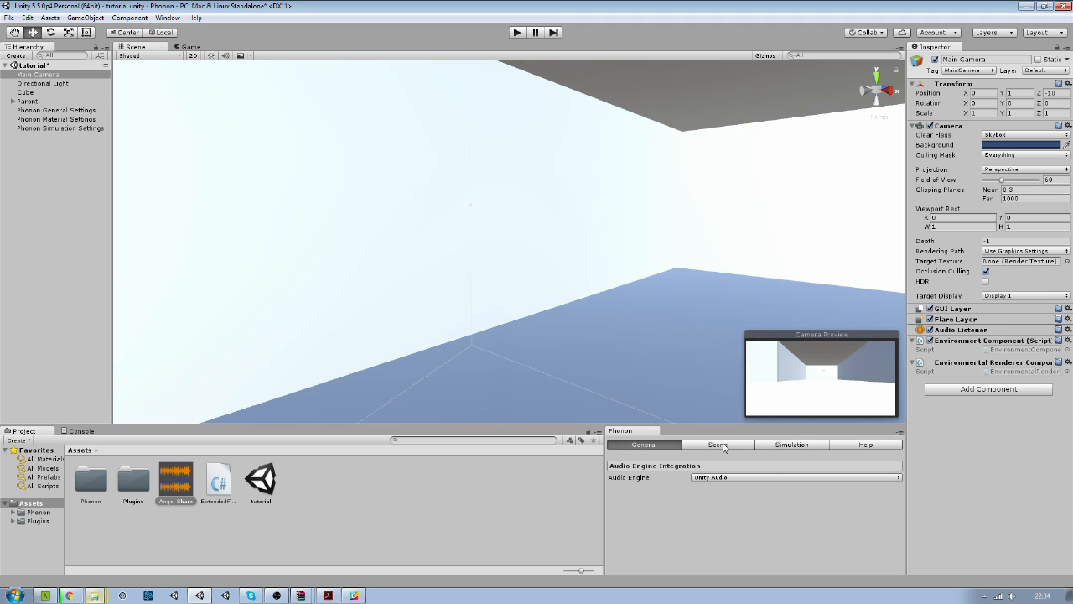
{"action": "left_click", "coordinate": [718, 444]}
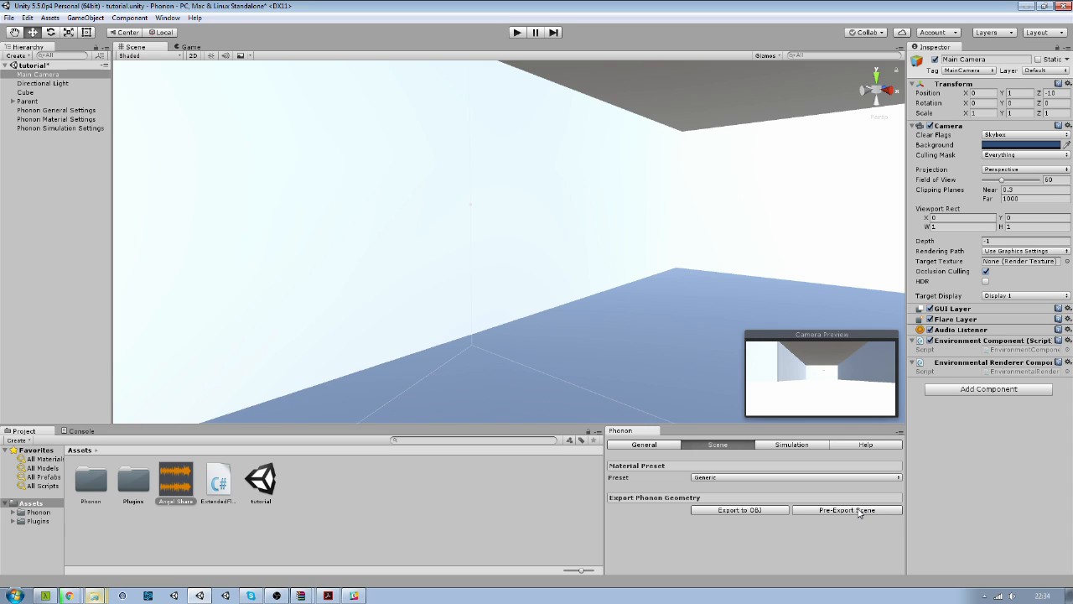
{"action": "left_click", "coordinate": [848, 510]}
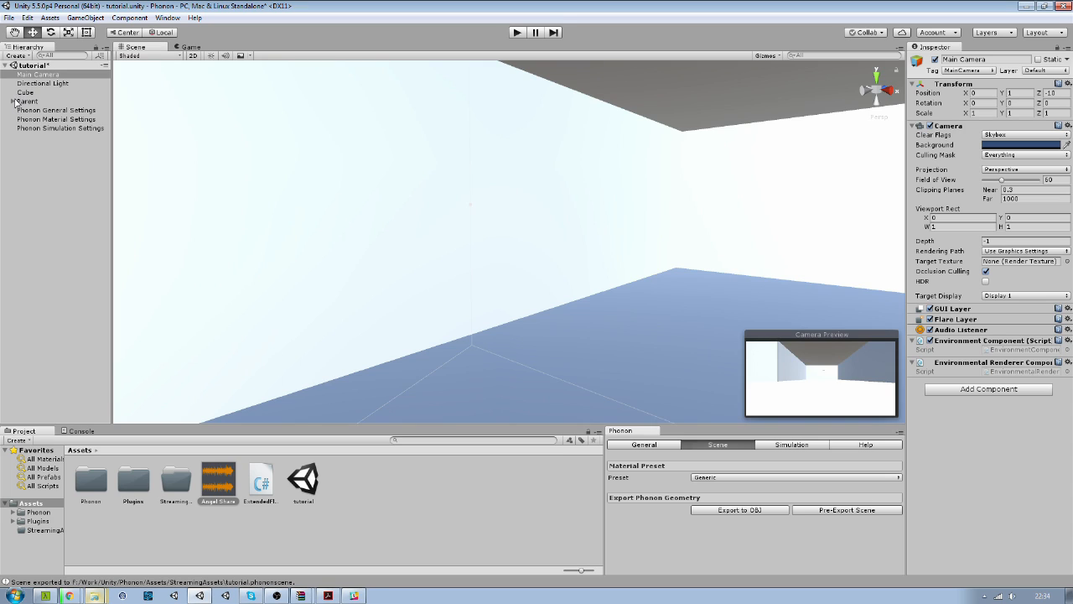
Add a Phonon Effect to Cube with reflections, indirect binaural and Raycast direct occlusion.
{"action": "left_click", "coordinate": [26, 92]}
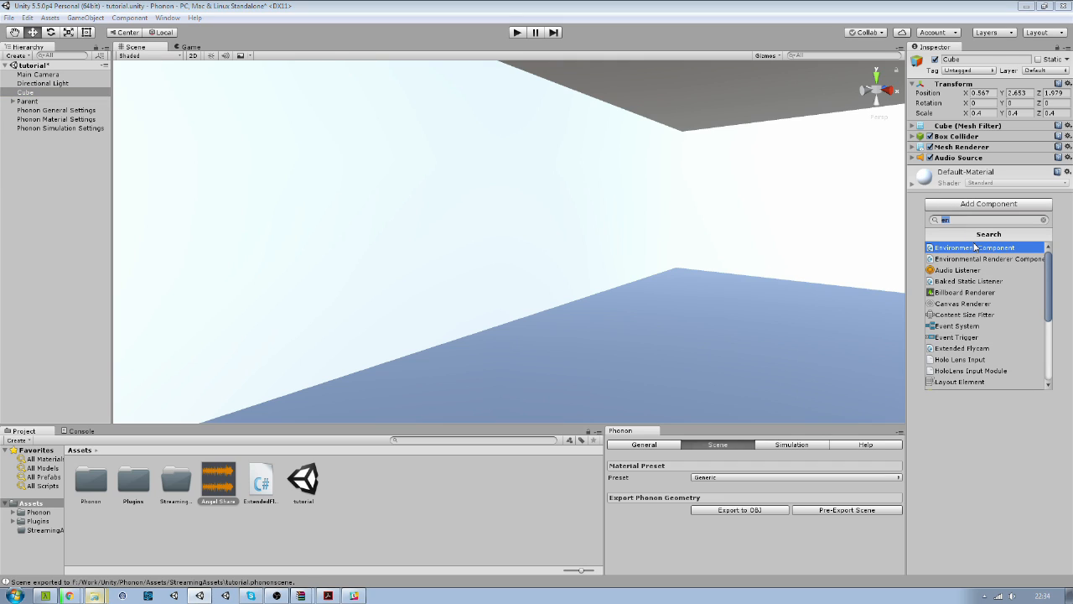
{"action": "type", "text": "phonon"}
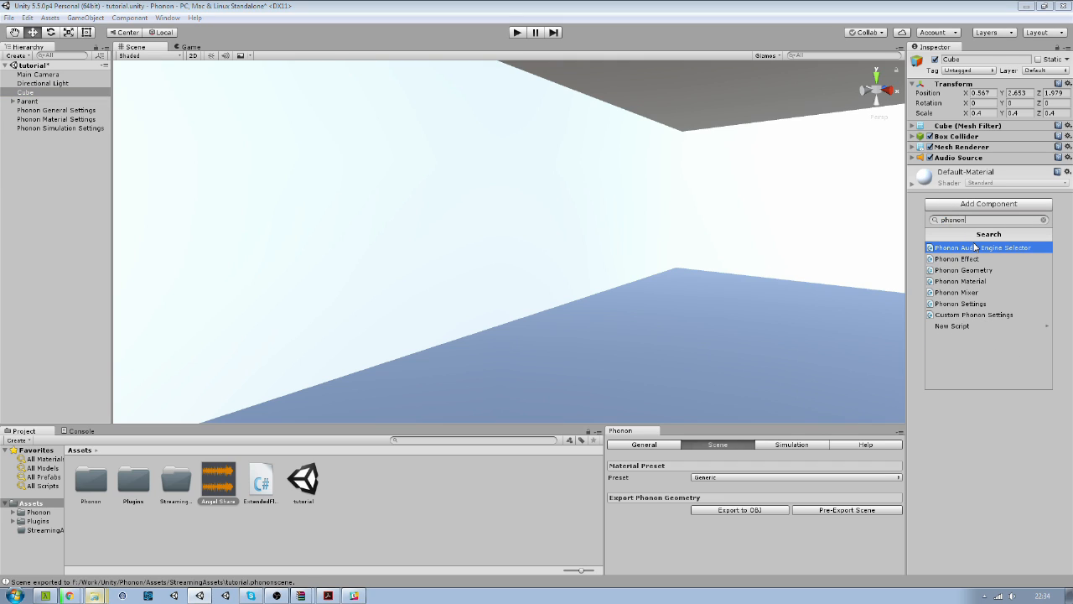
{"action": "left_click", "coordinate": [960, 258]}
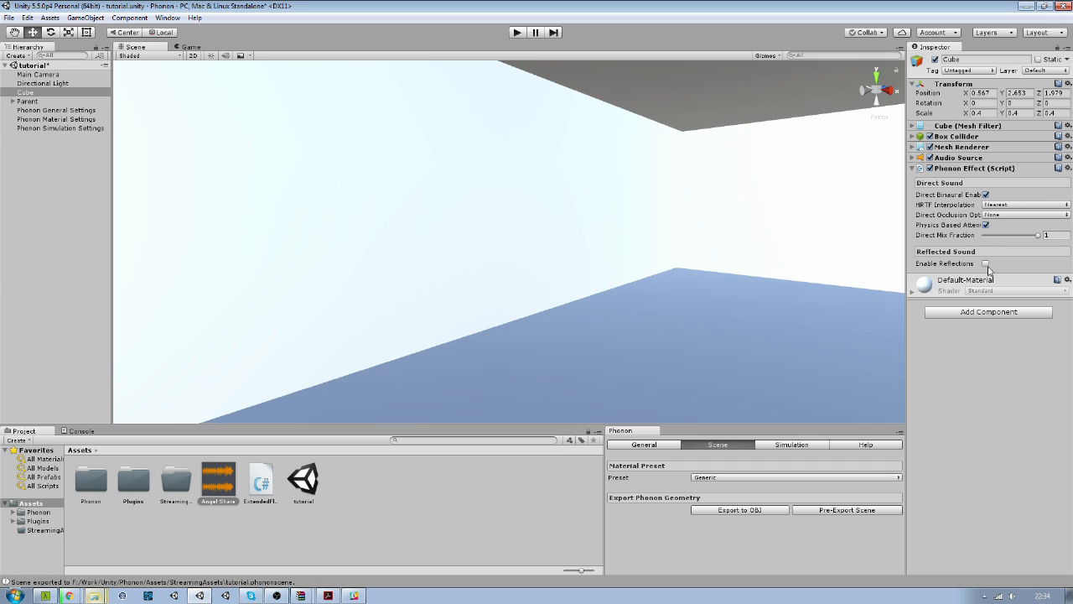
{"action": "left_click", "coordinate": [986, 264]}
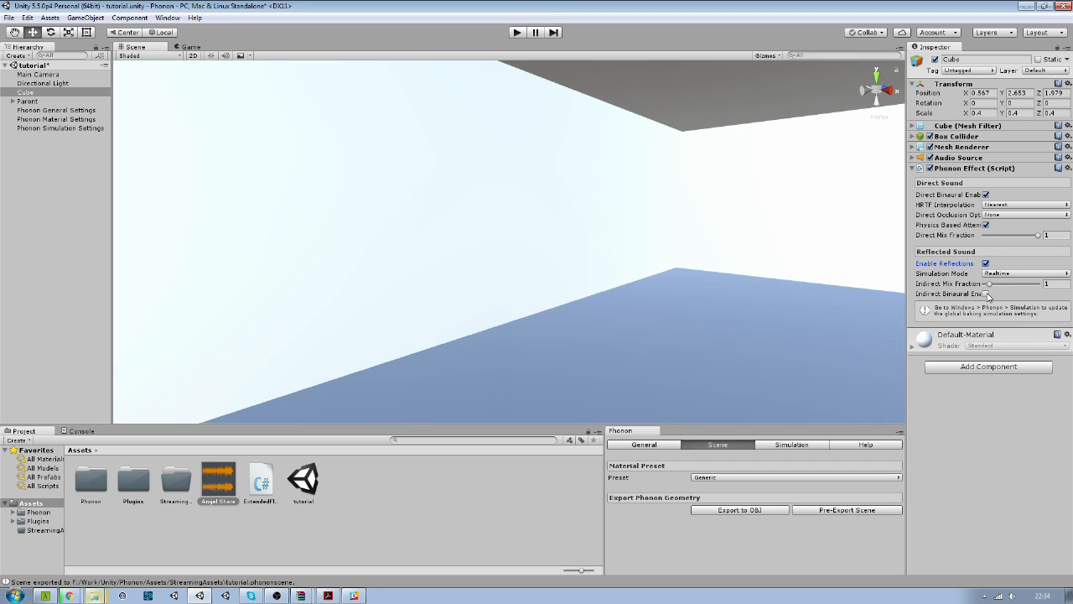
{"action": "left_click", "coordinate": [986, 293]}
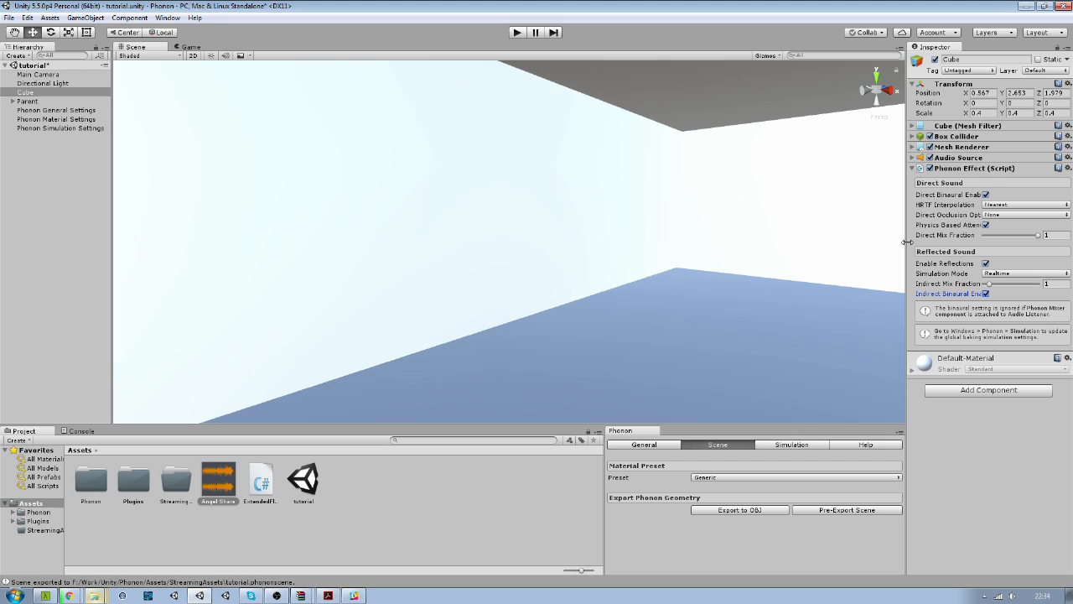
{"action": "left_click_drag", "start_coordinate": [905, 243], "coordinate": [827, 243]}
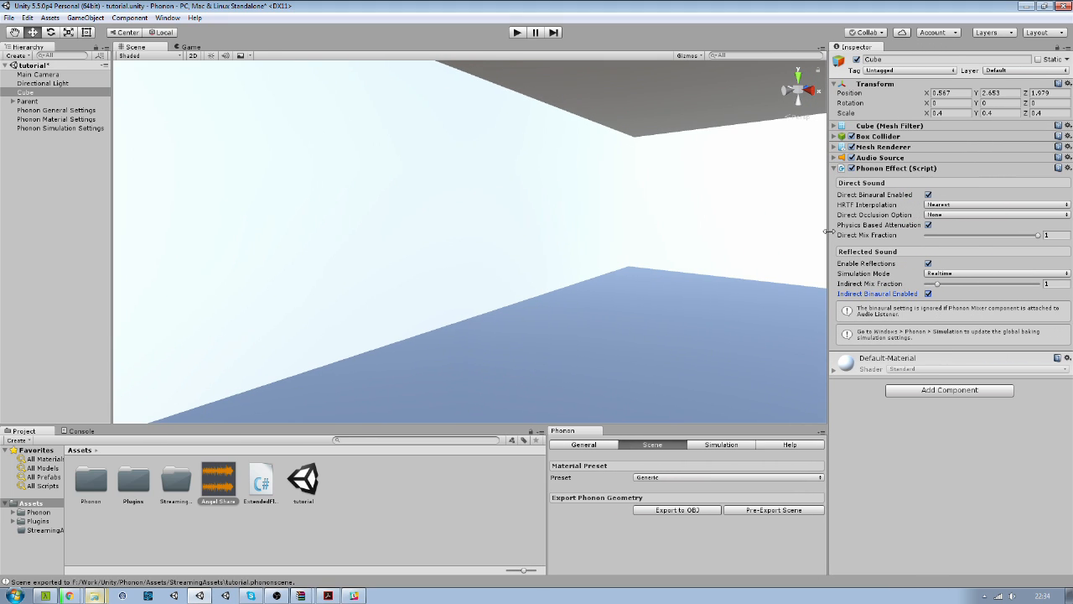
{"action": "mouse_move", "coordinate": [878, 296]}
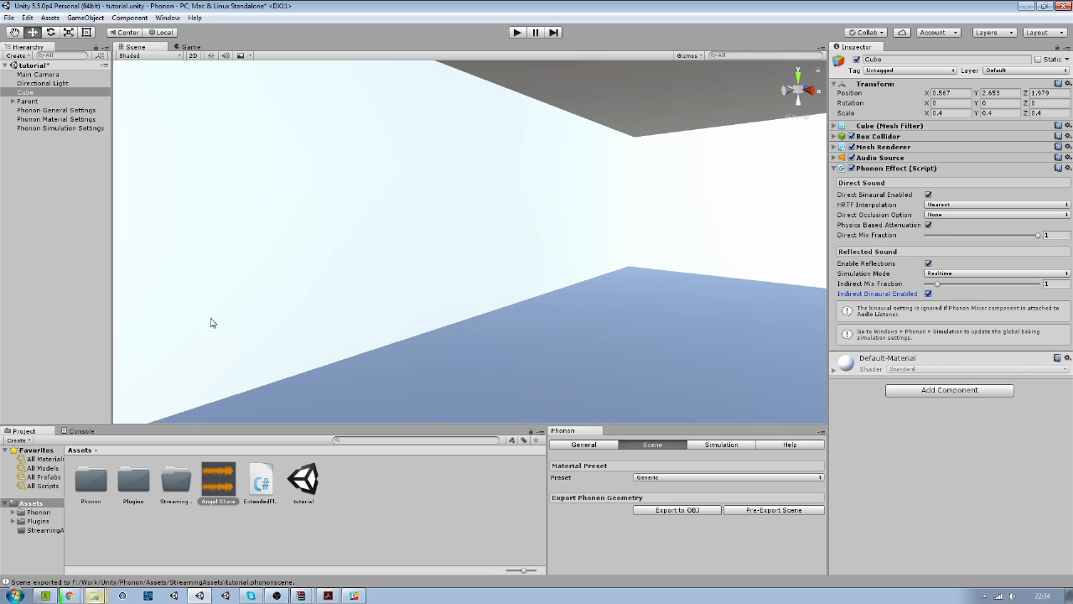
{"action": "mouse_move", "coordinate": [306, 307]}
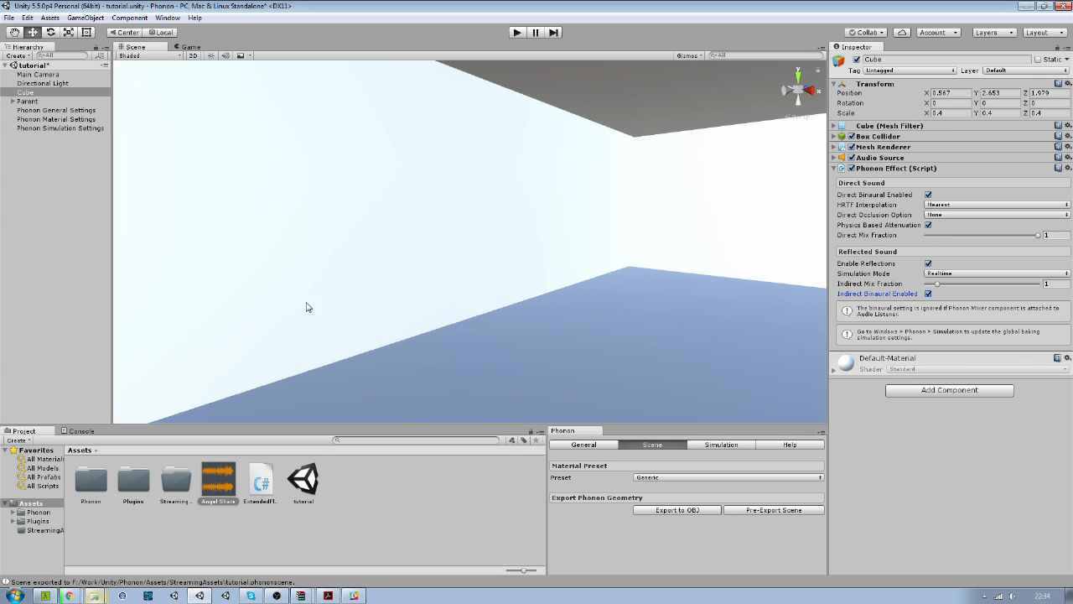
{"action": "mouse_move", "coordinate": [918, 246]}
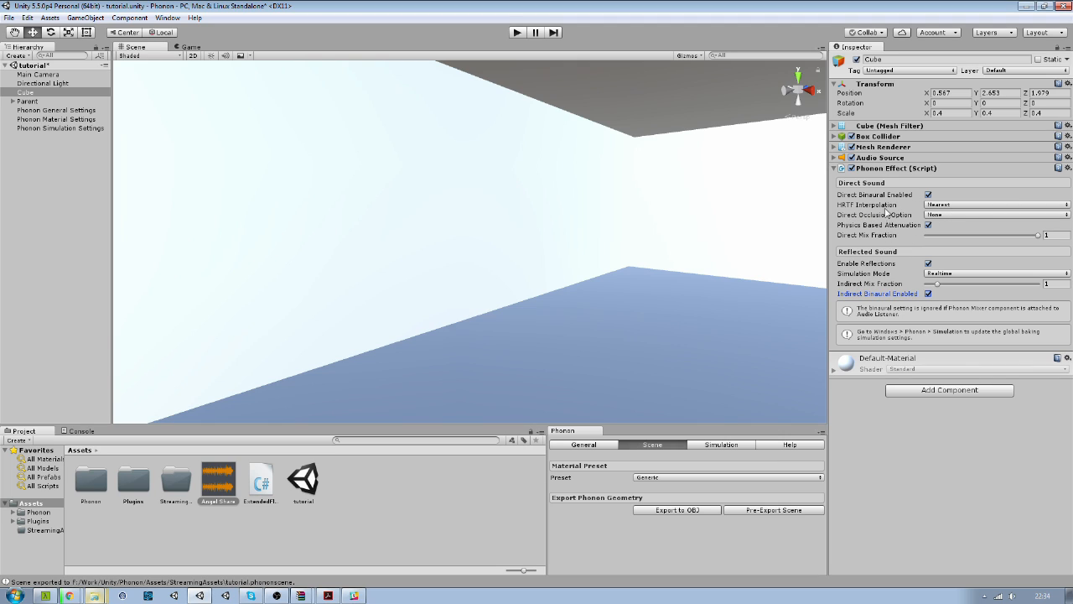
{"action": "left_click", "coordinate": [996, 215]}
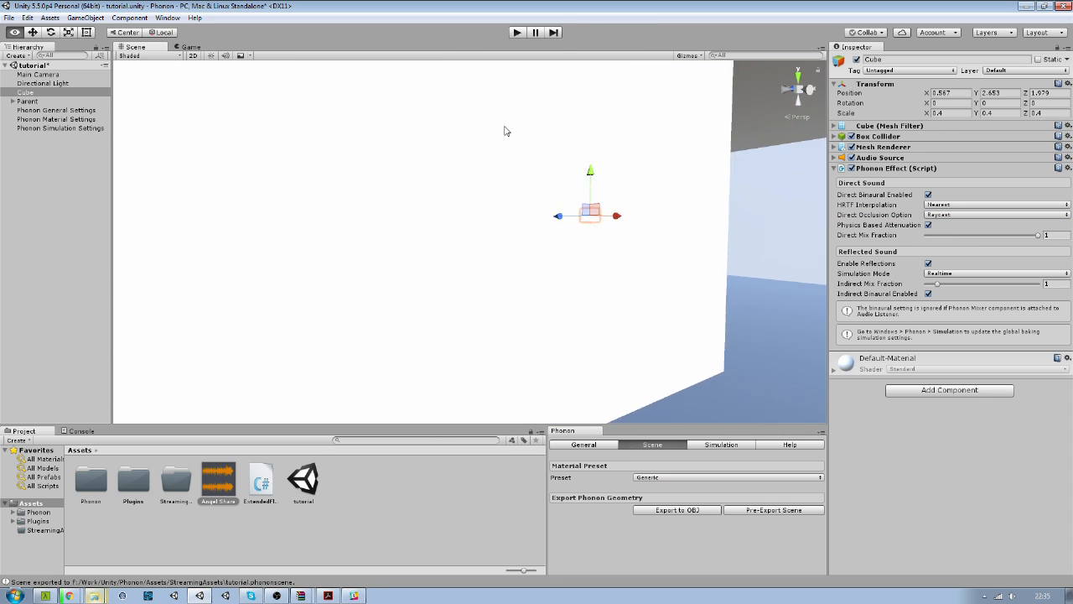
{"action": "left_click_drag", "start_coordinate": [506, 130], "coordinate": [625, 159]}
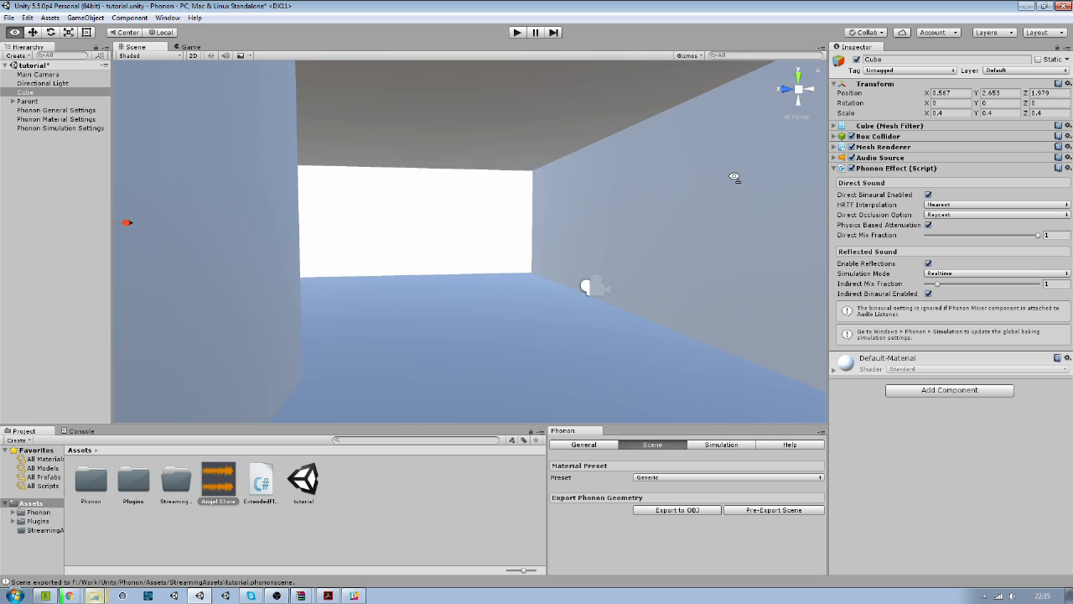
Move the Main Camera into the room and rotate it to face along the corridor.
{"action": "left_click", "coordinate": [38, 74]}
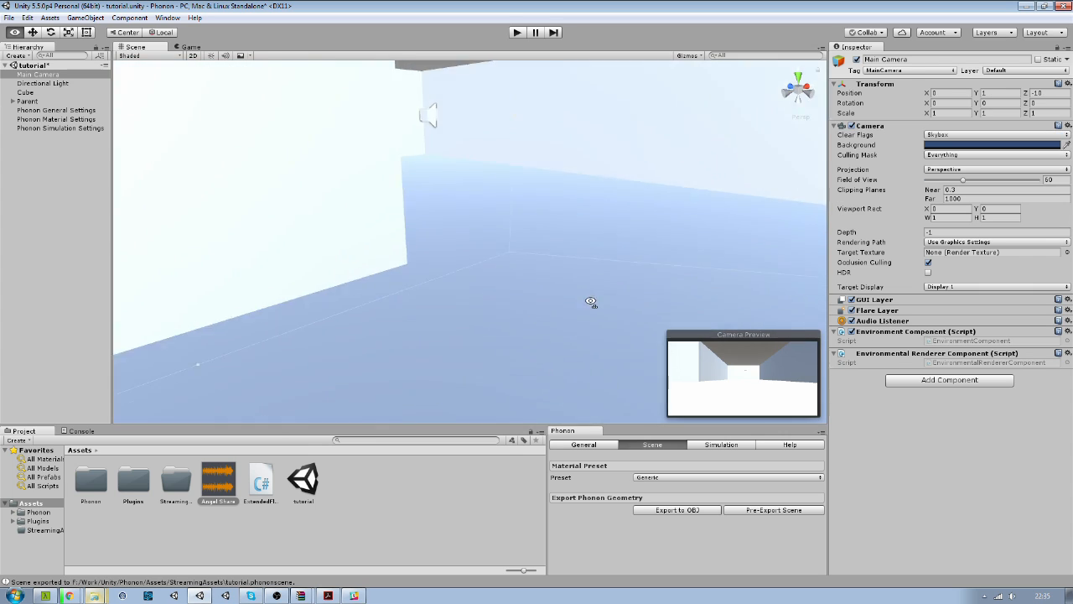
{"action": "left_click_drag", "start_coordinate": [586, 302], "coordinate": [399, 210]}
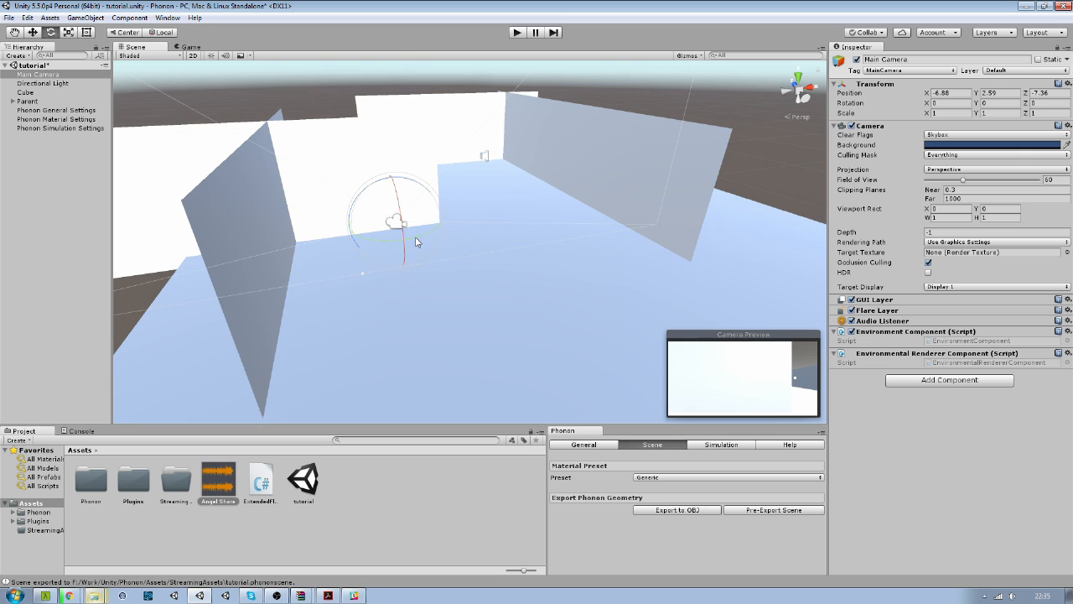
{"action": "left_click_drag", "start_coordinate": [417, 242], "coordinate": [280, 248]}
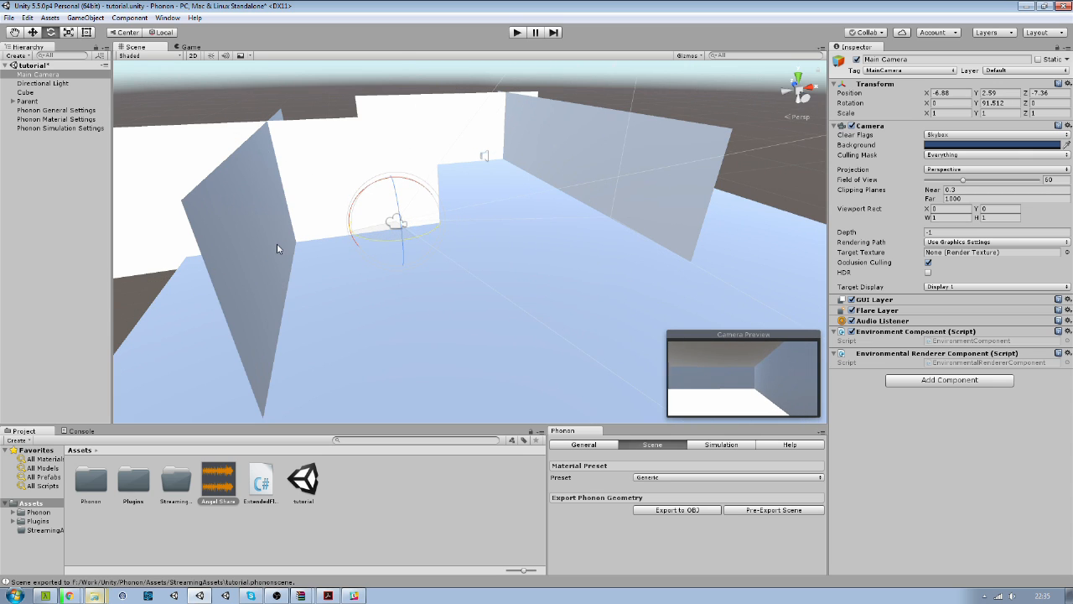
{"action": "left_click_drag", "start_coordinate": [279, 249], "coordinate": [385, 250]}
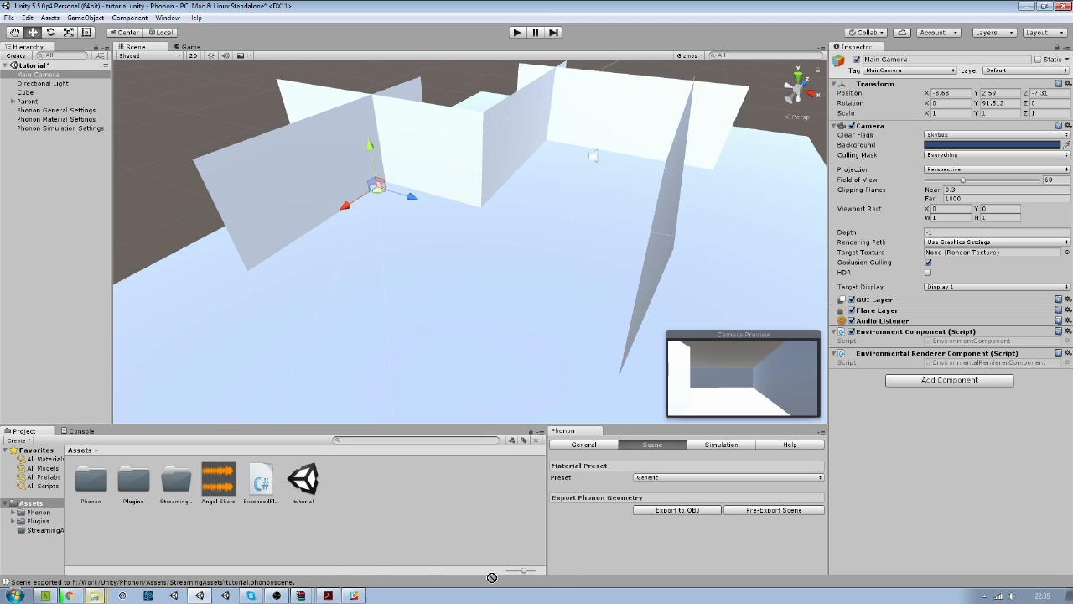
{"action": "mouse_move", "coordinate": [219, 195]}
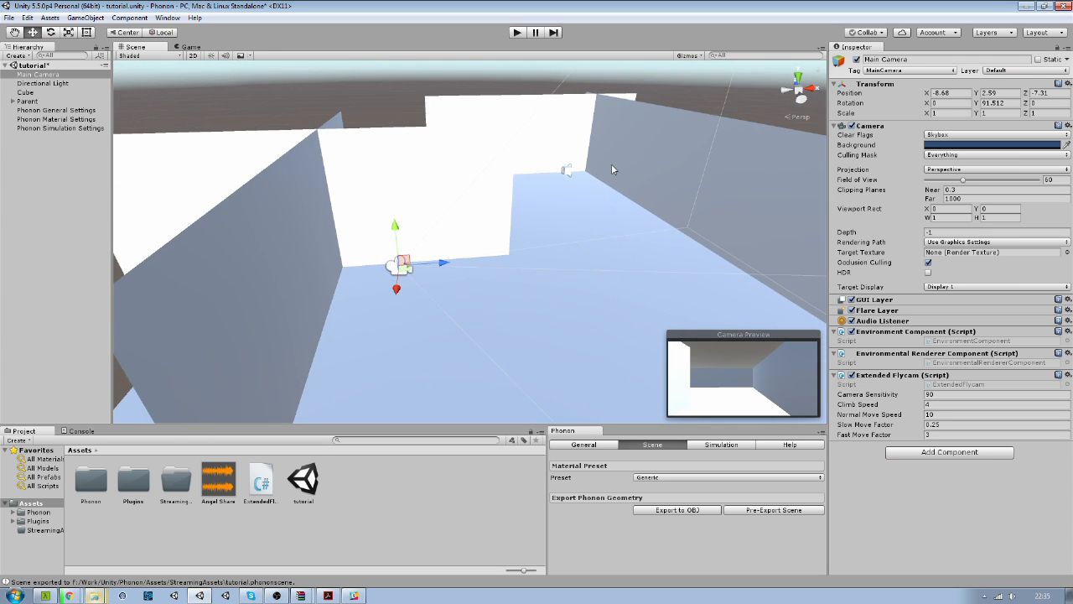
{"action": "left_click", "coordinate": [517, 32]}
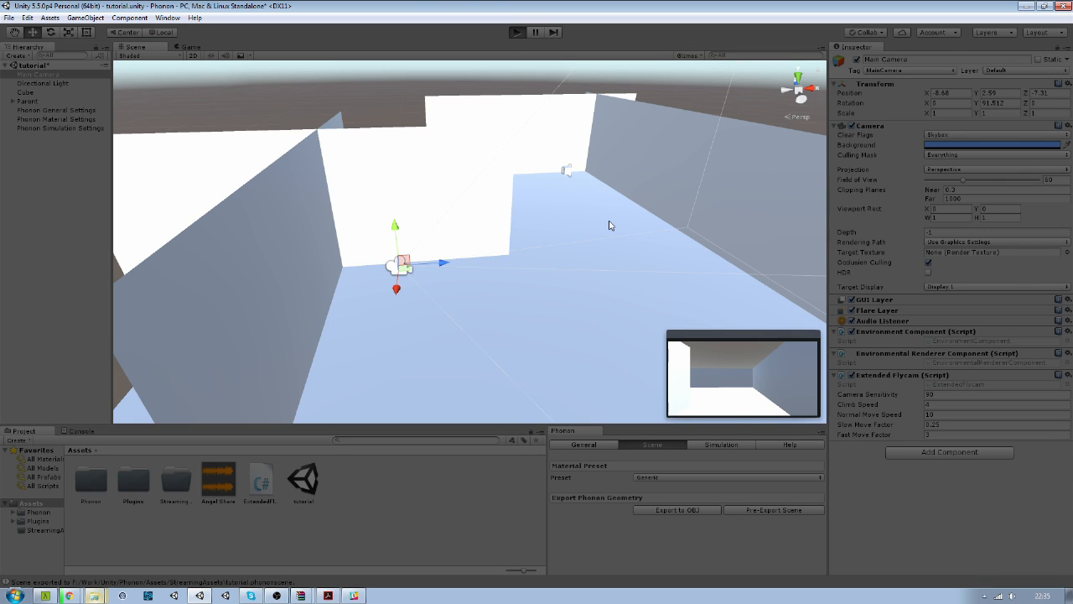
{"action": "left_click", "coordinate": [516, 31]}
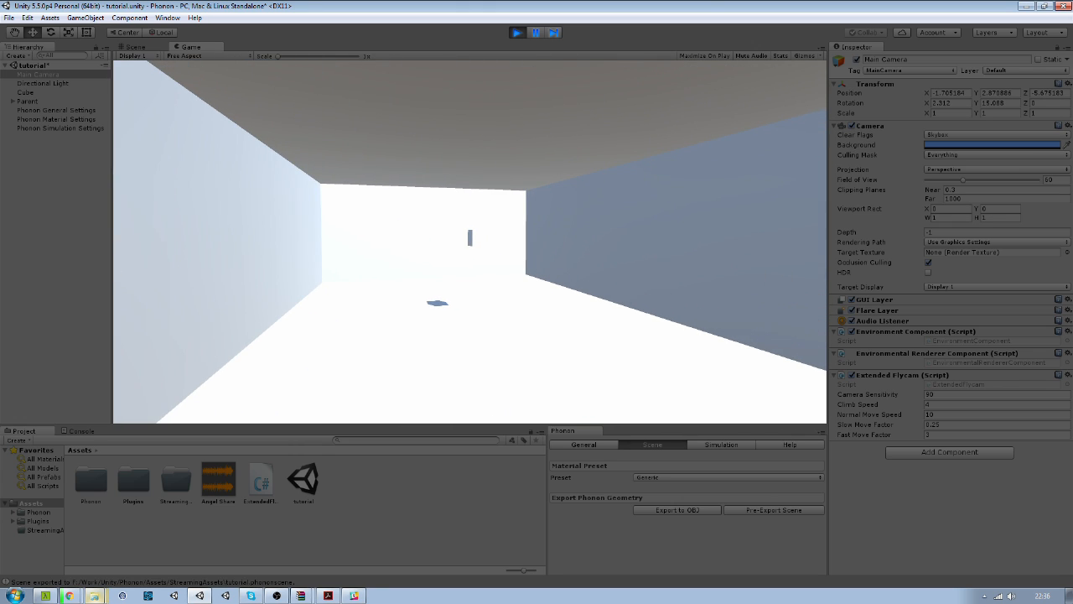
{"action": "left_click", "coordinate": [516, 31]}
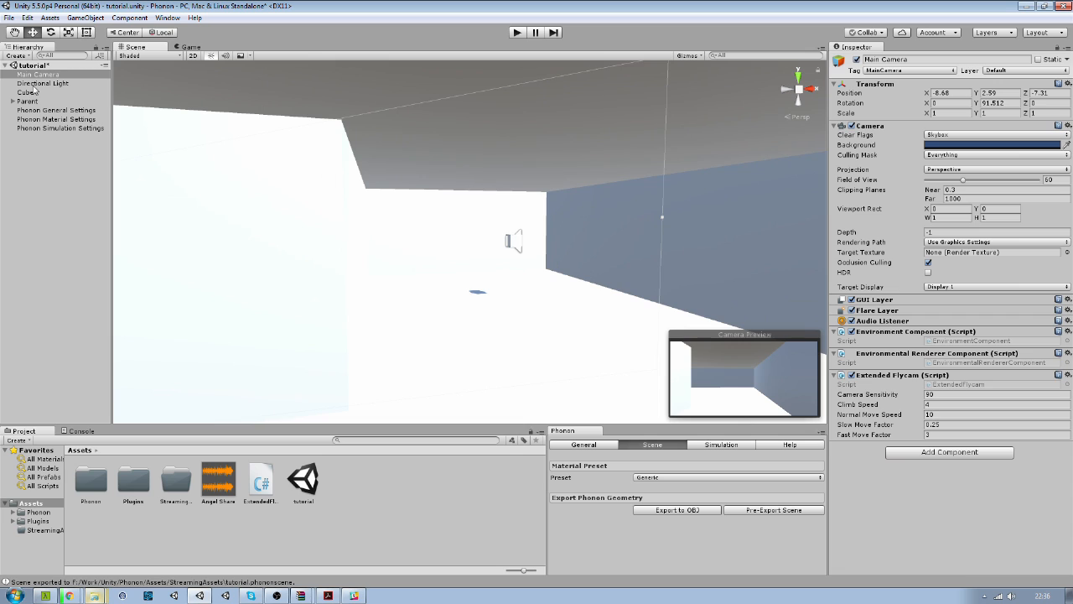
Disable the Directional Light and add a Point Light positioned inside the room.
{"action": "left_click", "coordinate": [42, 83]}
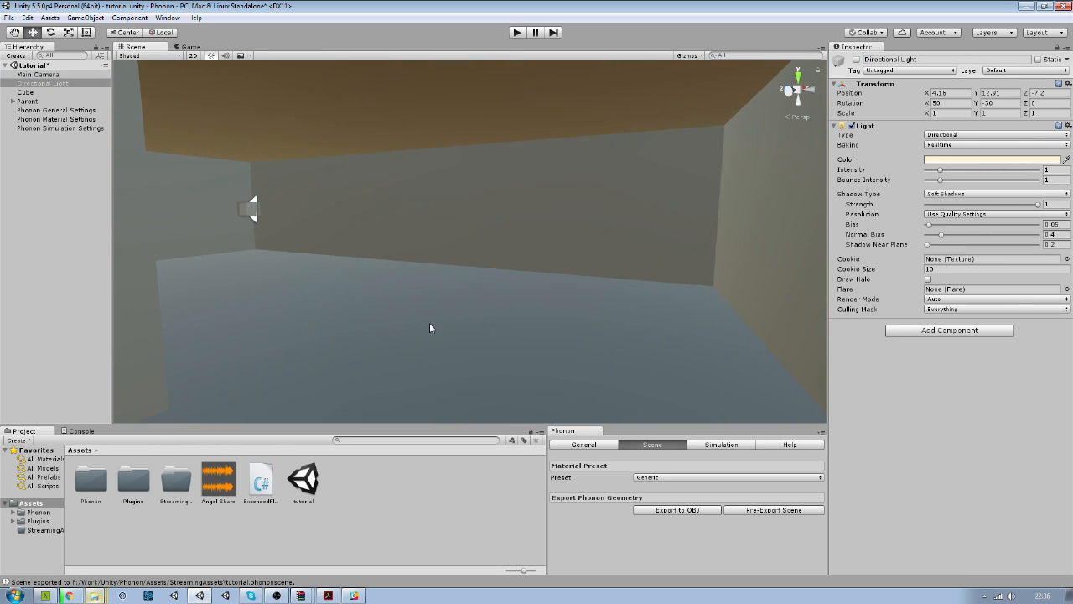
{"action": "left_click", "coordinate": [86, 17]}
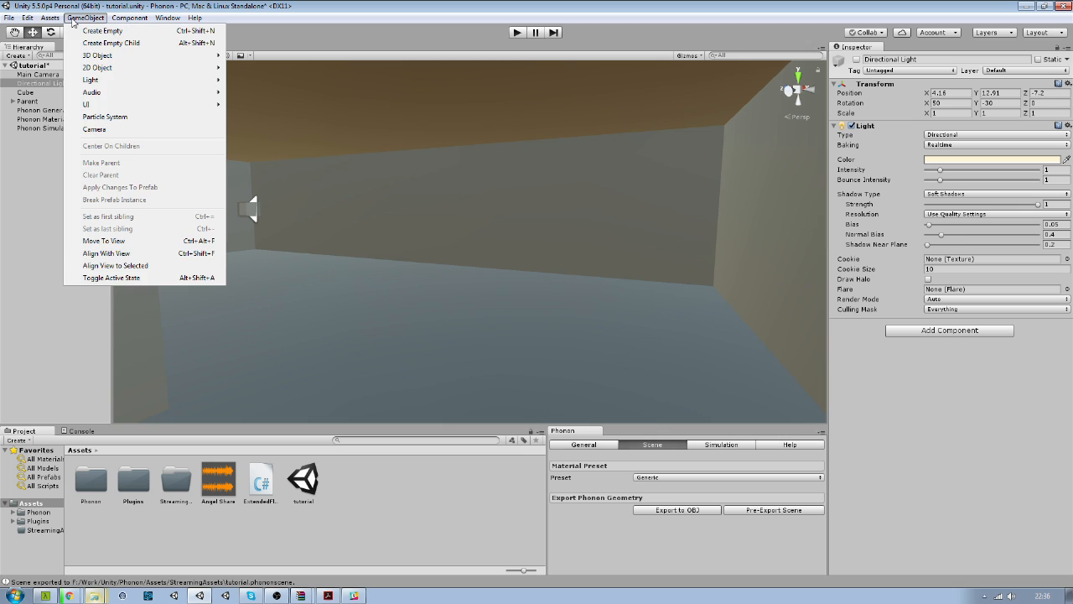
{"action": "left_click", "coordinate": [90, 80]}
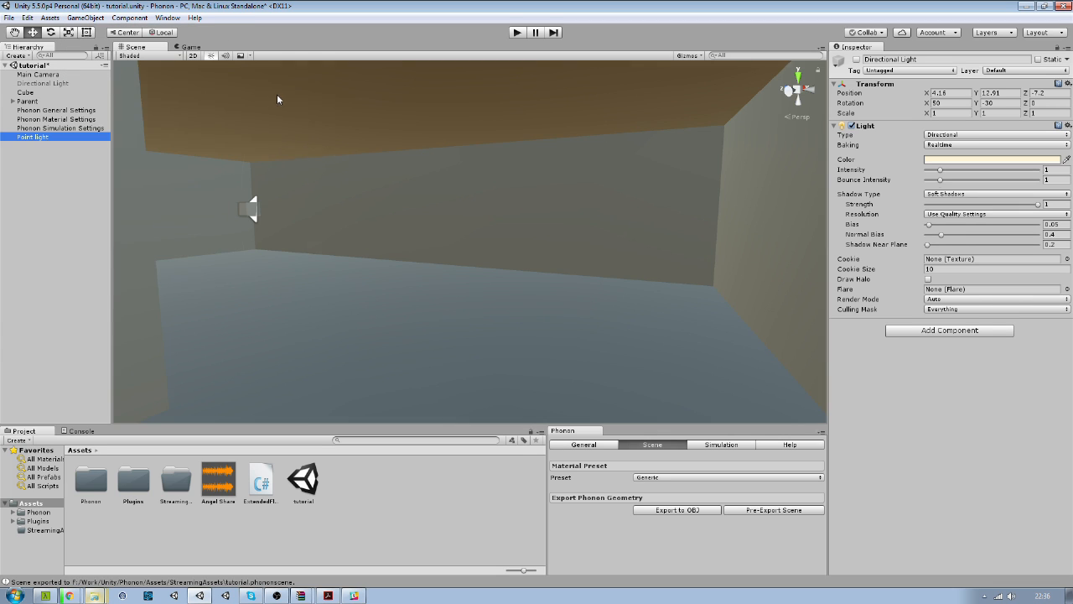
{"action": "left_click", "coordinate": [33, 137]}
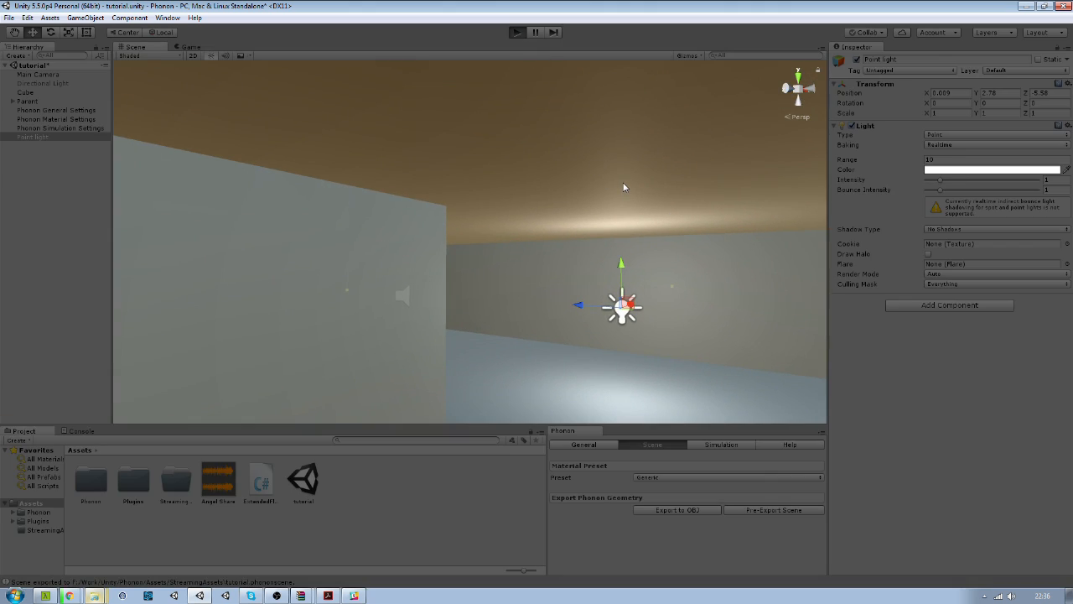
{"action": "left_click", "coordinate": [516, 32]}
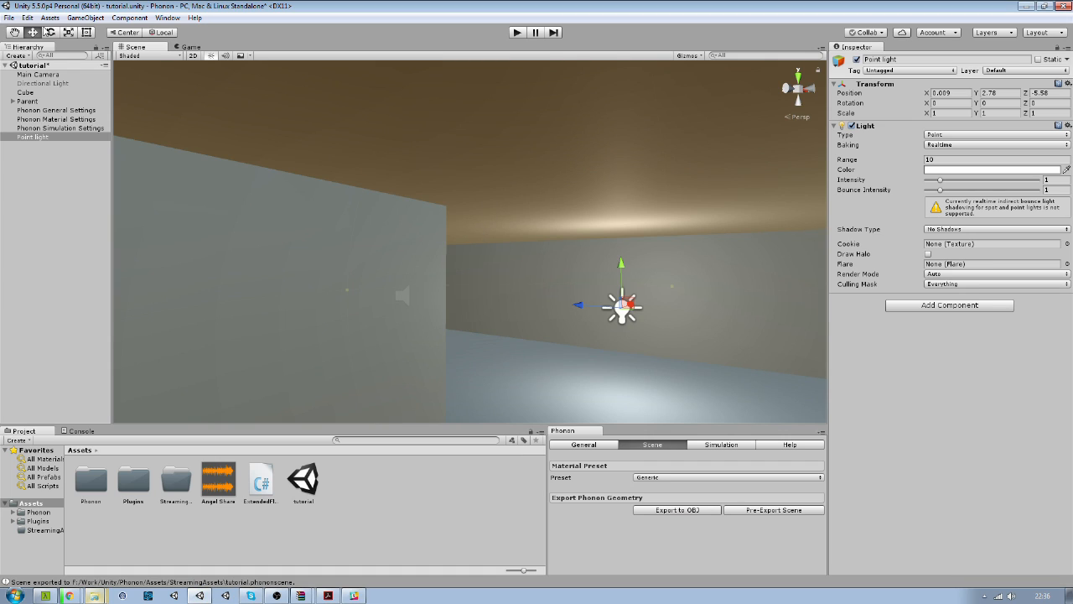
{"action": "mouse_move", "coordinate": [47, 189]}
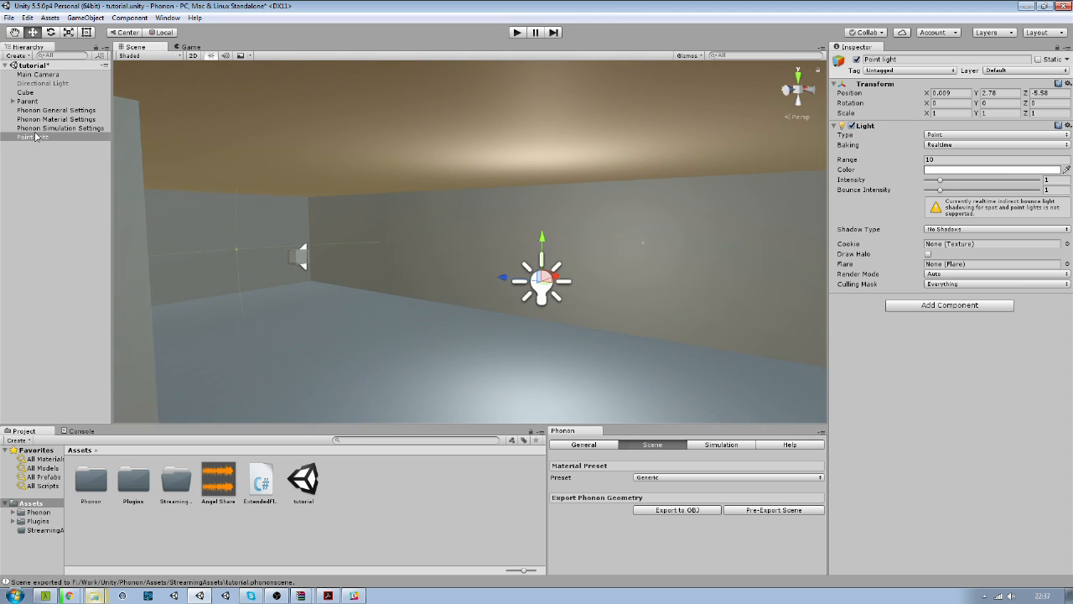
{"action": "mouse_move", "coordinate": [704, 439]}
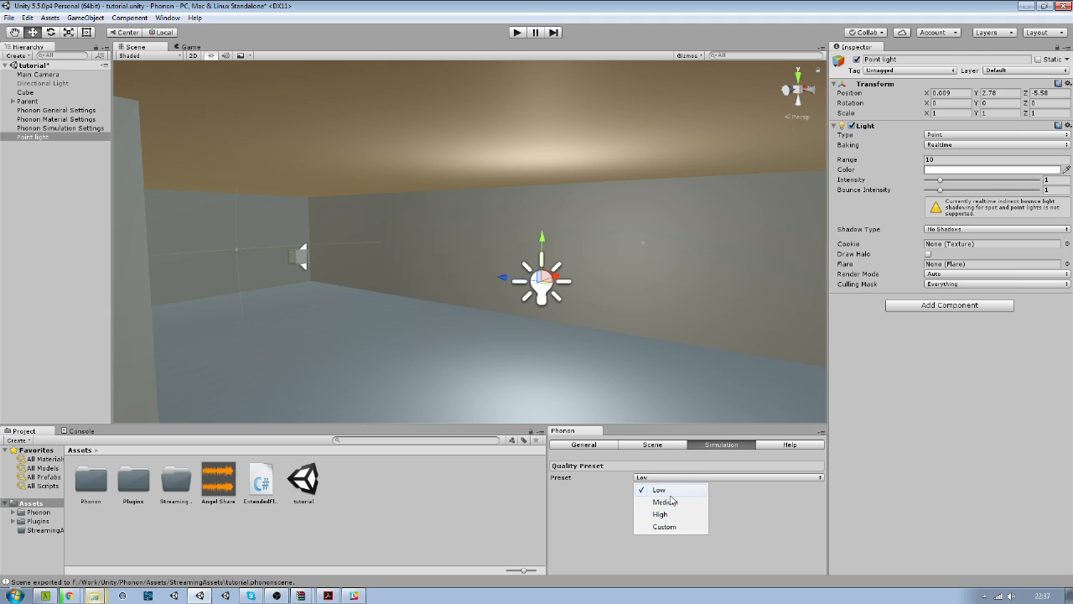
{"action": "left_click", "coordinate": [659, 514]}
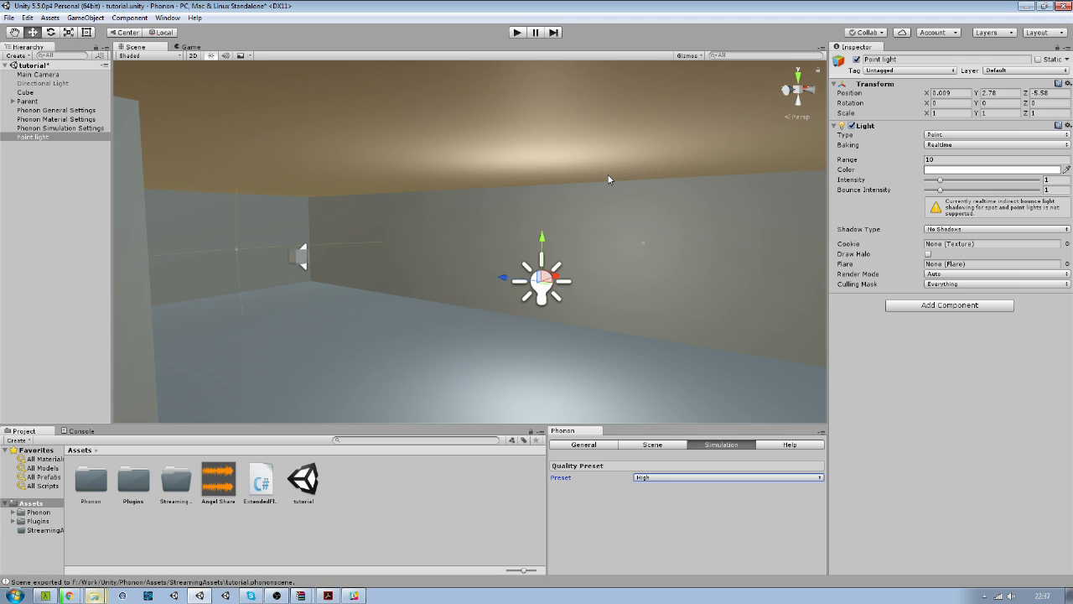
{"action": "mouse_move", "coordinate": [740, 230]}
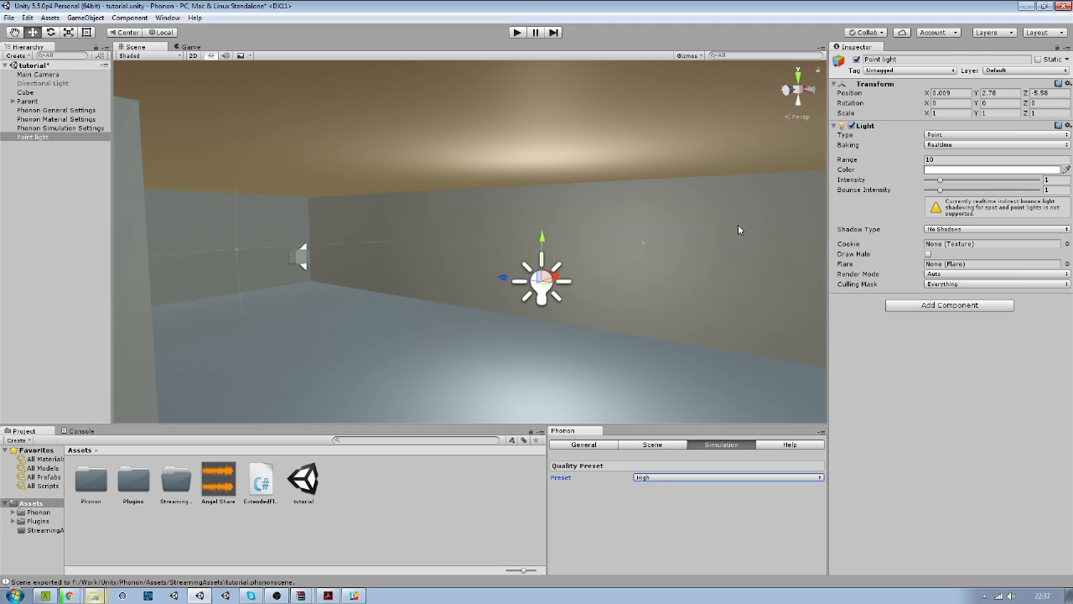
{"action": "mouse_move", "coordinate": [406, 146]}
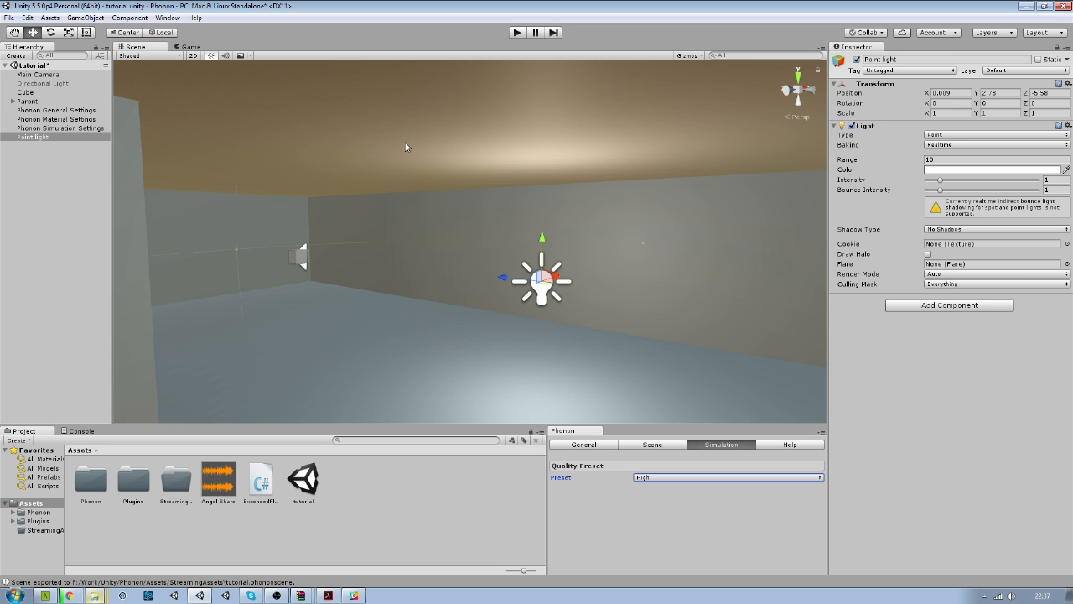
{"action": "left_click_drag", "start_coordinate": [407, 146], "coordinate": [446, 149]}
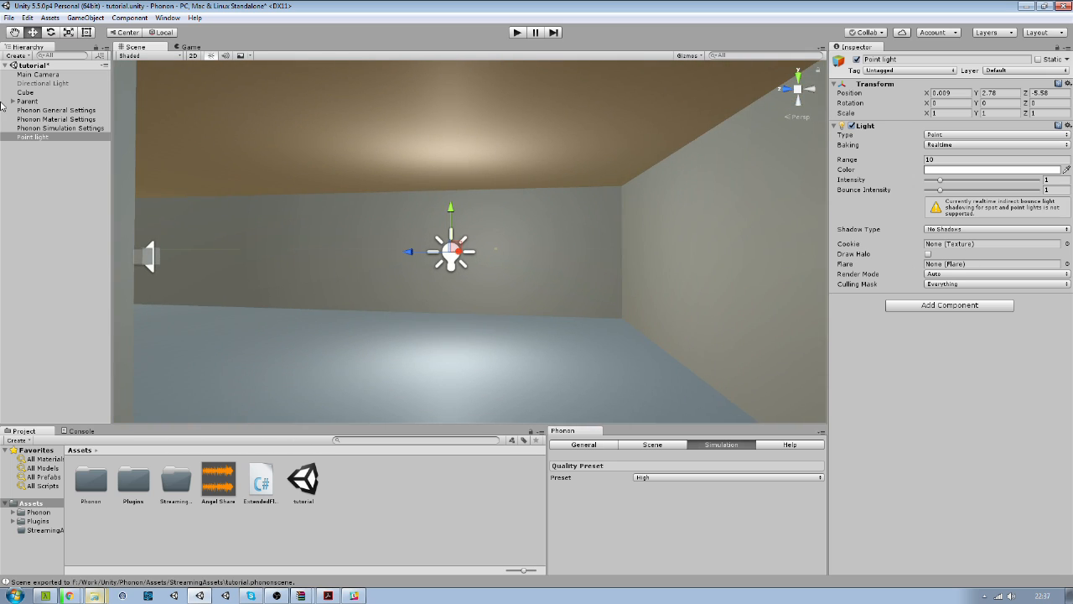
Create an empty Probes object with a Uniform Floor Probe Box scaled to cover the room.
{"action": "left_click", "coordinate": [54, 167]}
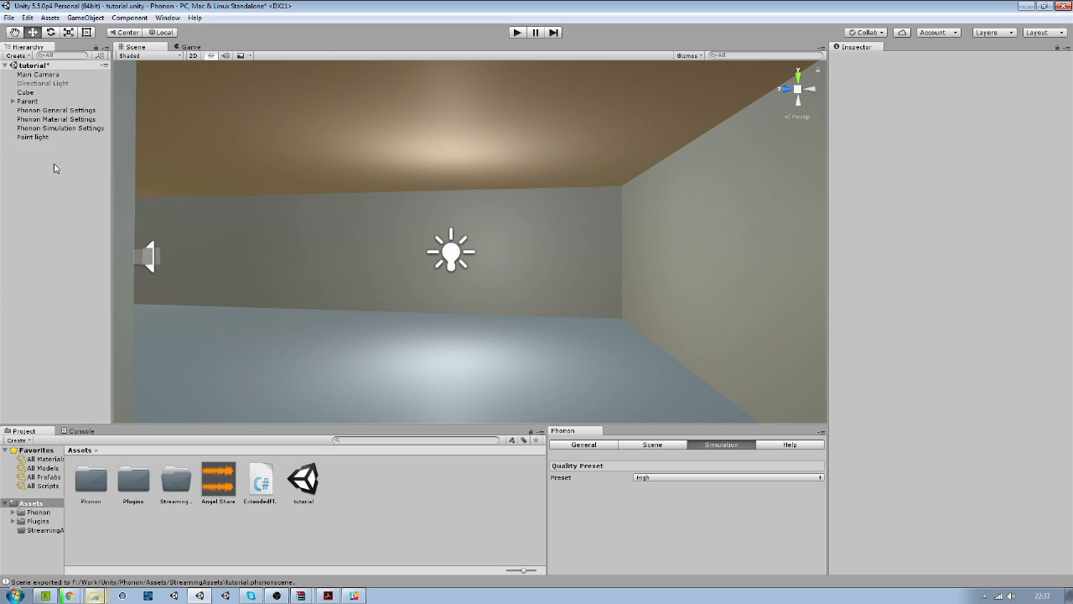
{"action": "right_click", "coordinate": [32, 66]}
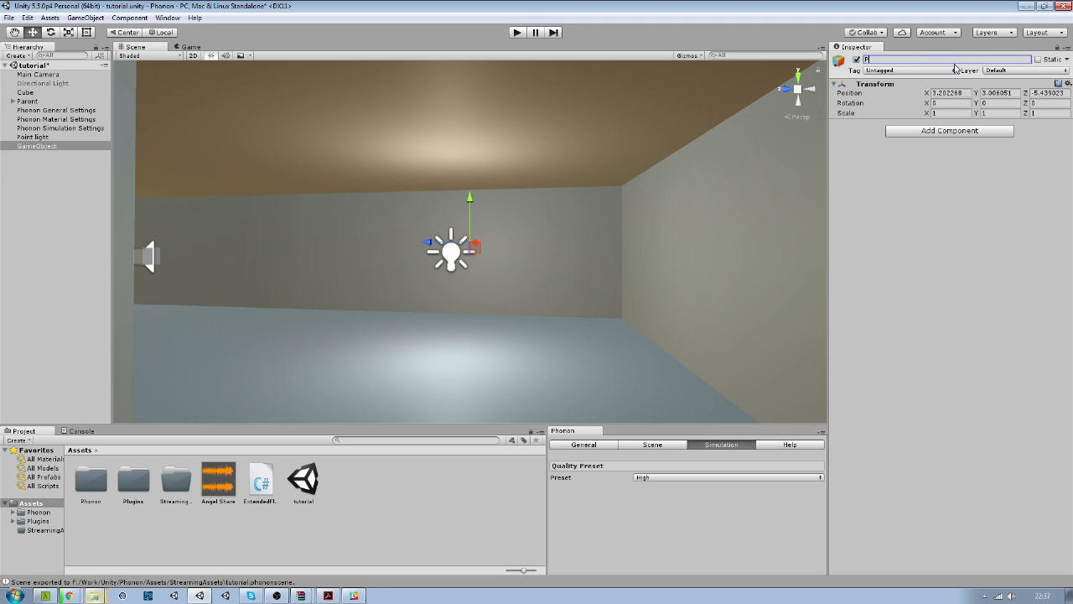
{"action": "type", "text": "Probes"}
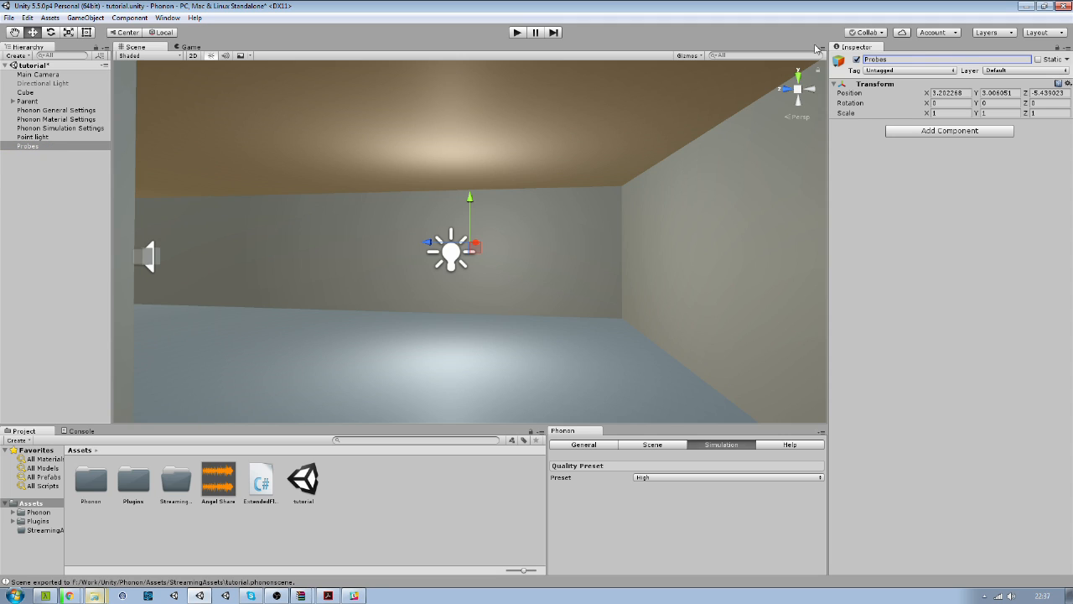
{"action": "mouse_move", "coordinate": [922, 138]}
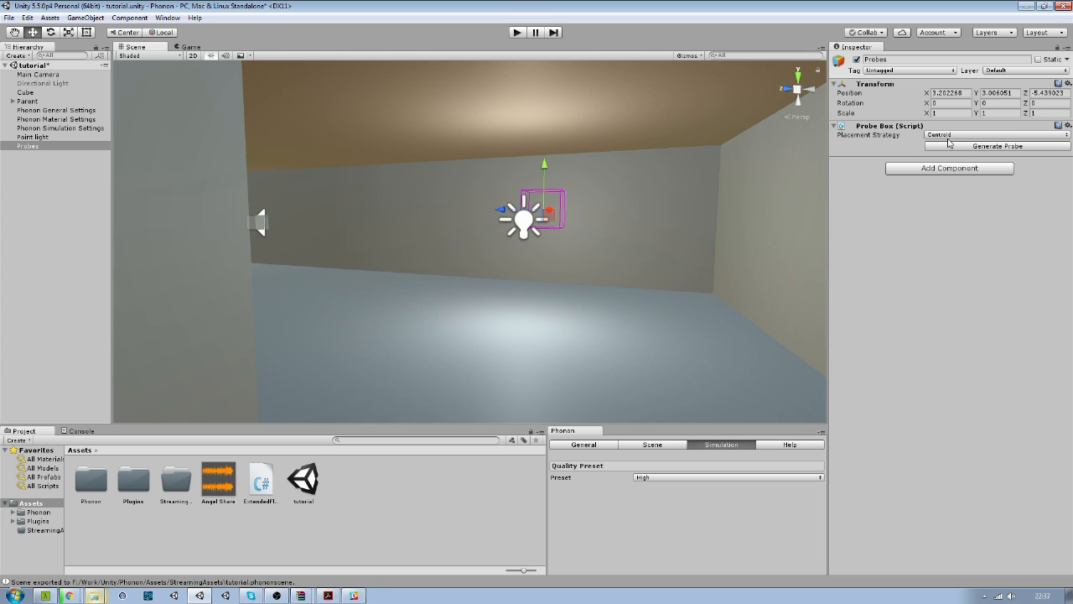
{"action": "left_click", "coordinate": [995, 134]}
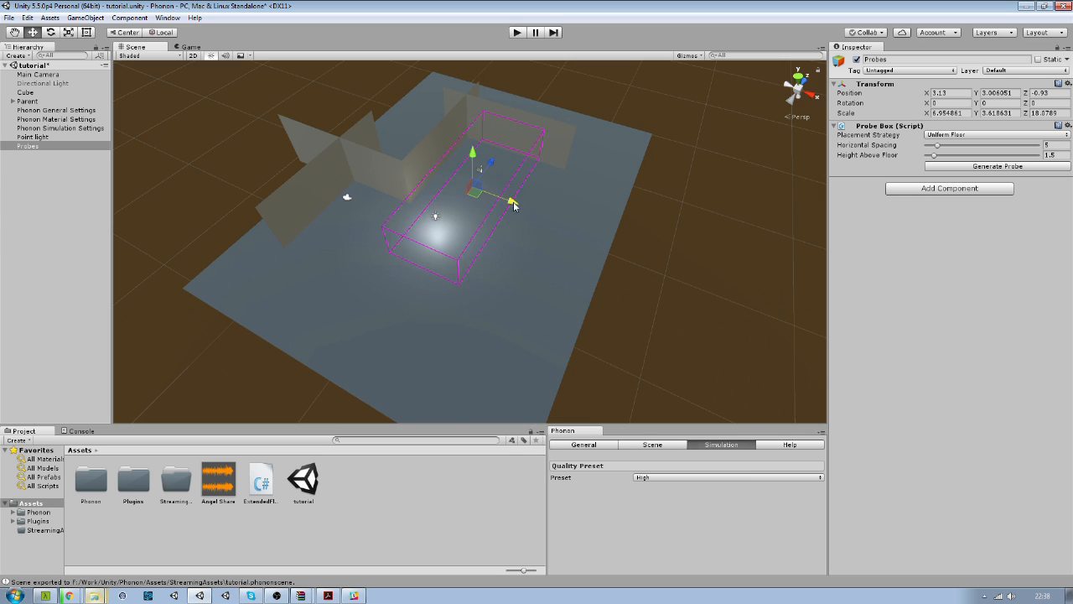
{"action": "left_click_drag", "start_coordinate": [515, 202], "coordinate": [560, 185]}
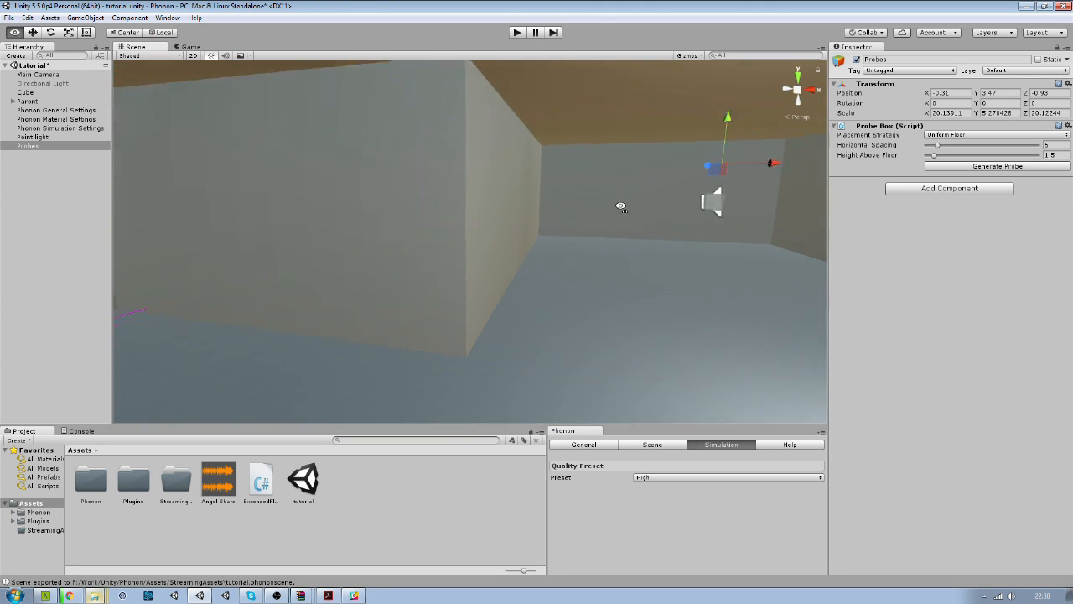
Set Cube's reflections simulation mode to Baked and add a Baked Source using all probe boxes.
{"action": "left_click", "coordinate": [26, 92]}
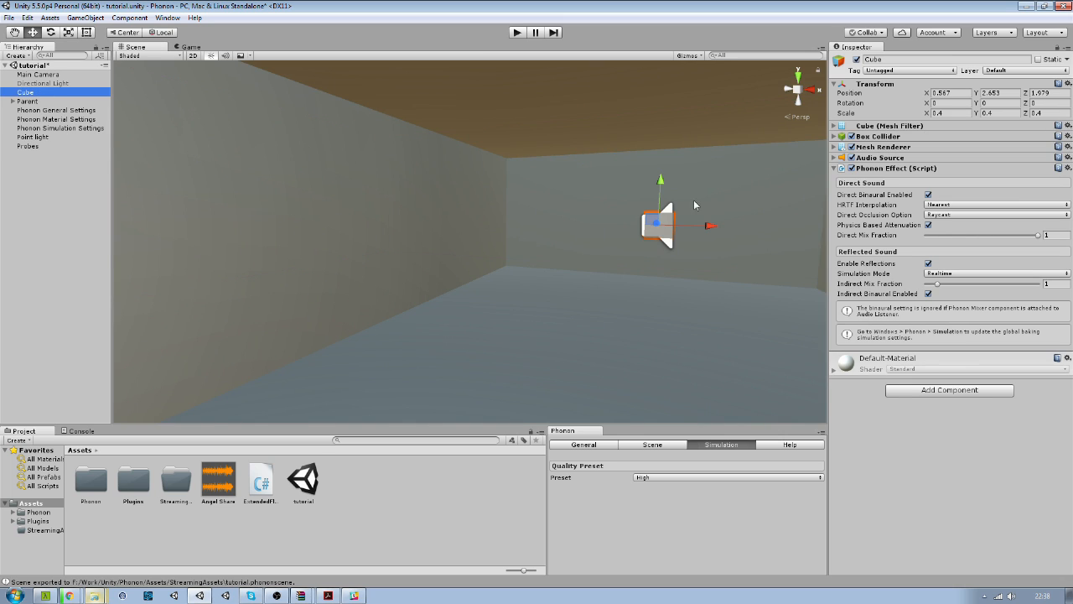
{"action": "mouse_move", "coordinate": [953, 279]}
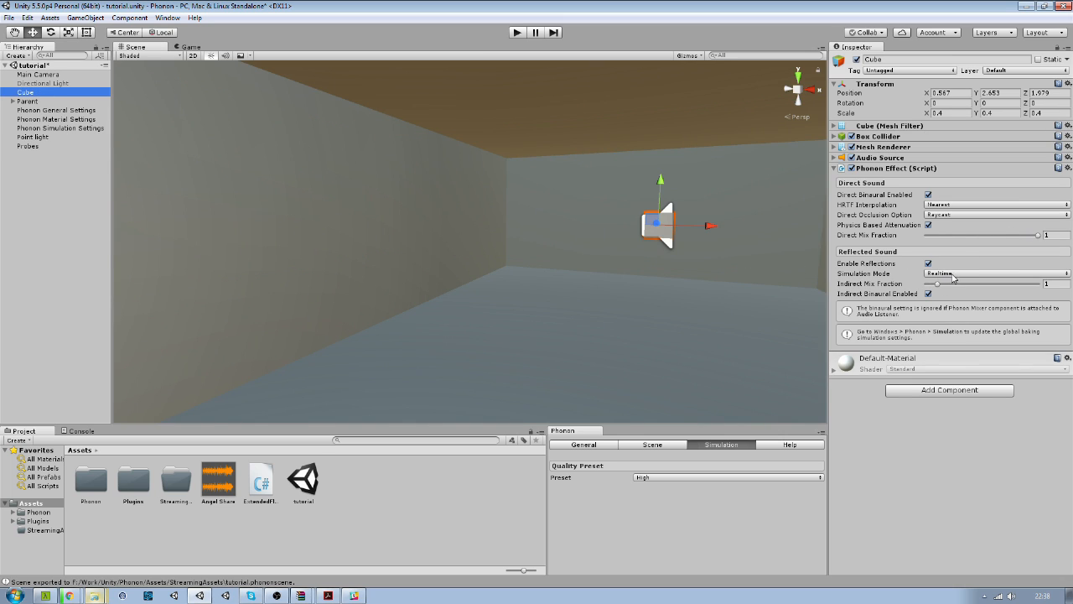
{"action": "left_click", "coordinate": [994, 273]}
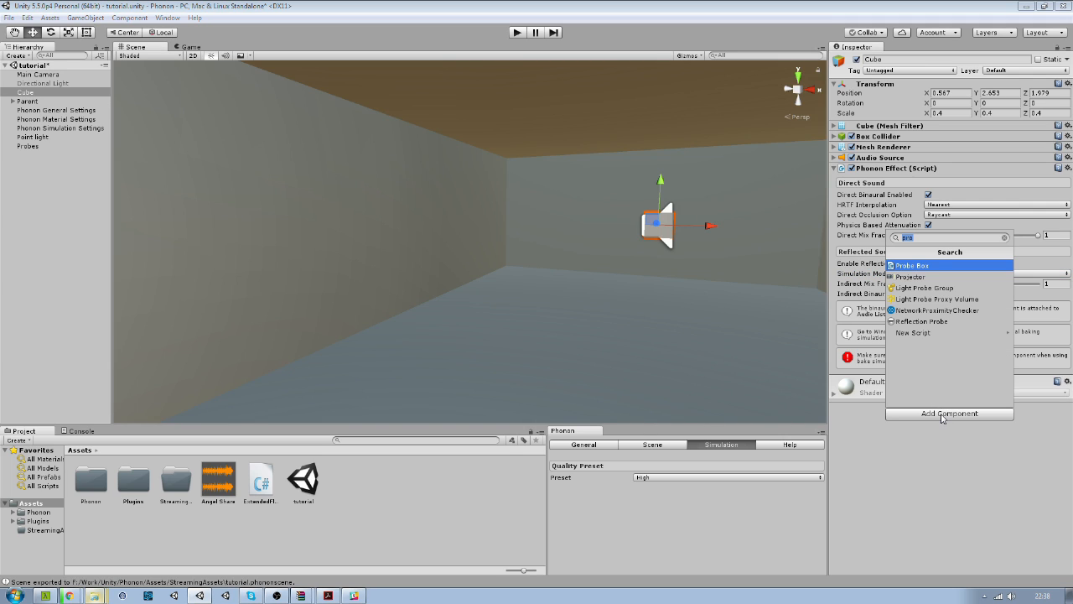
{"action": "type", "text": "bake"}
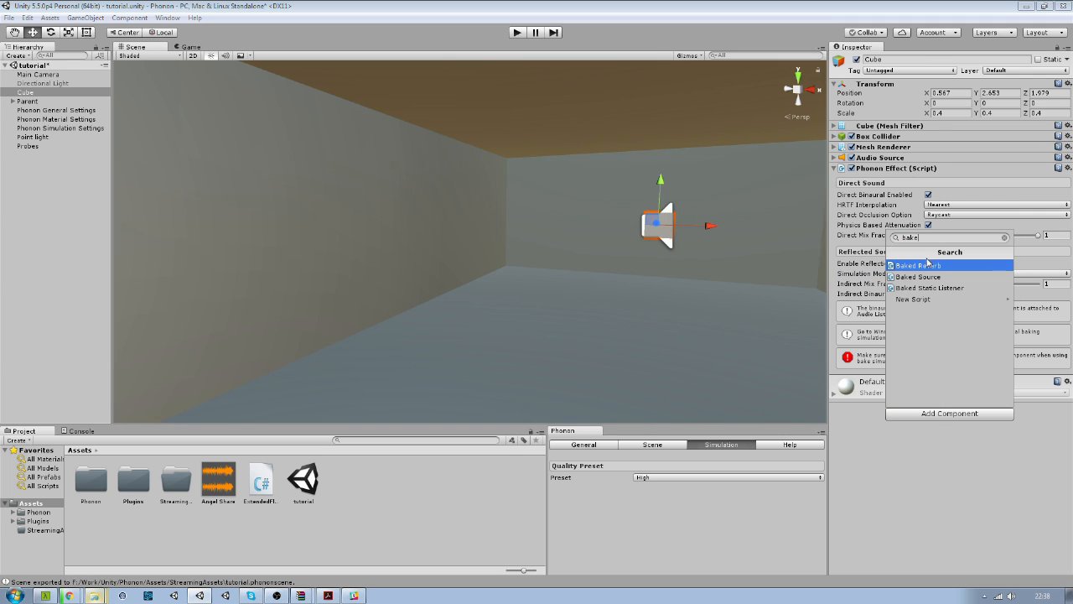
{"action": "left_click", "coordinate": [917, 276]}
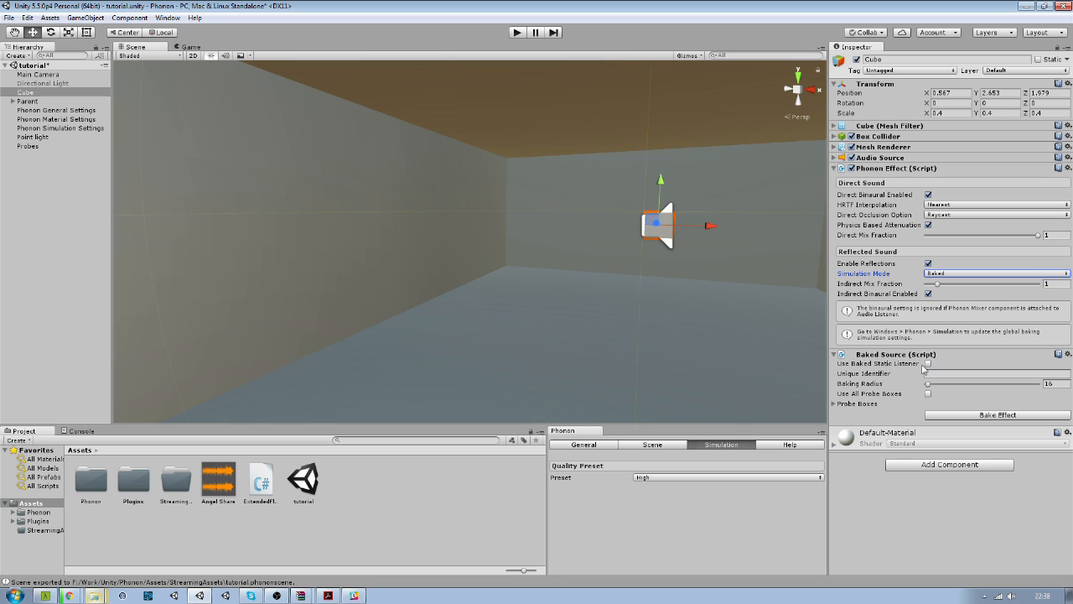
{"action": "left_click", "coordinate": [928, 393]}
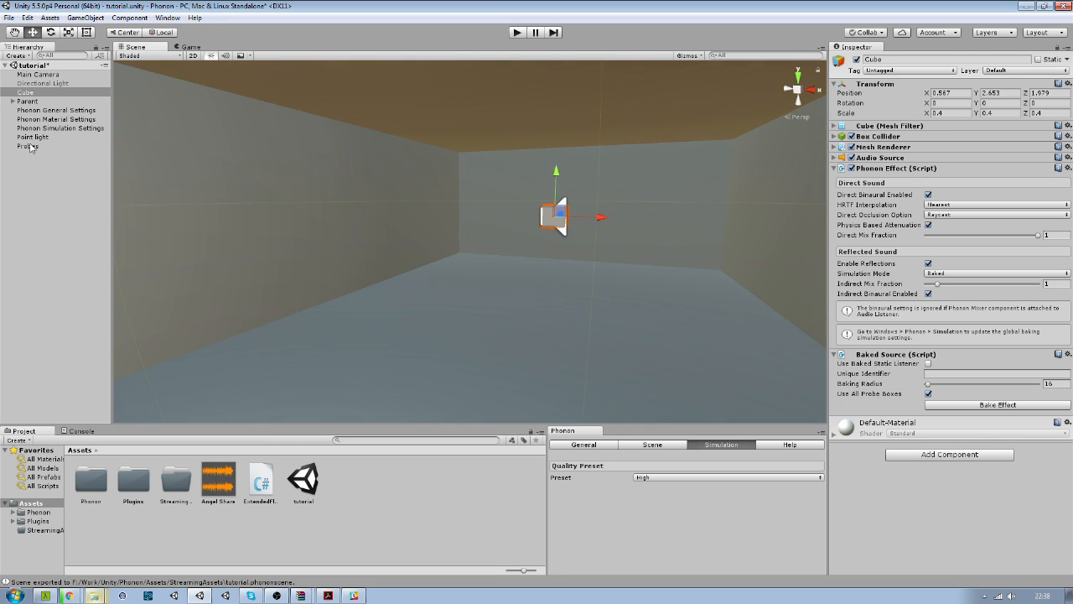
Generate 25 probes in the Probes box and lower the box slightly onto the room floor.
{"action": "left_click", "coordinate": [28, 146]}
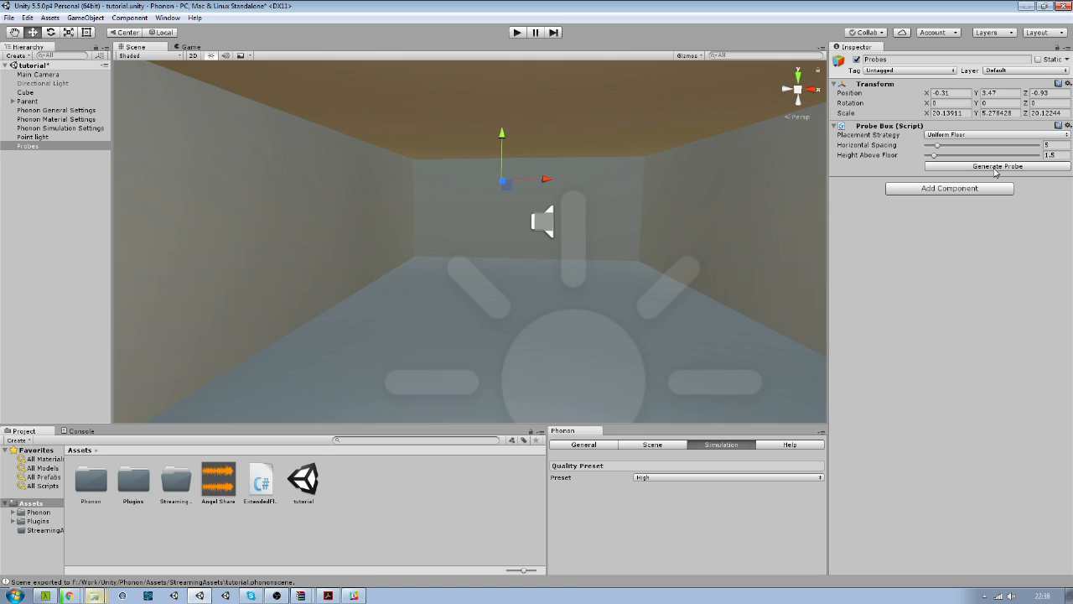
{"action": "left_click", "coordinate": [996, 166]}
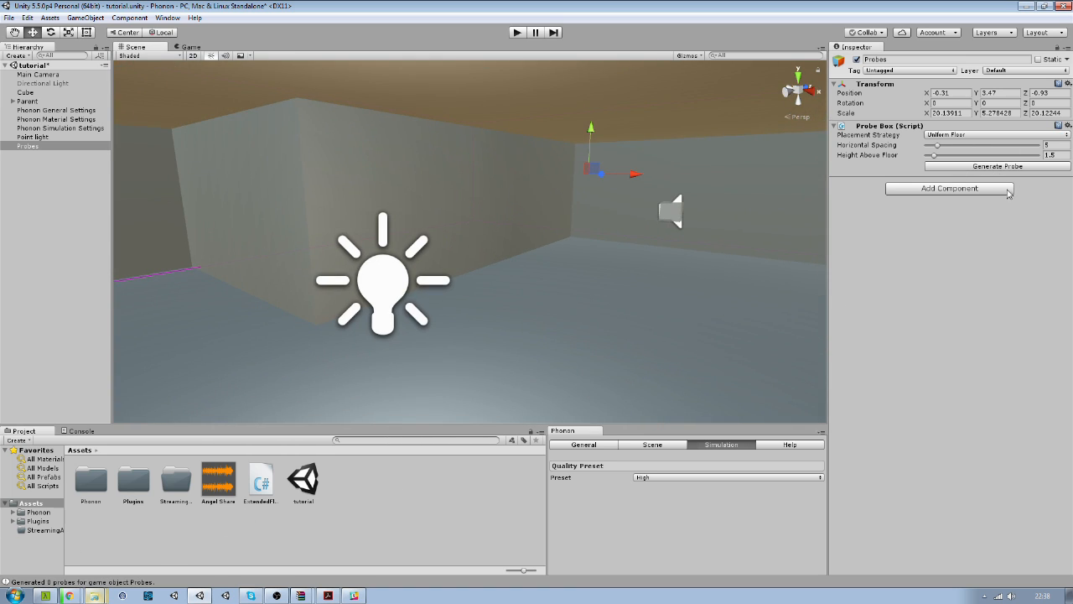
{"action": "left_click", "coordinate": [651, 444]}
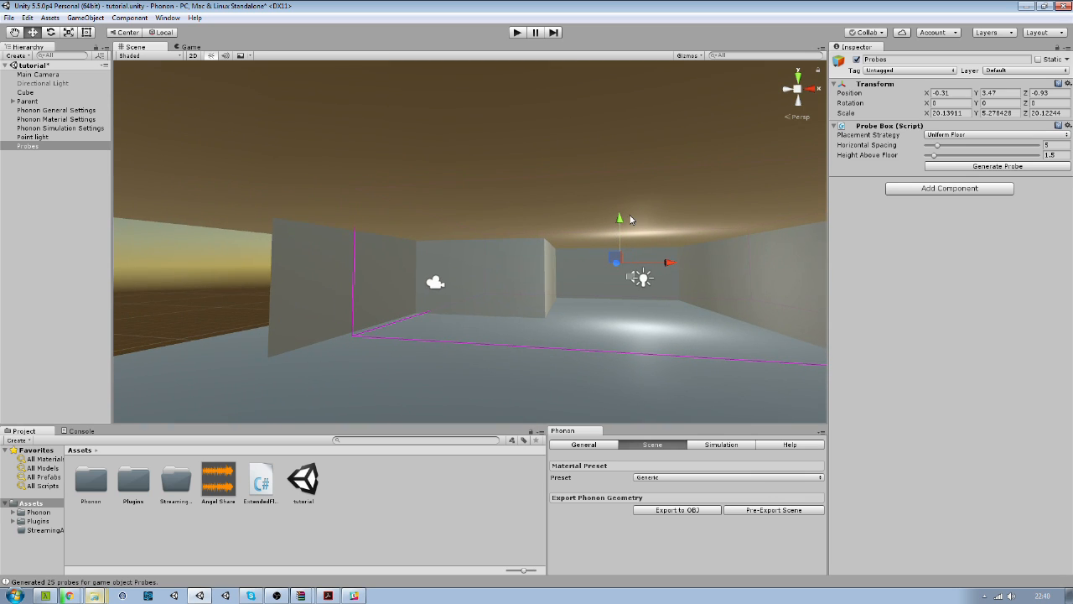
{"action": "left_click_drag", "start_coordinate": [619, 218], "coordinate": [621, 227]}
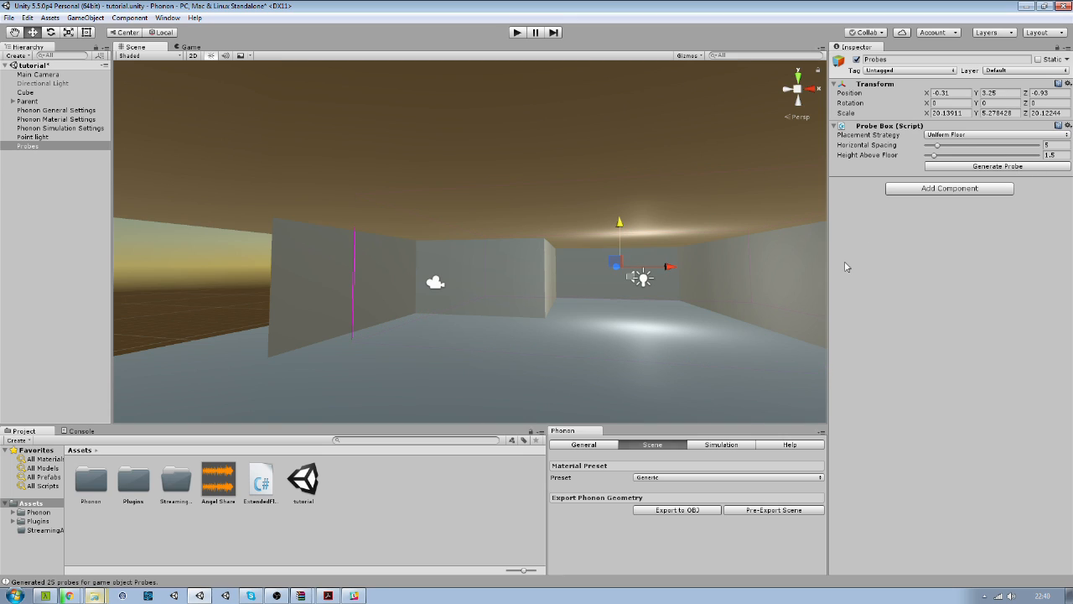
{"action": "mouse_move", "coordinate": [665, 268]}
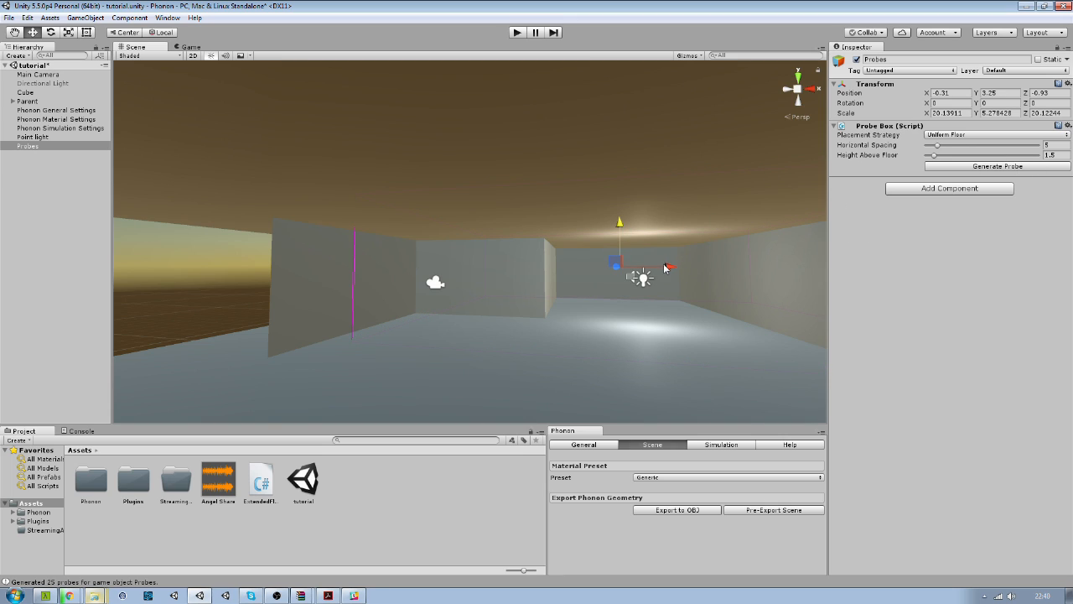
{"action": "left_click_drag", "start_coordinate": [662, 269], "coordinate": [545, 277]}
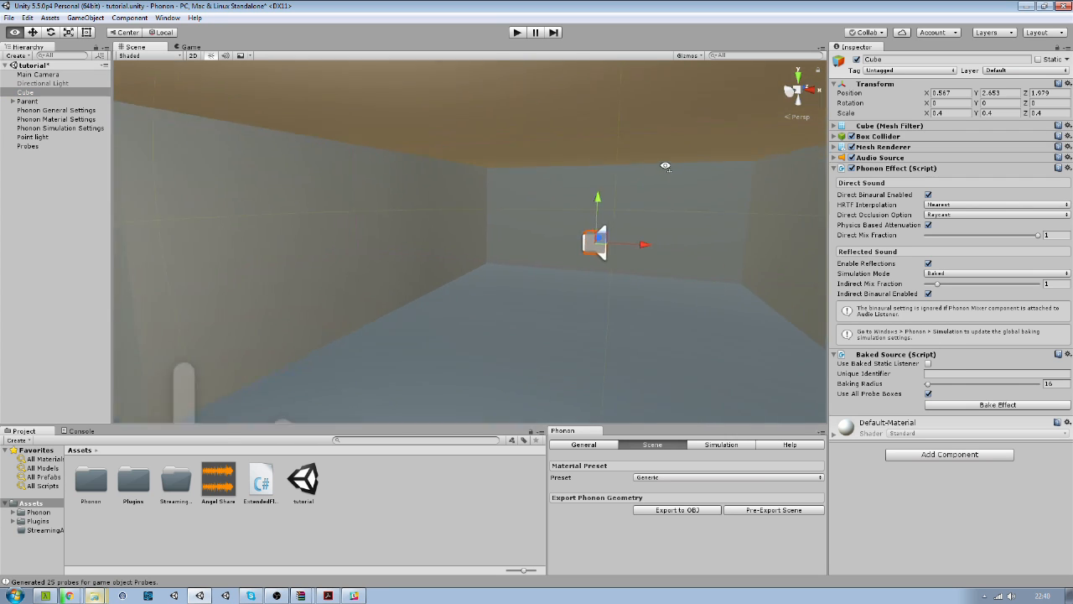
Bake the Cube's source effect and add a Baked Reverb using all probe boxes to Main Camera.
{"action": "left_click", "coordinate": [996, 404]}
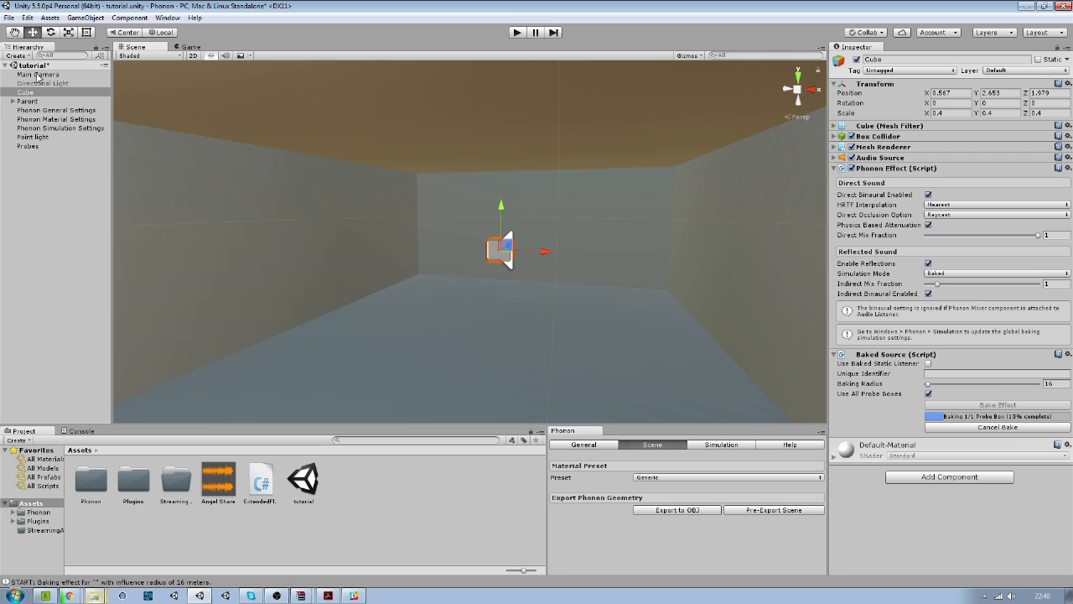
{"action": "left_click", "coordinate": [38, 74]}
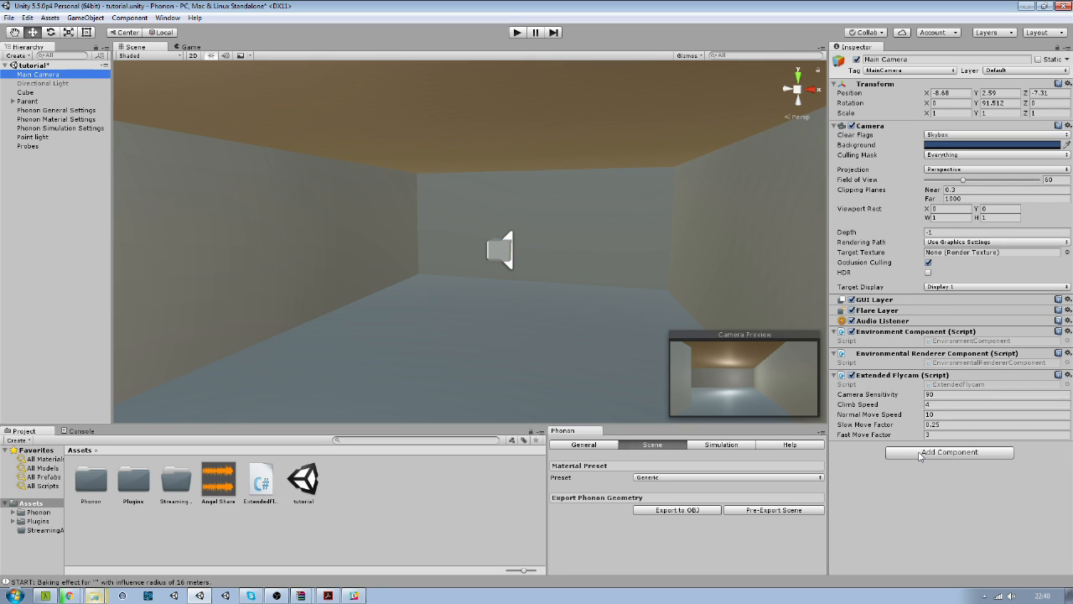
{"action": "left_click", "coordinate": [948, 452]}
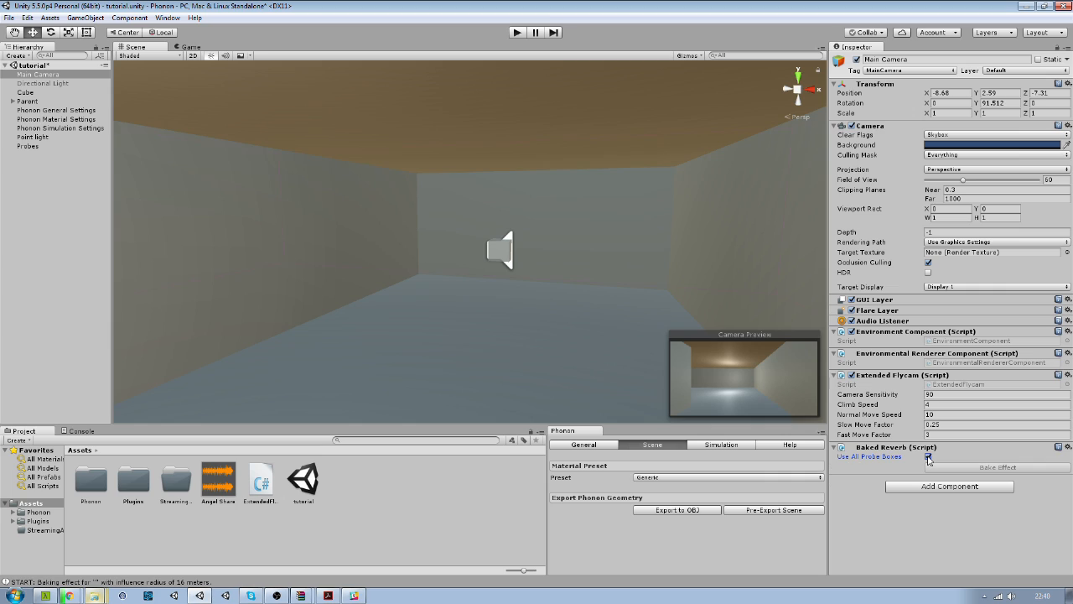
{"action": "left_click", "coordinate": [929, 456]}
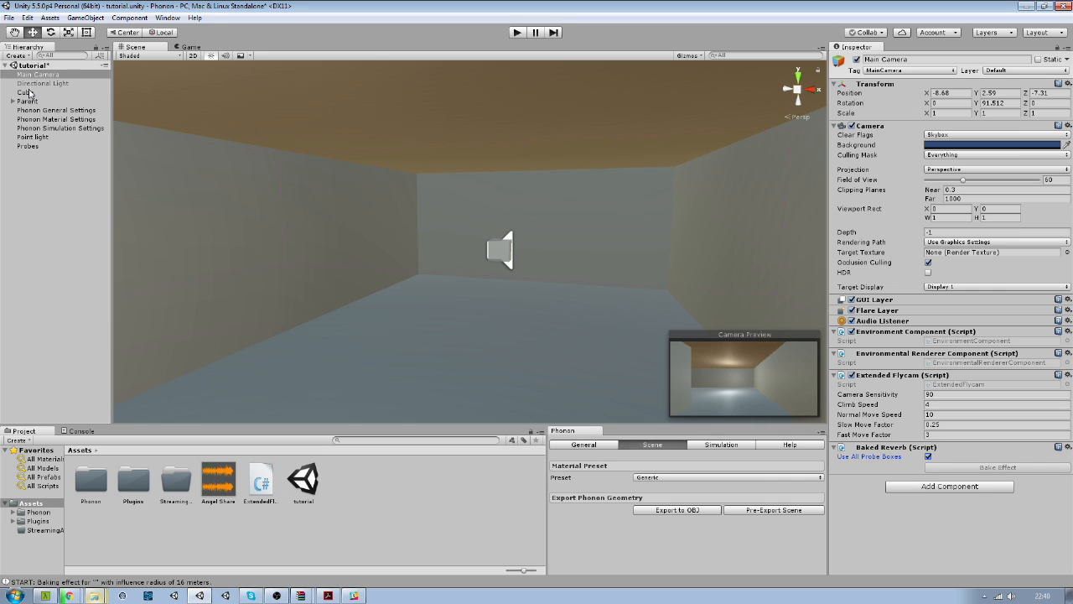
{"action": "left_click", "coordinate": [25, 92]}
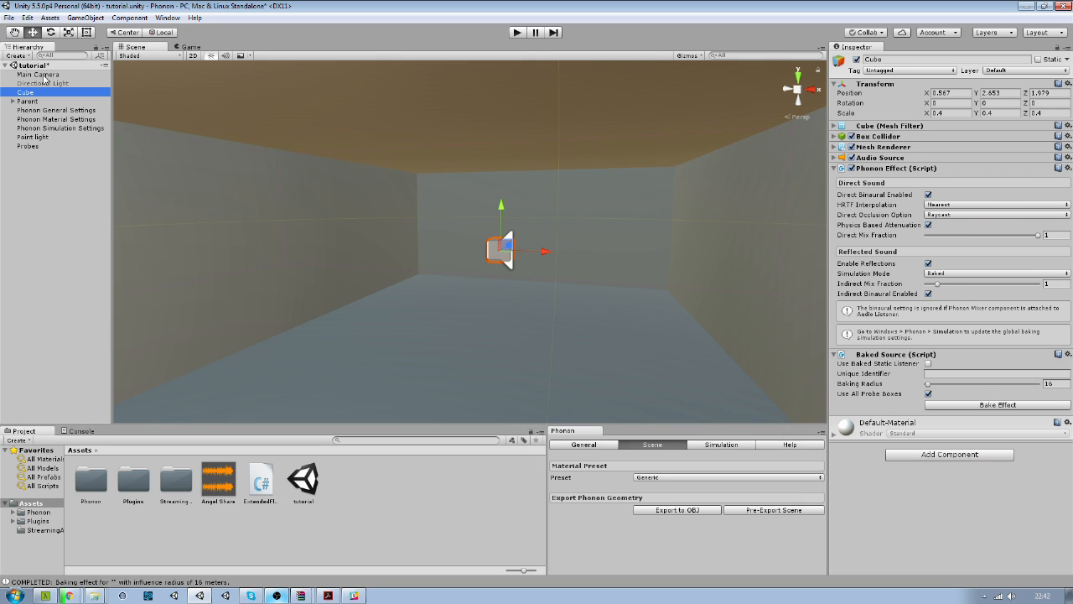
{"action": "left_click", "coordinate": [38, 74]}
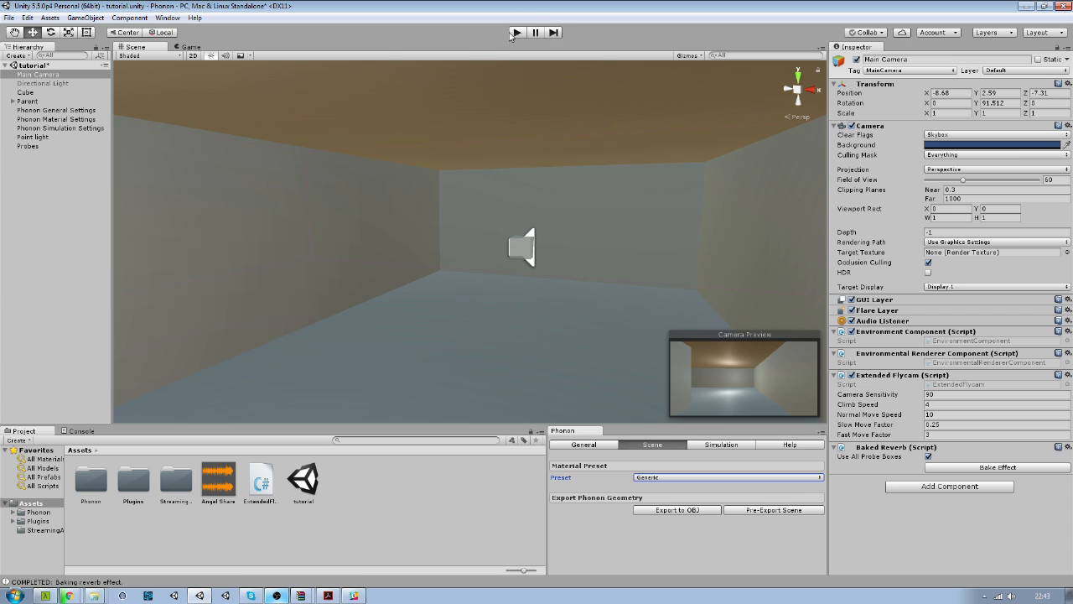
Enter play mode and turn the flycam to look around the point-lit room.
{"action": "left_click", "coordinate": [517, 32]}
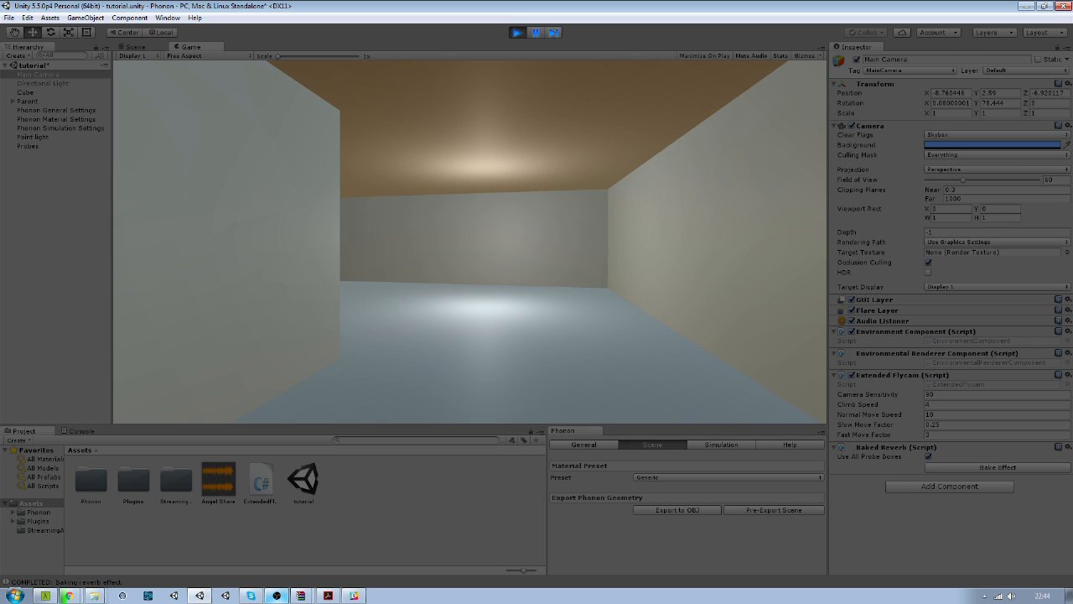
{"action": "left_click_drag", "start_coordinate": [469, 252], "coordinate": [470, 210]}
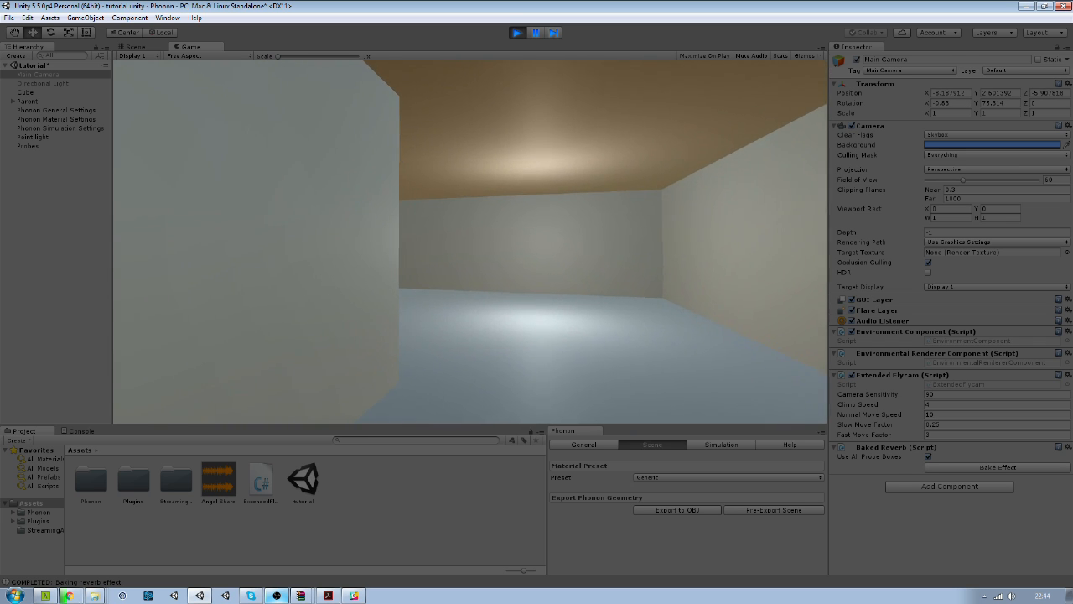